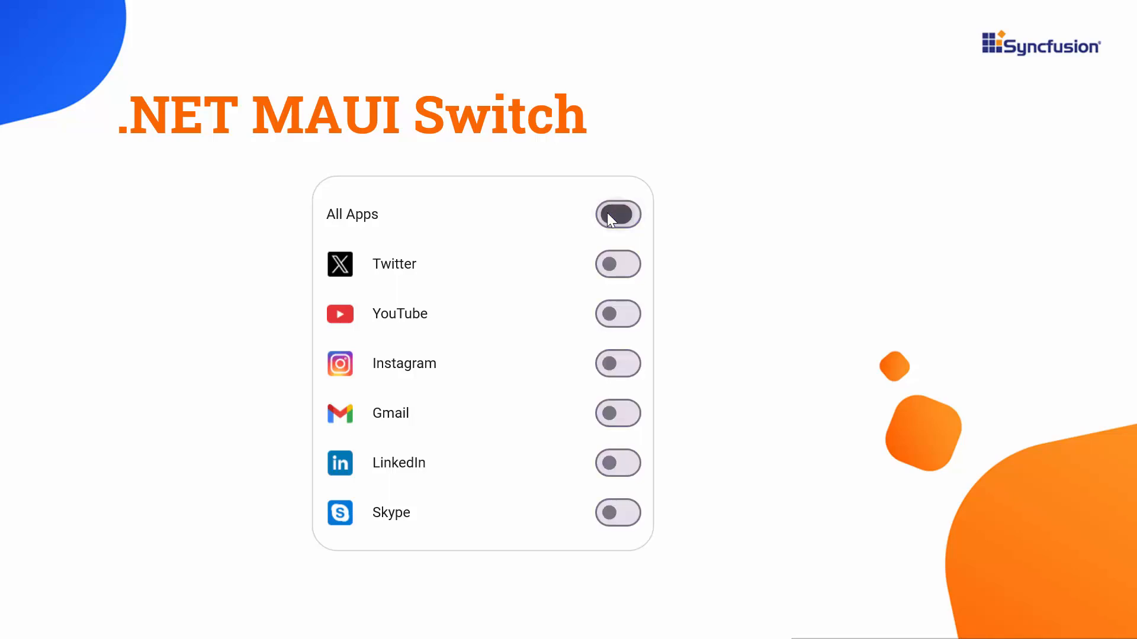
# - Start a new project from the .NET MAUI App template
pyautogui.click(617, 215)
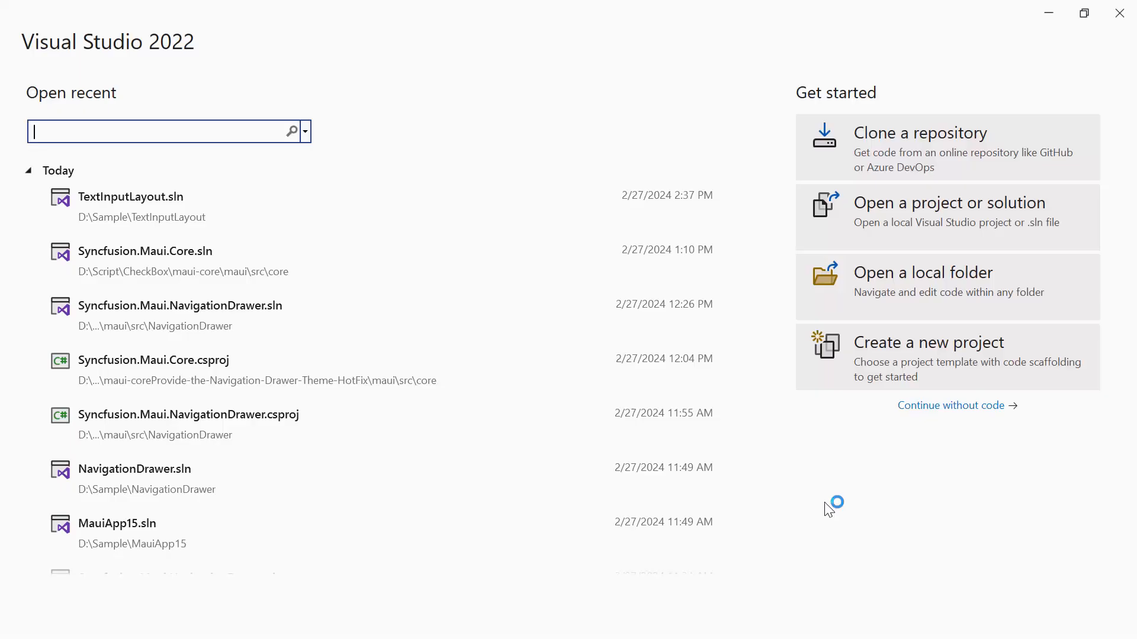
pyautogui.moveTo(834, 362)
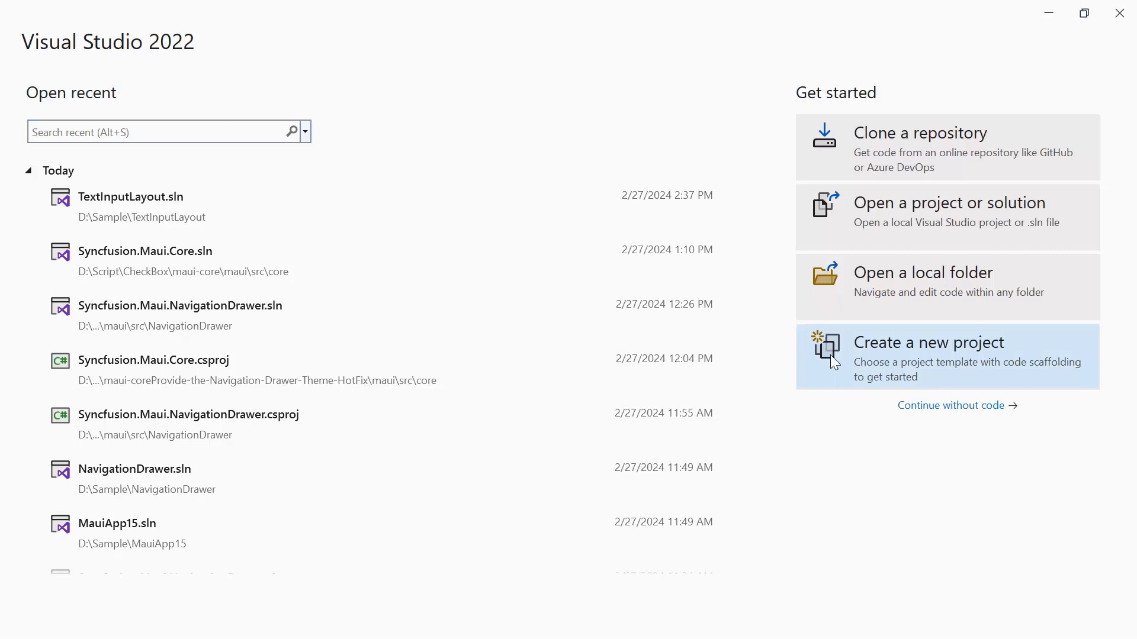
pyautogui.click(945, 356)
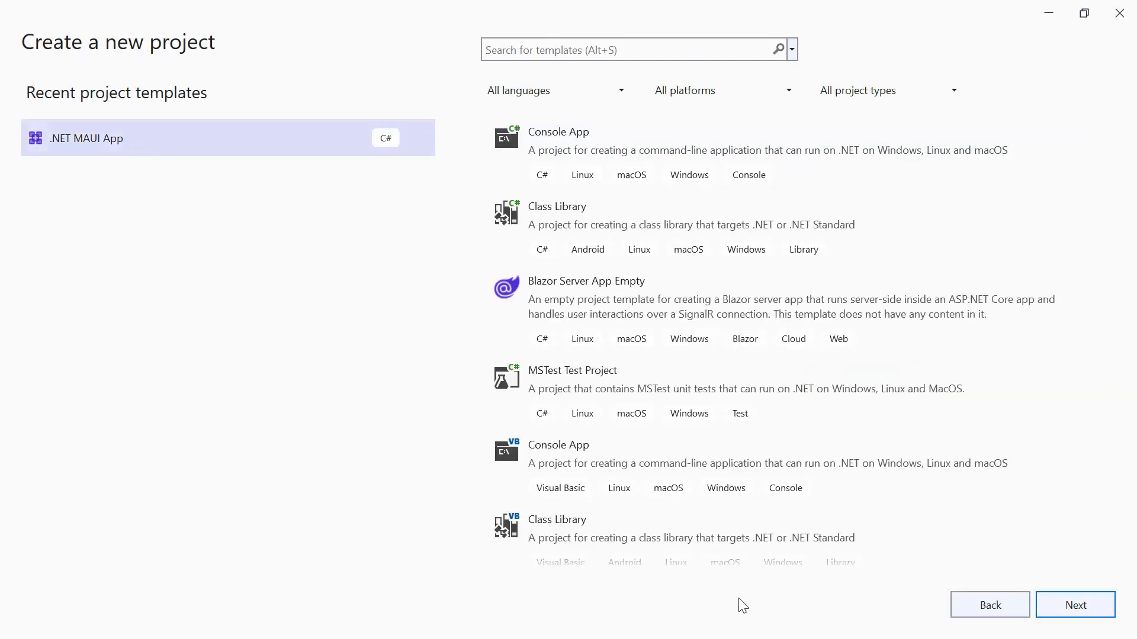
pyautogui.click(1075, 605)
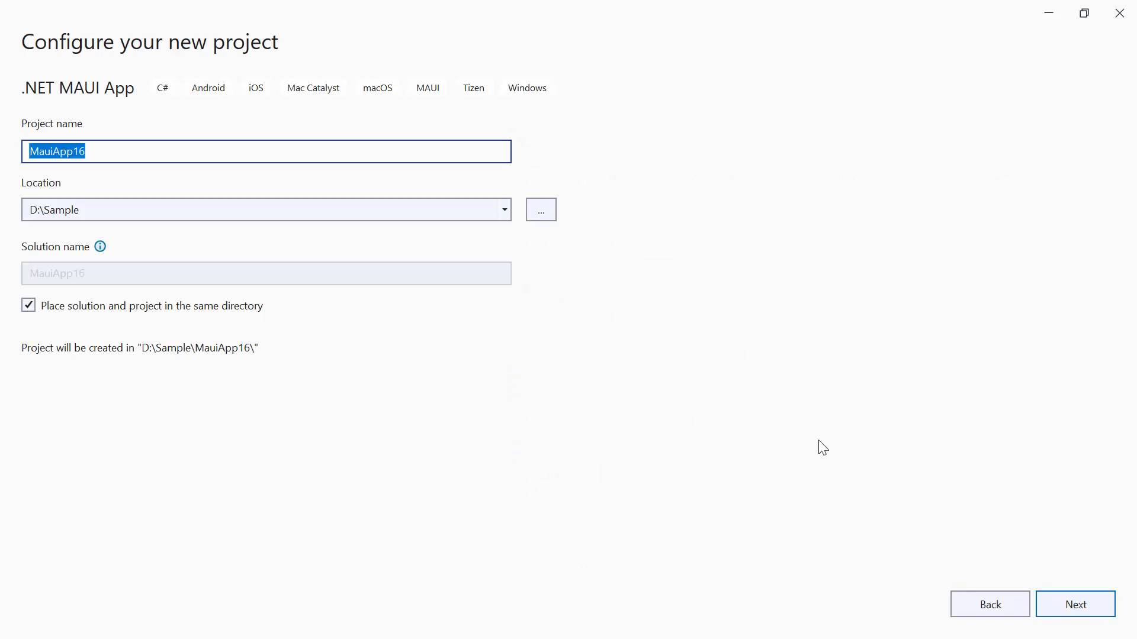
# - Name the project SwitchExample in D:\Sample and target .NET 8.0 (Long Term Support)
pyautogui.write('SwitchE')
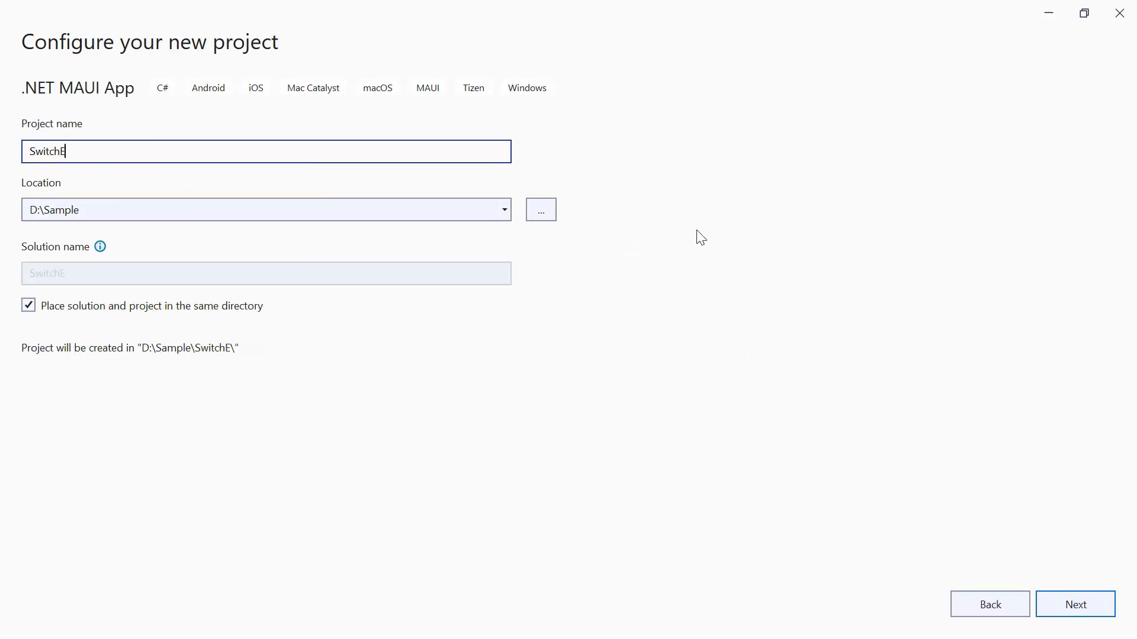
pyautogui.write('xample')
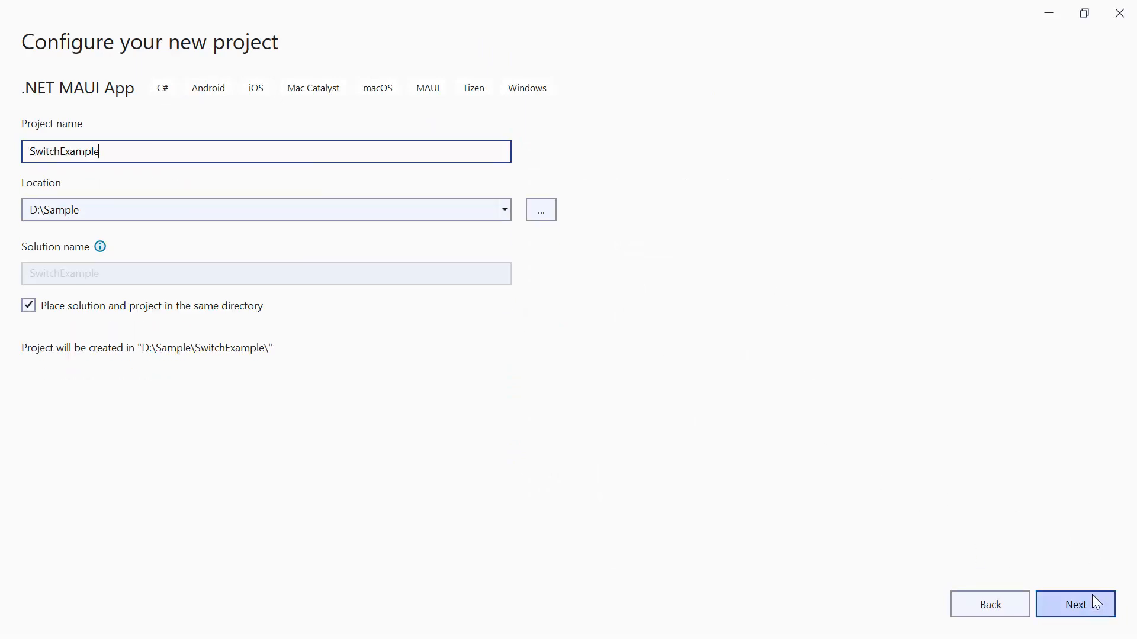
pyautogui.click(1076, 604)
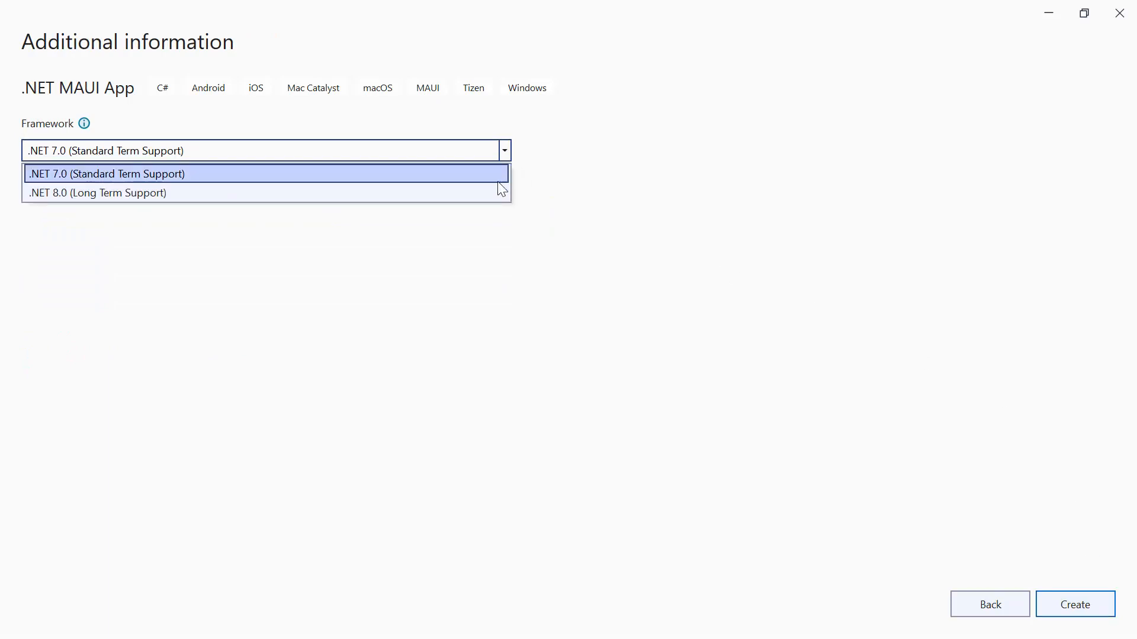
pyautogui.click(1074, 603)
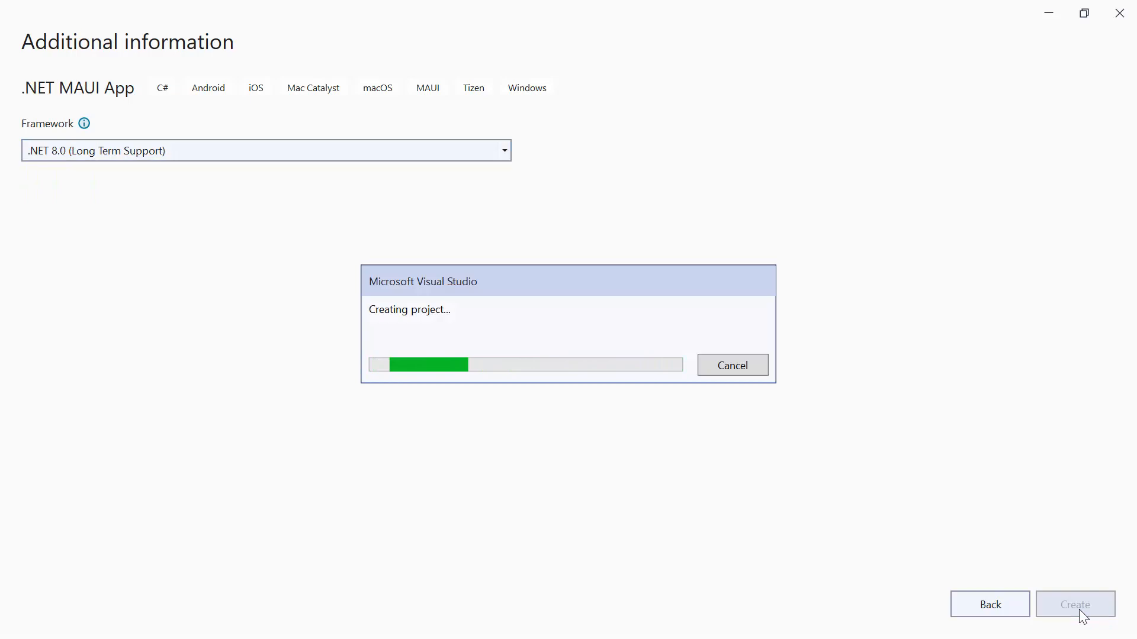
# - Create the project, select the Pixel 5 – API 31 Android emulator, and run the default app
pyautogui.click(1074, 604)
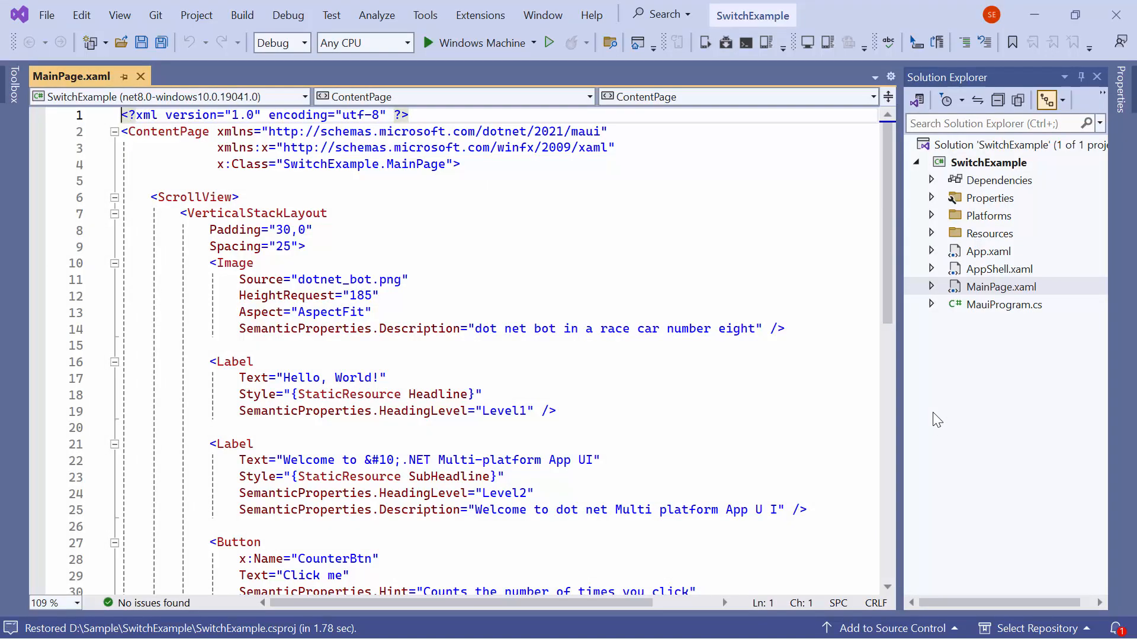
pyautogui.moveTo(654, 295)
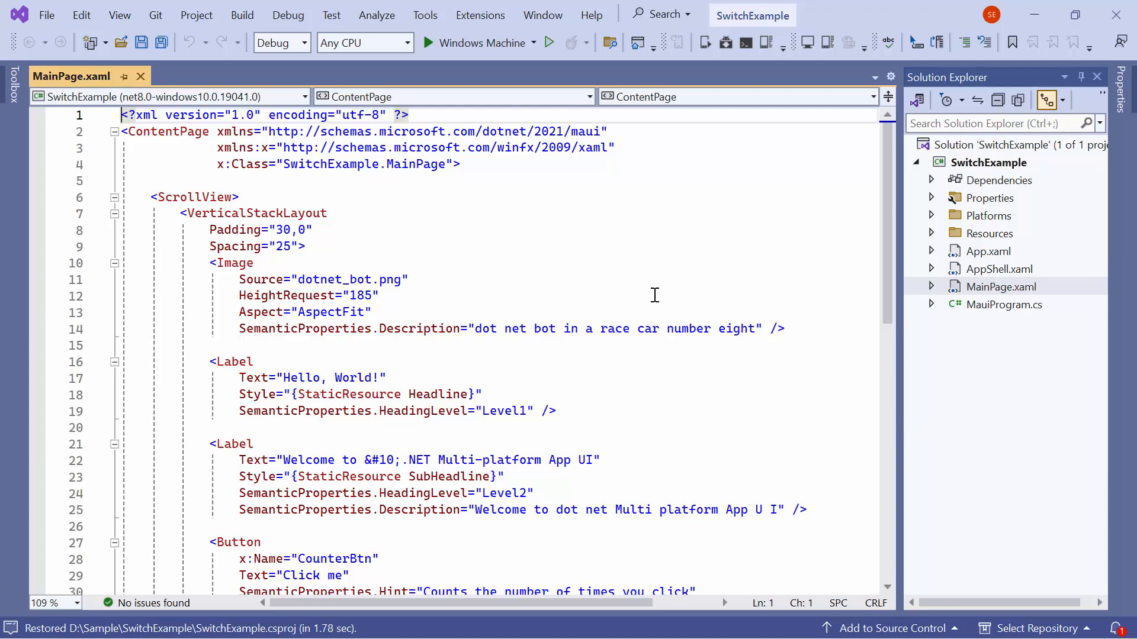
pyautogui.moveTo(533, 54)
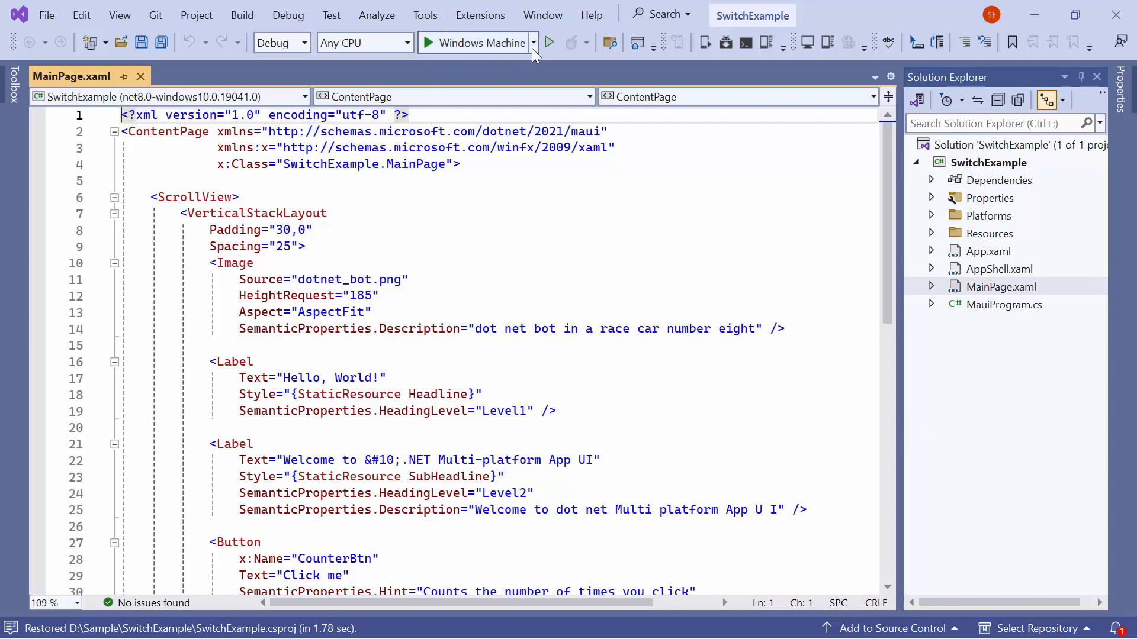
pyautogui.click(533, 42)
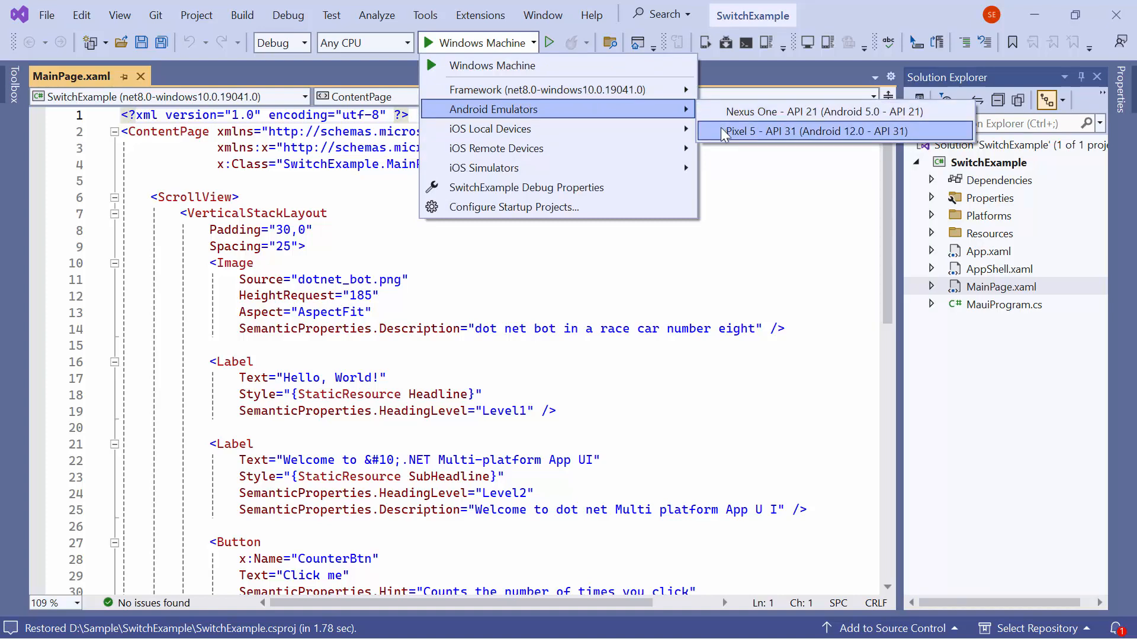
pyautogui.click(832, 131)
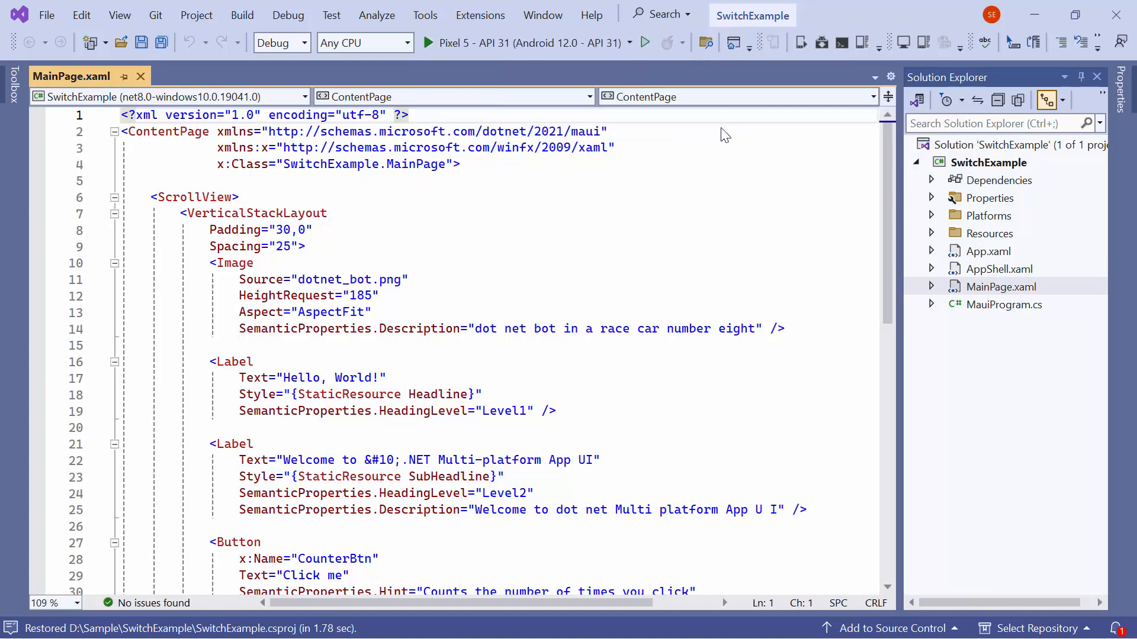
pyautogui.moveTo(566, 51)
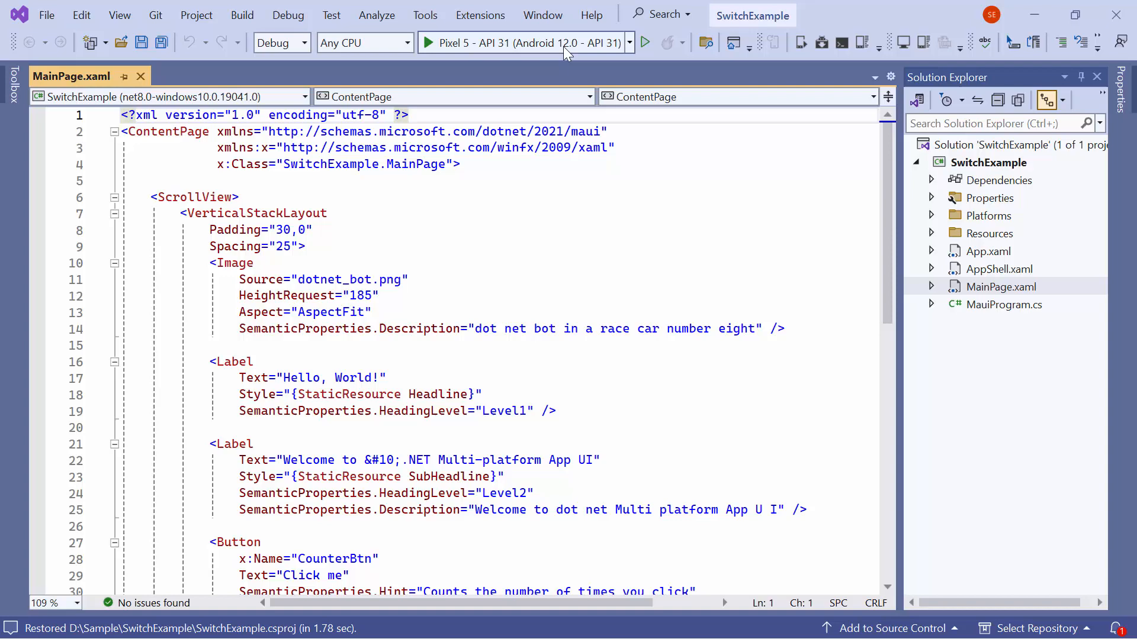
pyautogui.click(427, 43)
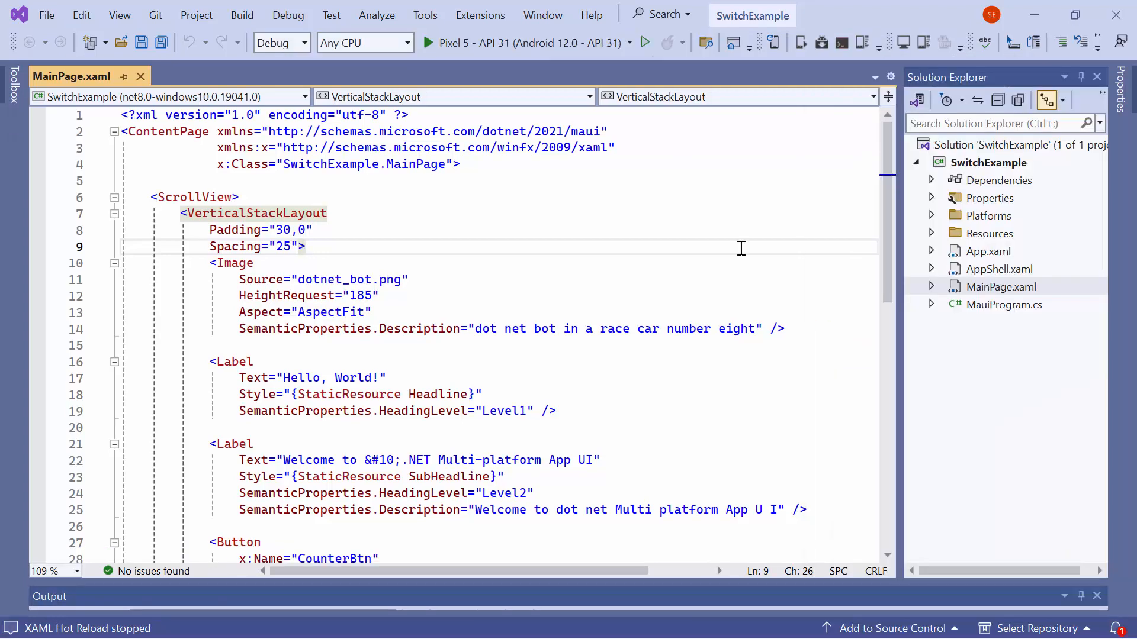
# - Browse NuGet for Syncfusion and install Syncfusion.Maui.Buttons 24.2.8 into the project
pyautogui.click(305, 247)
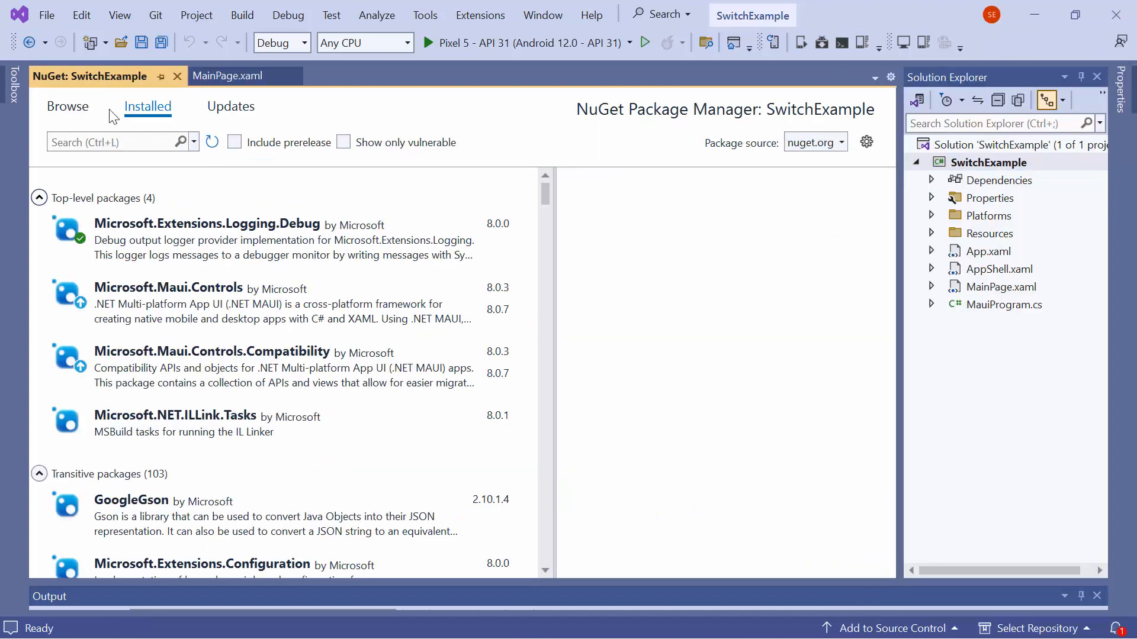
pyautogui.click(67, 105)
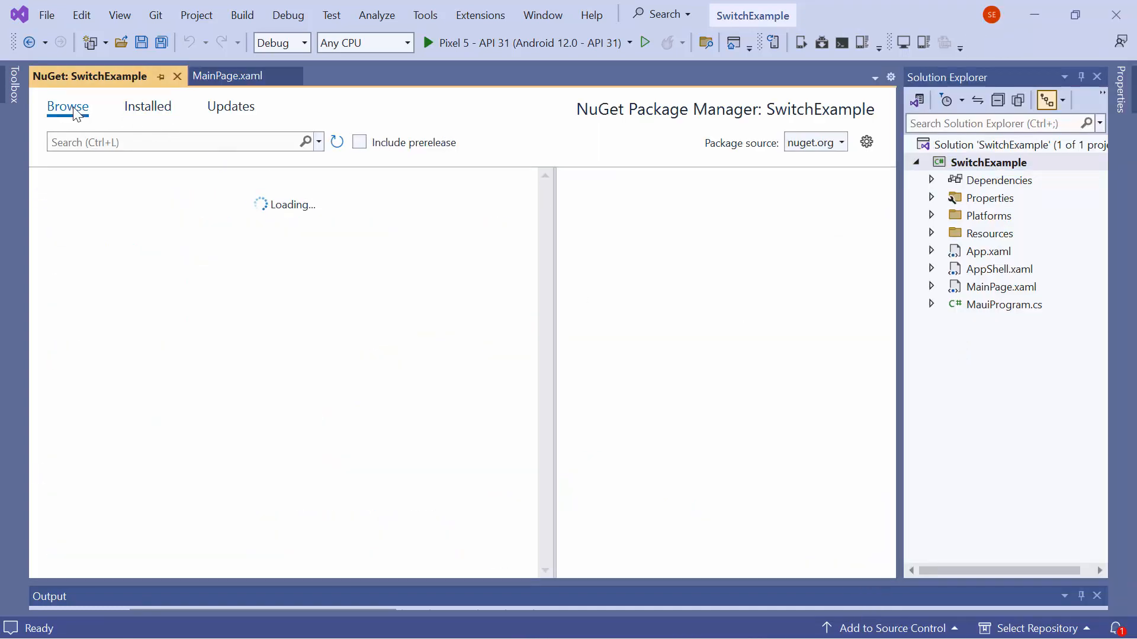
pyautogui.write('Syncfusion.Maui.Buttons')
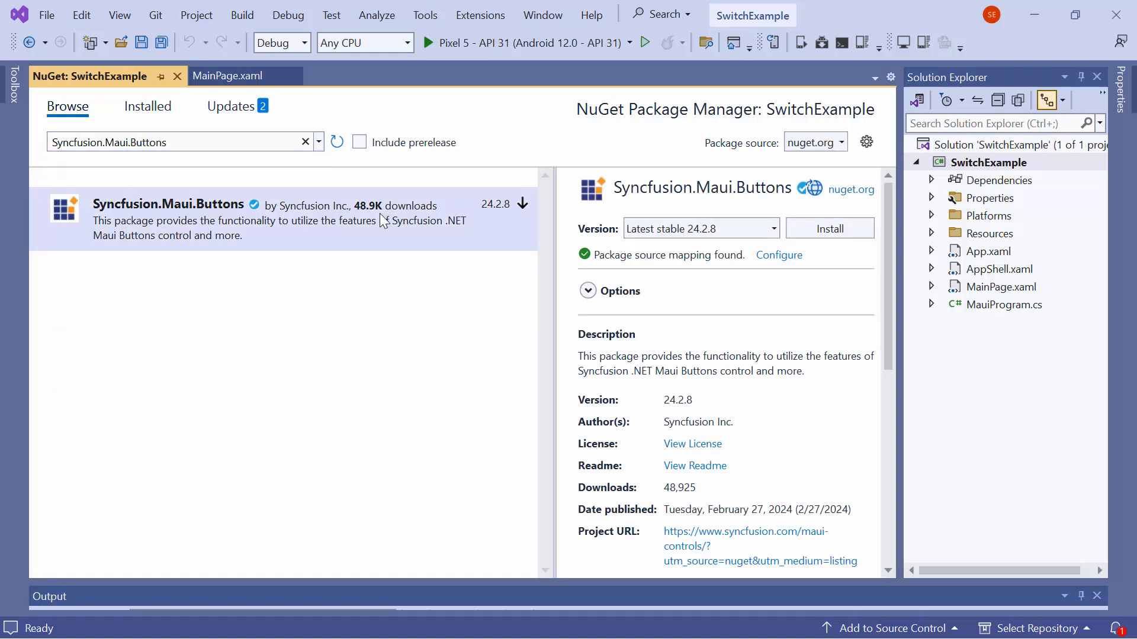
pyautogui.click(829, 229)
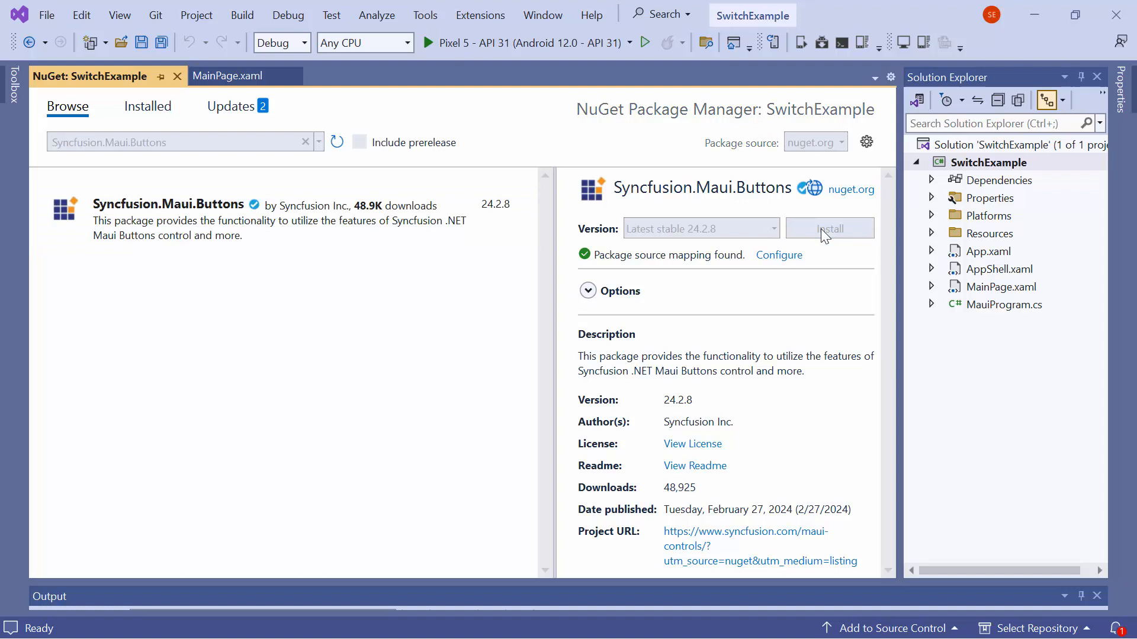
pyautogui.click(829, 228)
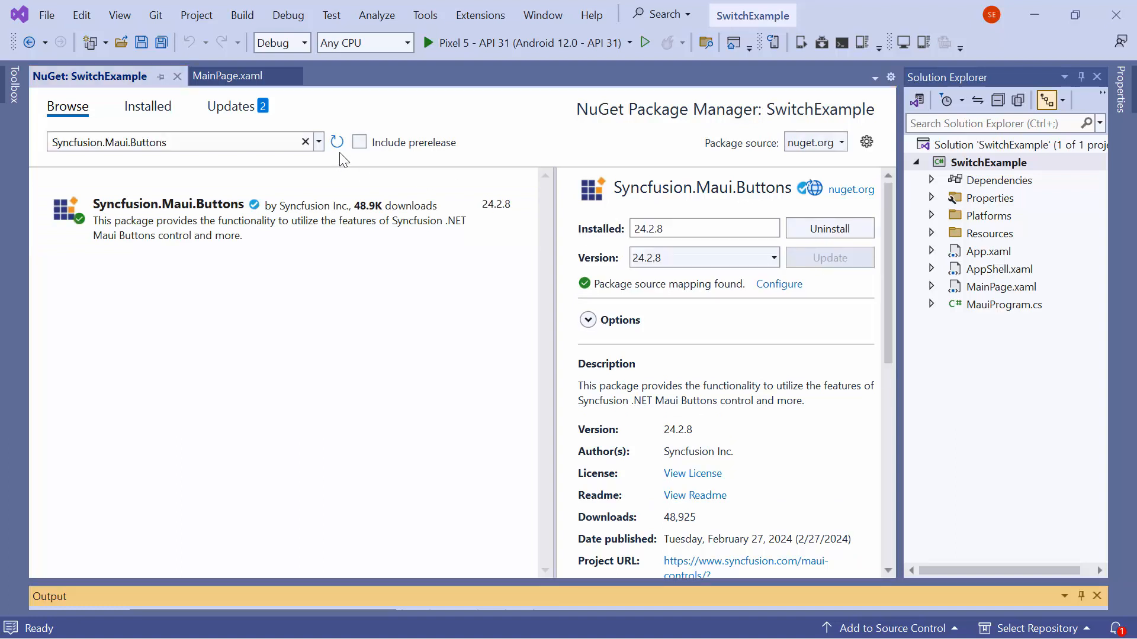
pyautogui.moveTo(594, 172)
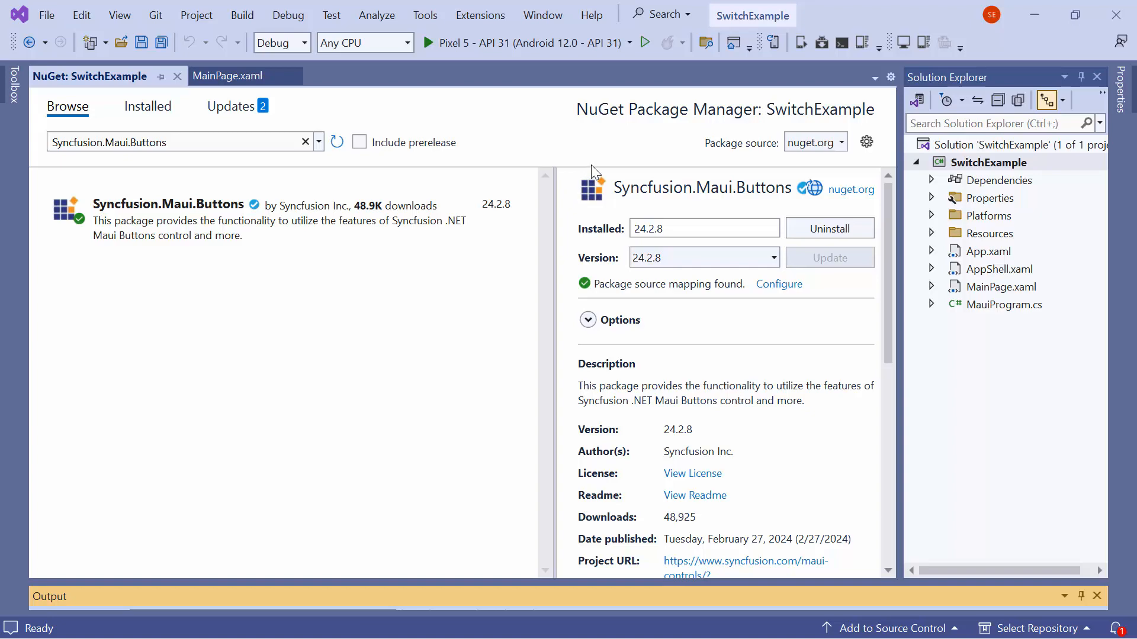
pyautogui.click(1006, 304)
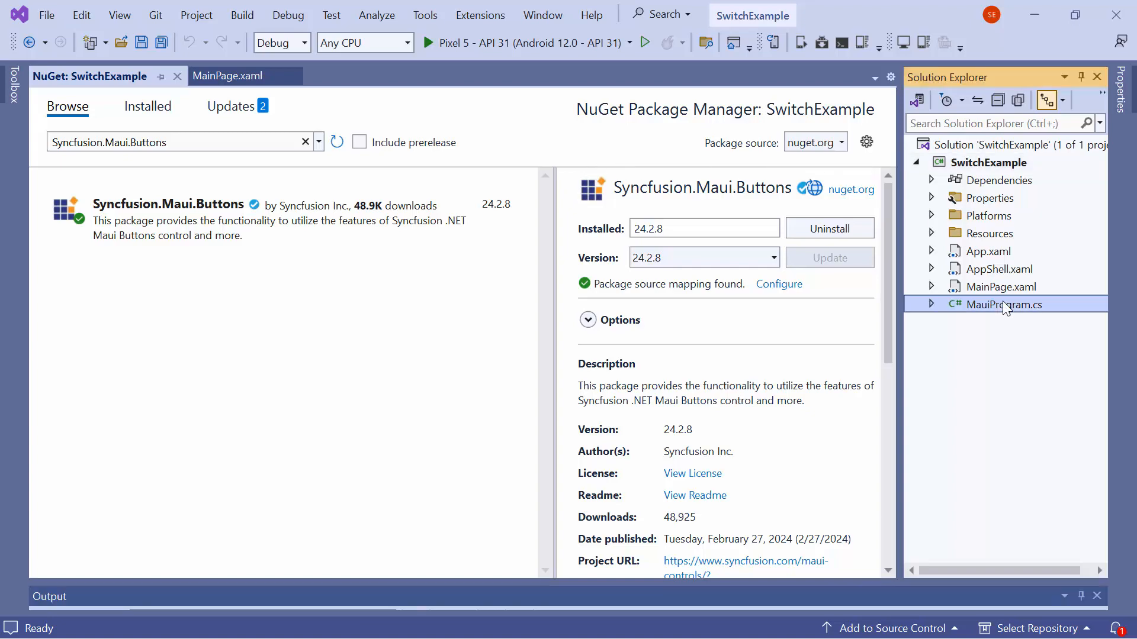
# - In MauiProgram.cs, import Syncfusion.Maui.Core.Hosting and chain .ConfigureSyncfusionCore() after UseMauiApp<App>()
pyautogui.doubleClick(1004, 304)
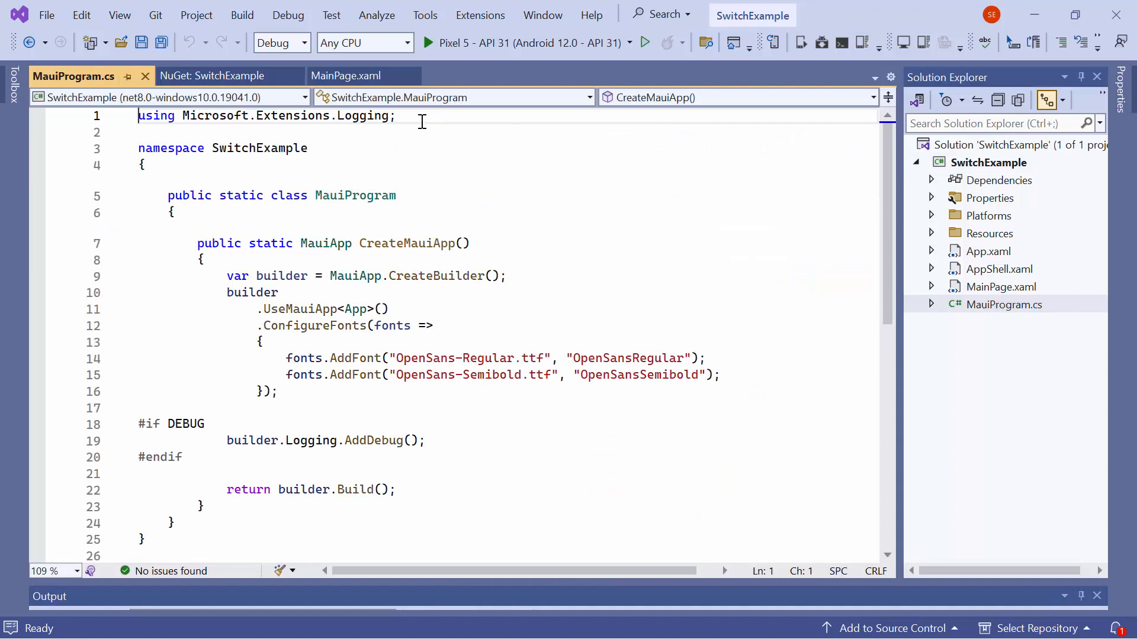
pyautogui.write('usi')
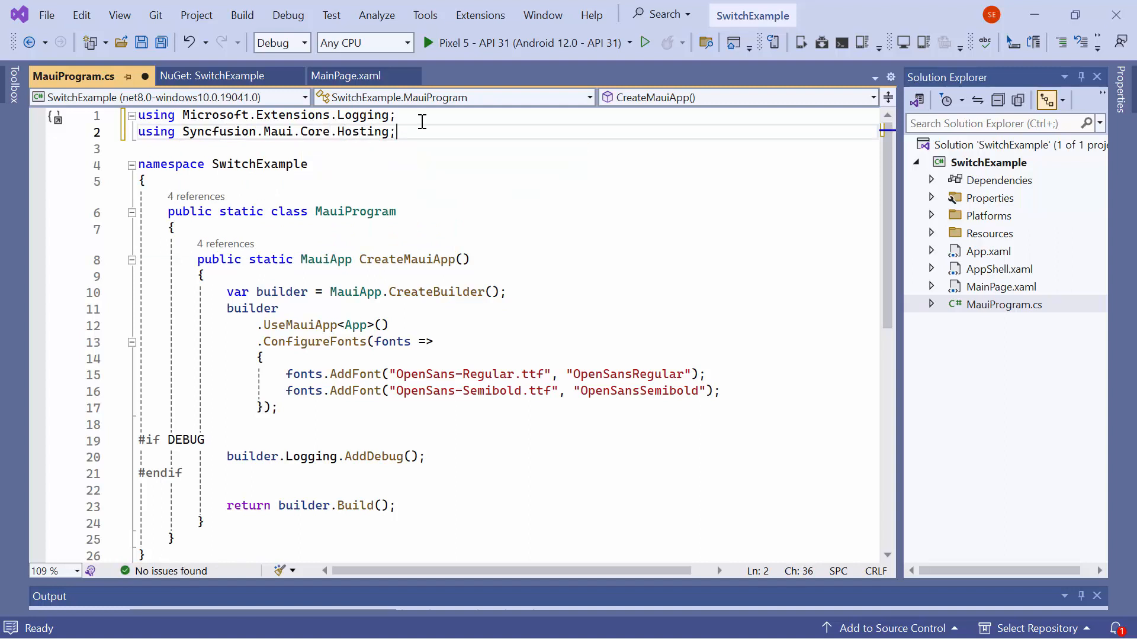
pyautogui.click(380, 324)
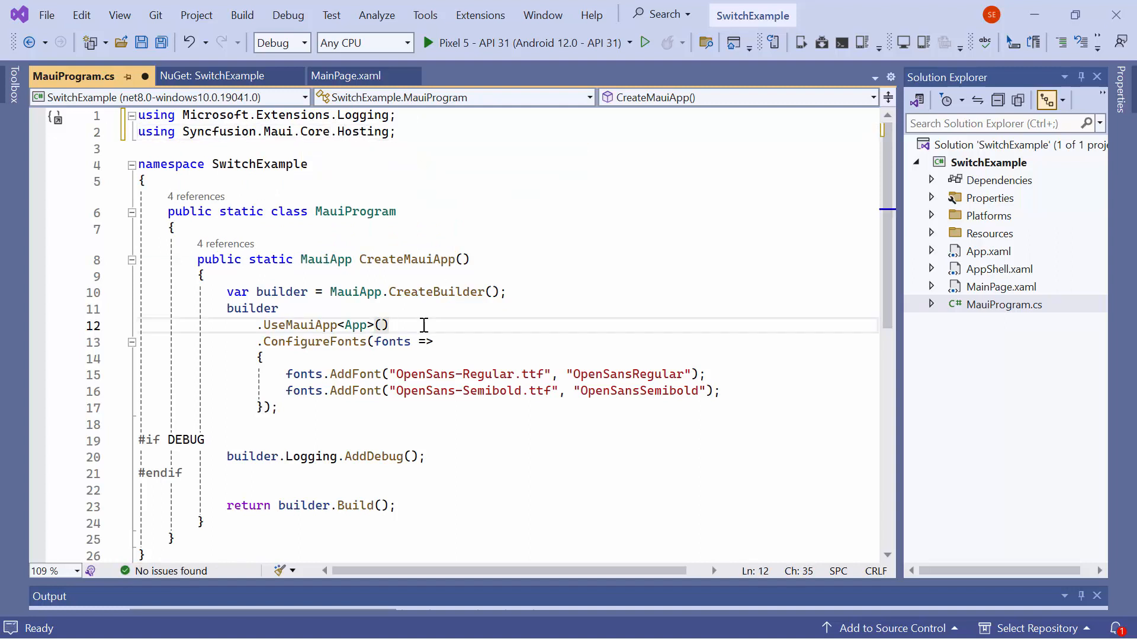
pyautogui.write('.ConfigureSyncfusionCore(')
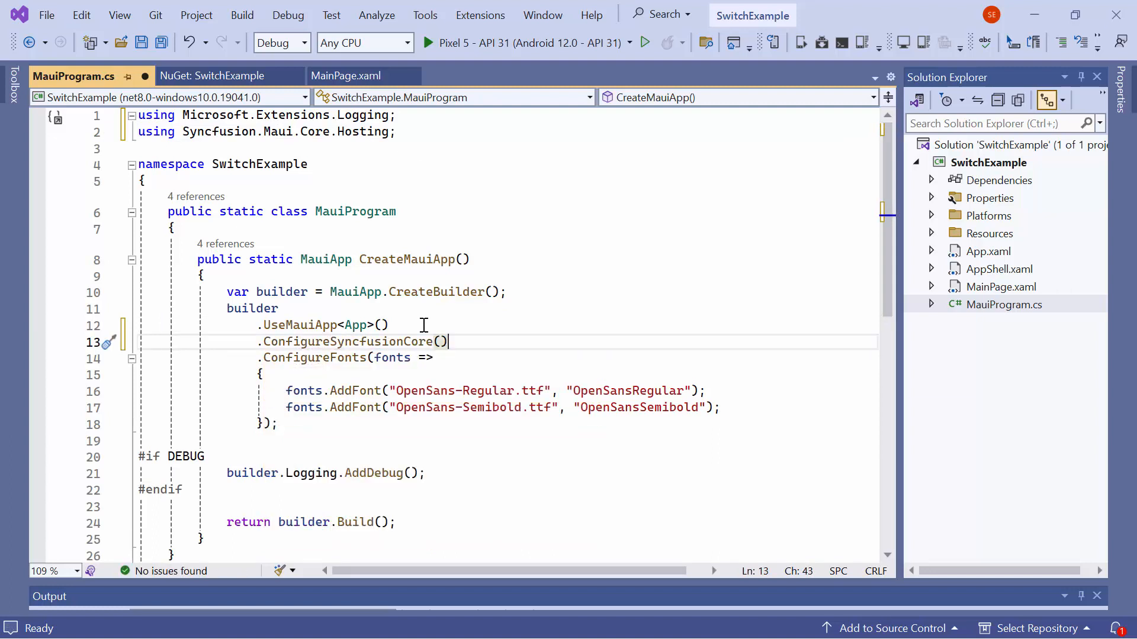
pyautogui.moveTo(593, 357)
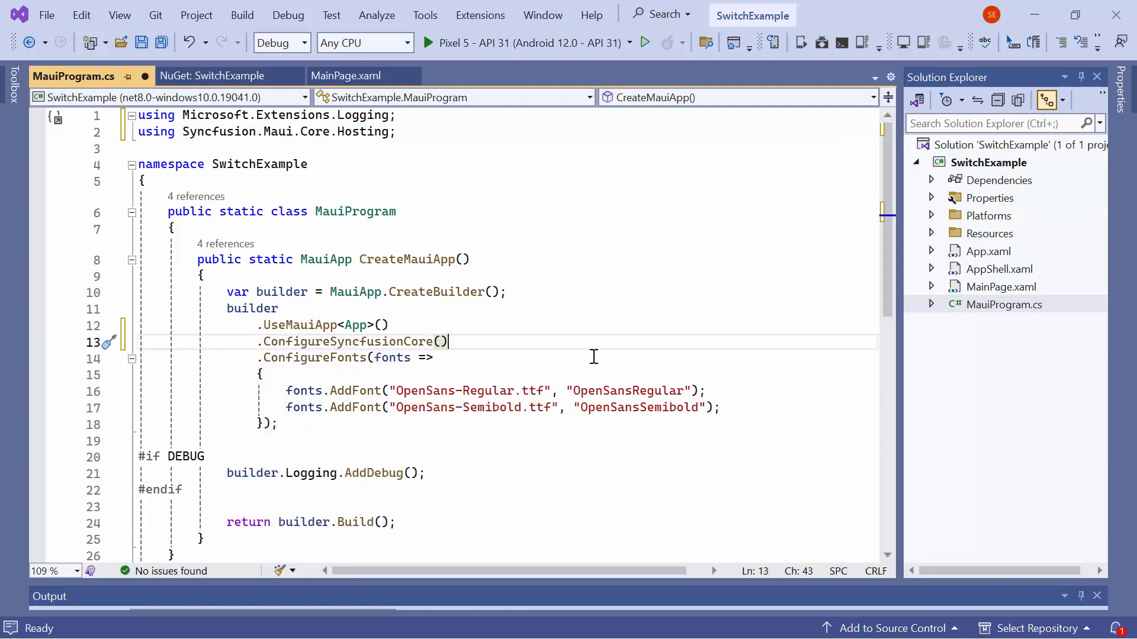
pyautogui.moveTo(935, 270)
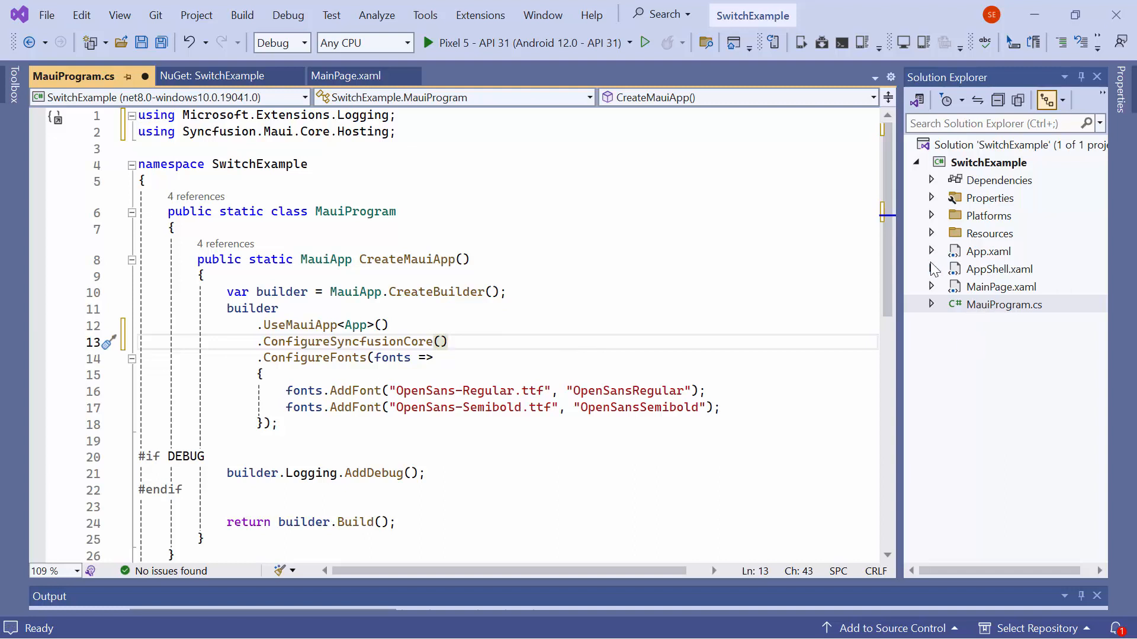
# - Add SyncfusionLicenseProvider.RegisterLicense(...) in the App constructor of App.xaml.cs
pyautogui.click(932, 251)
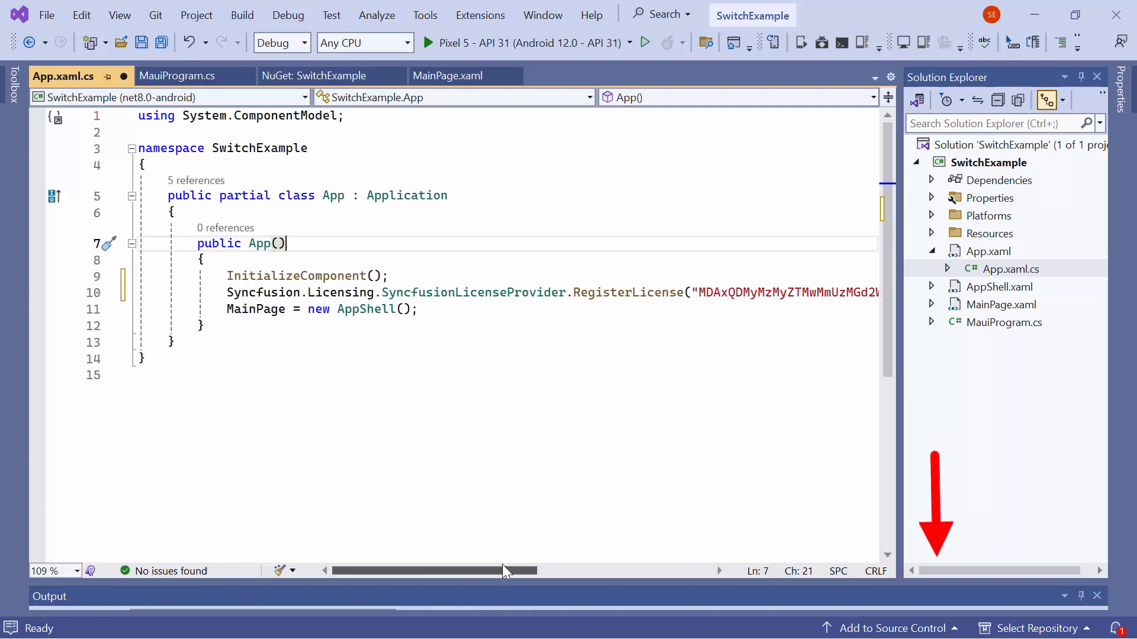
pyautogui.moveTo(478, 420)
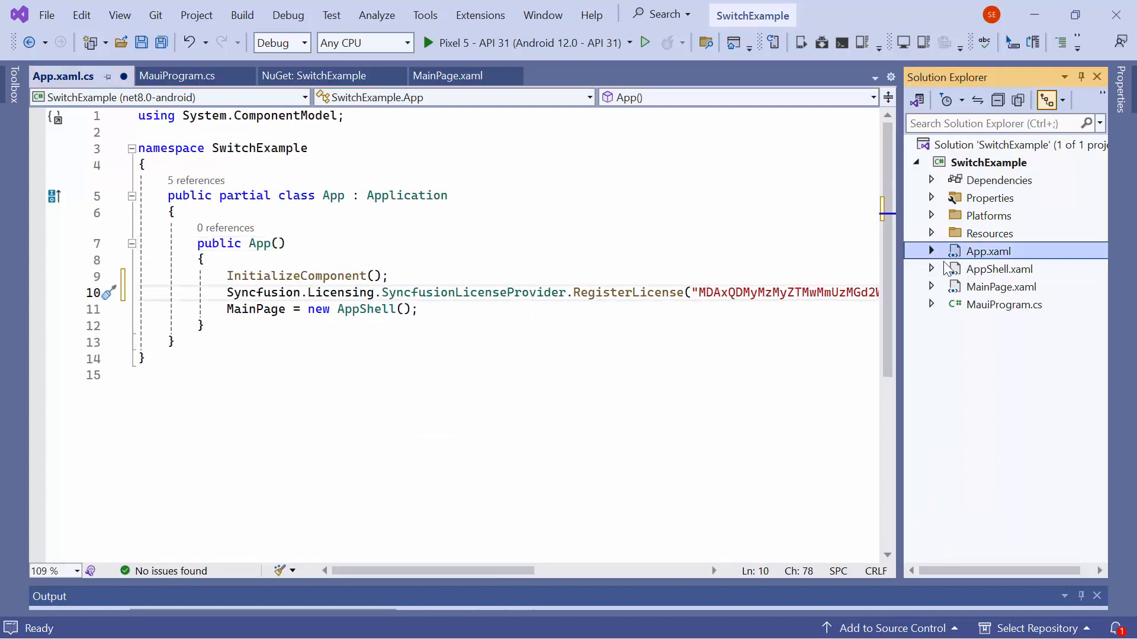
pyautogui.click(1002, 286)
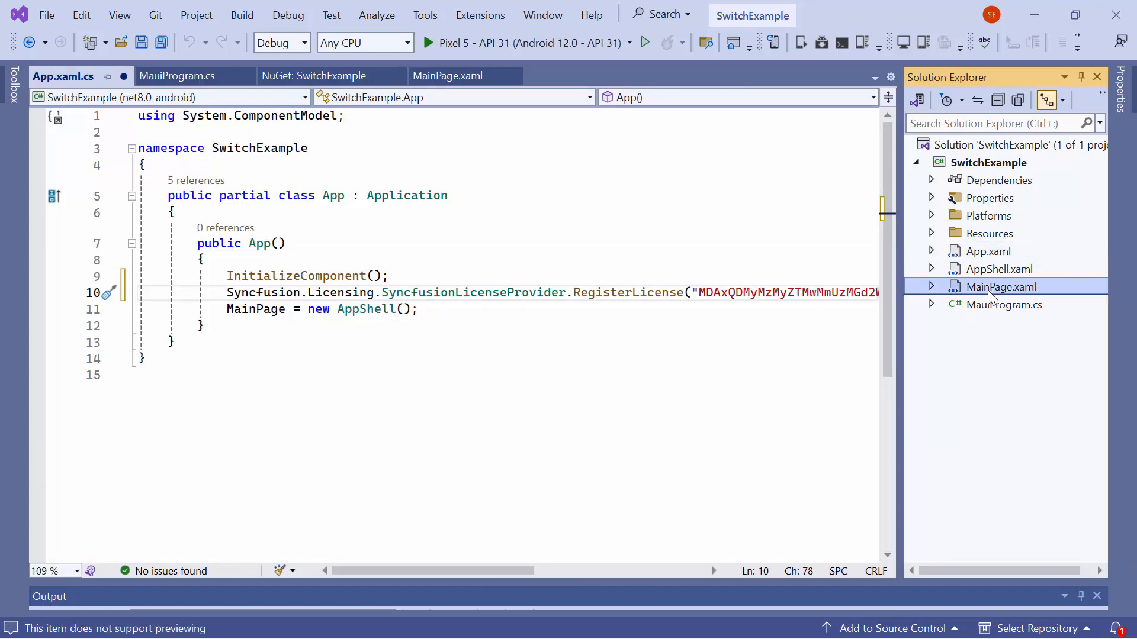
# - Remove the default ScrollView content from MainPage.xaml
pyautogui.doubleClick(1001, 287)
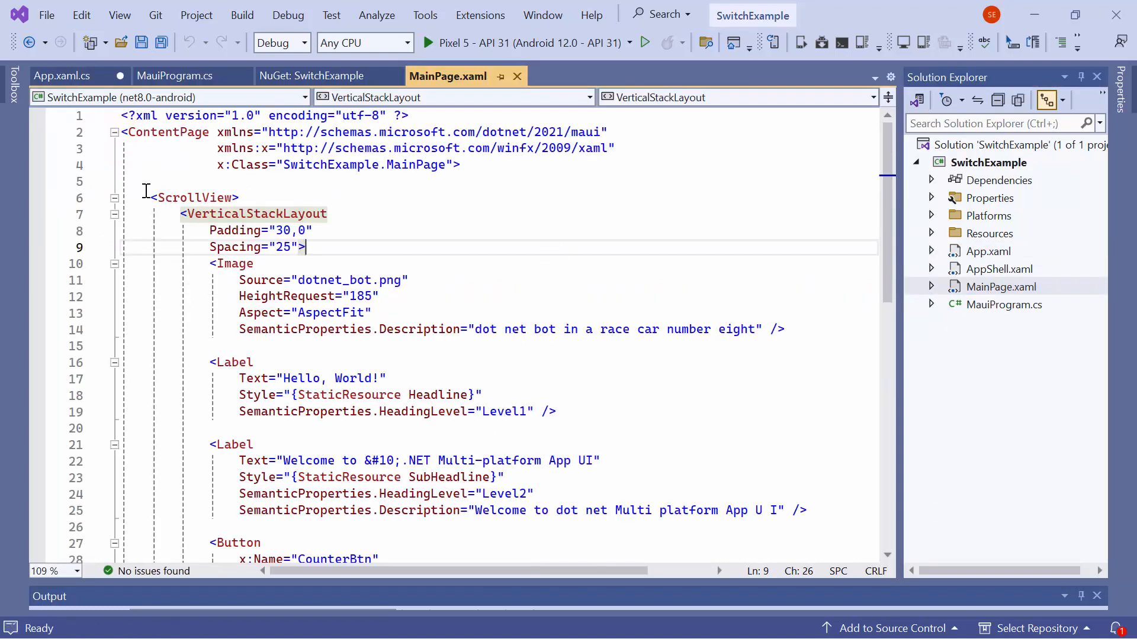
pyautogui.click(115, 198)
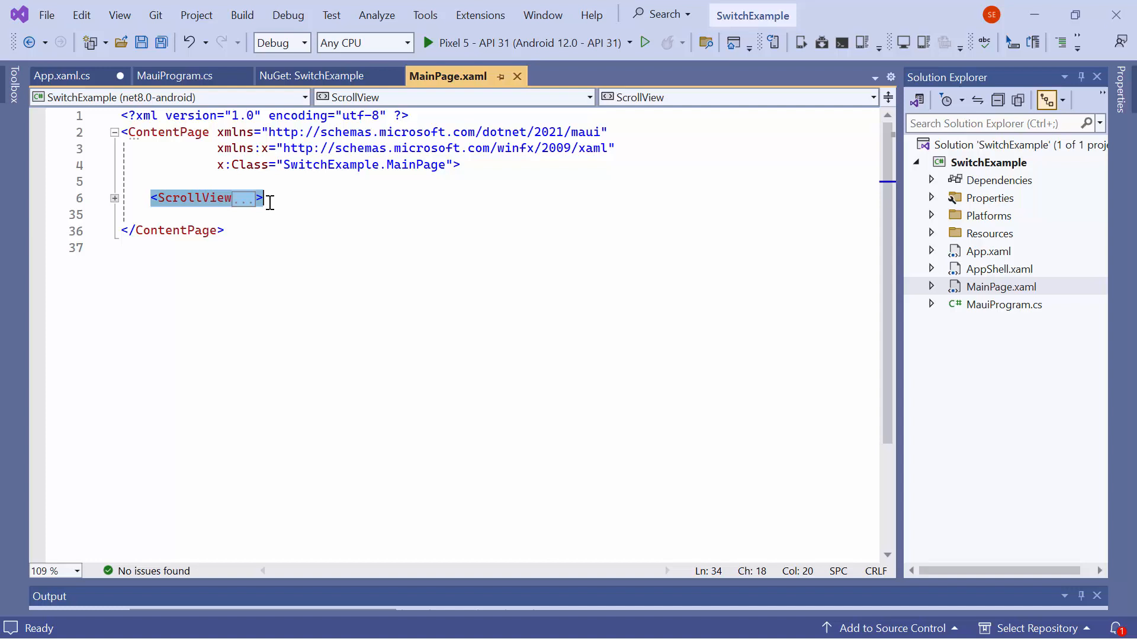
pyautogui.press('Delete')
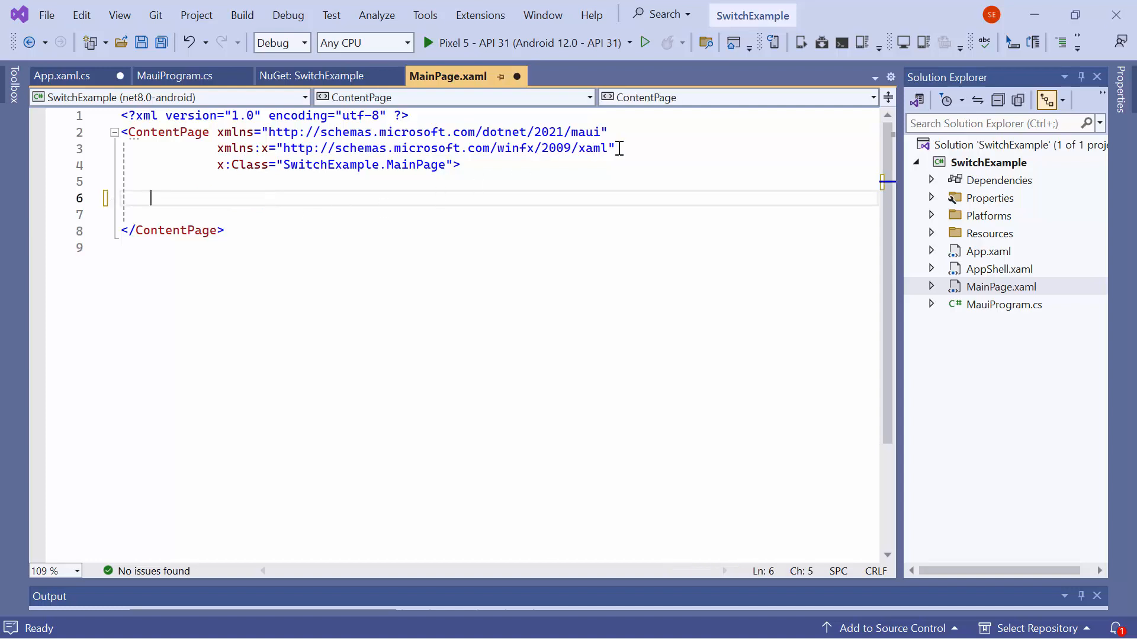
# - Add the Syncfusion.Maui.Buttons namespace and a single SfSwitch, then test-run it on the emulator
pyautogui.write('xmlns:buttons="clr-namespace:Syncfusion.Maui.Buttons;assembly=Syncfusion.Maui.Buttons"')
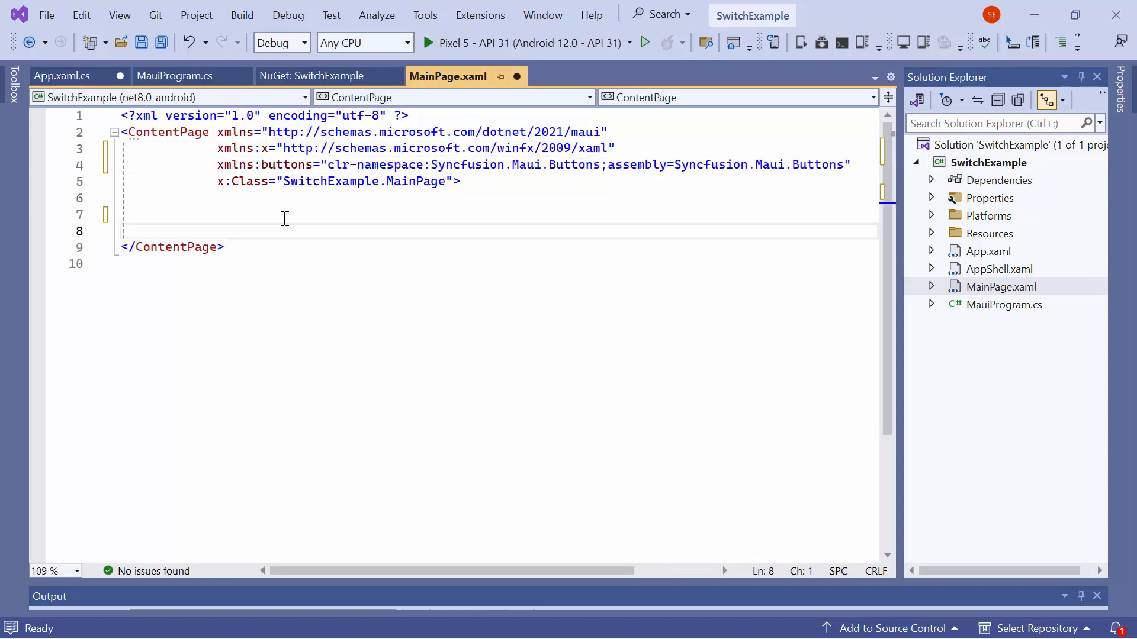
pyautogui.write('<')
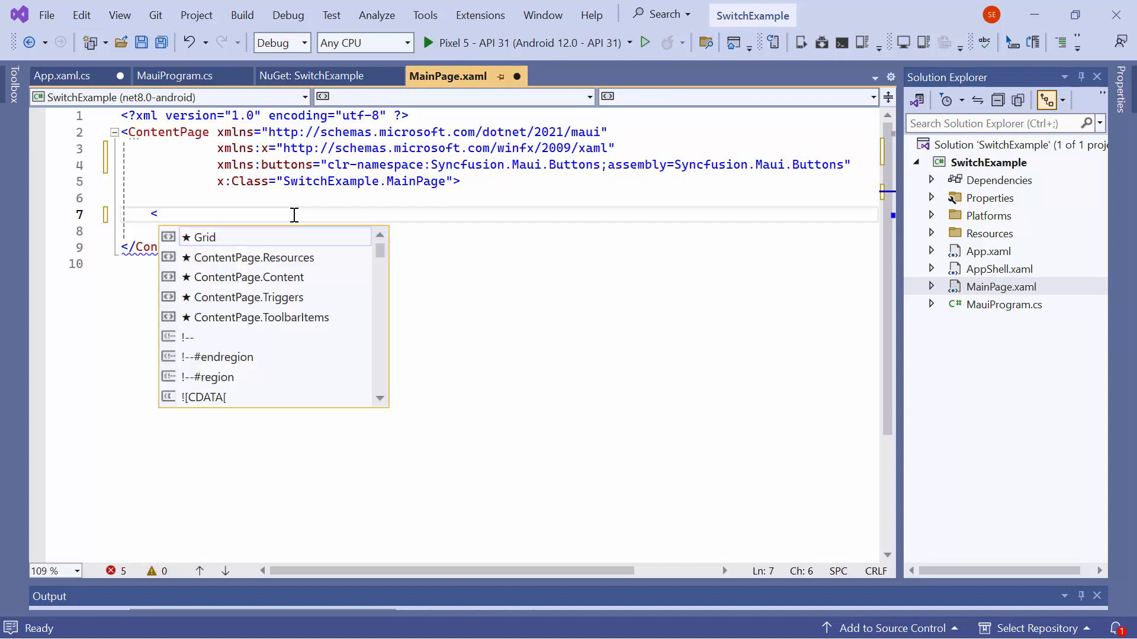
pyautogui.write('buttons:SfSwitch></buttons:SfSwitch>')
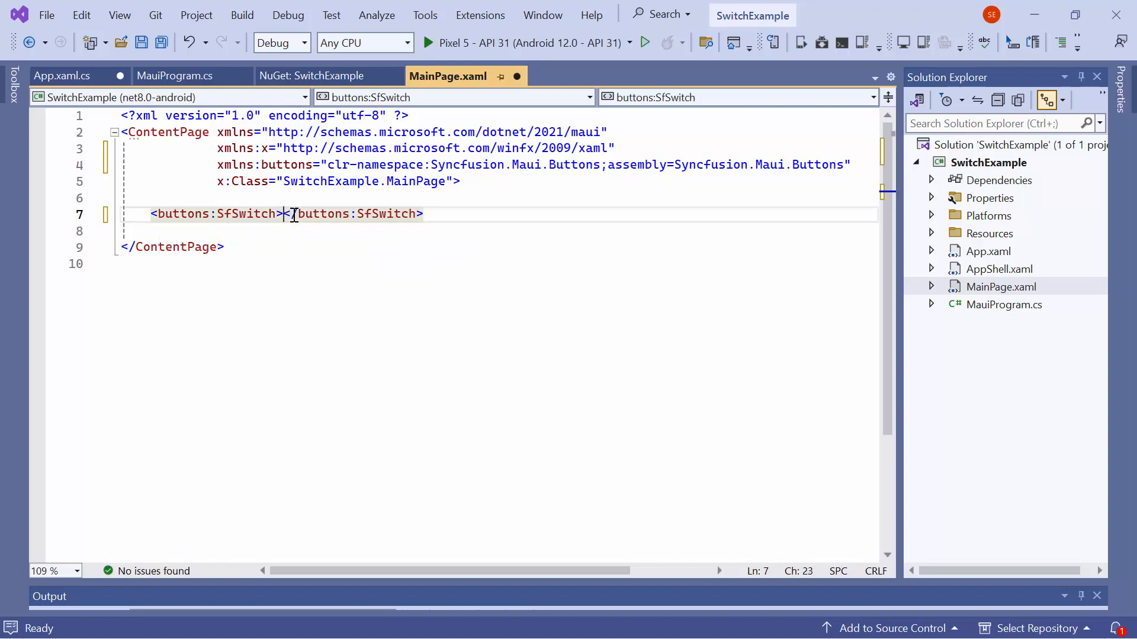
pyautogui.click(427, 43)
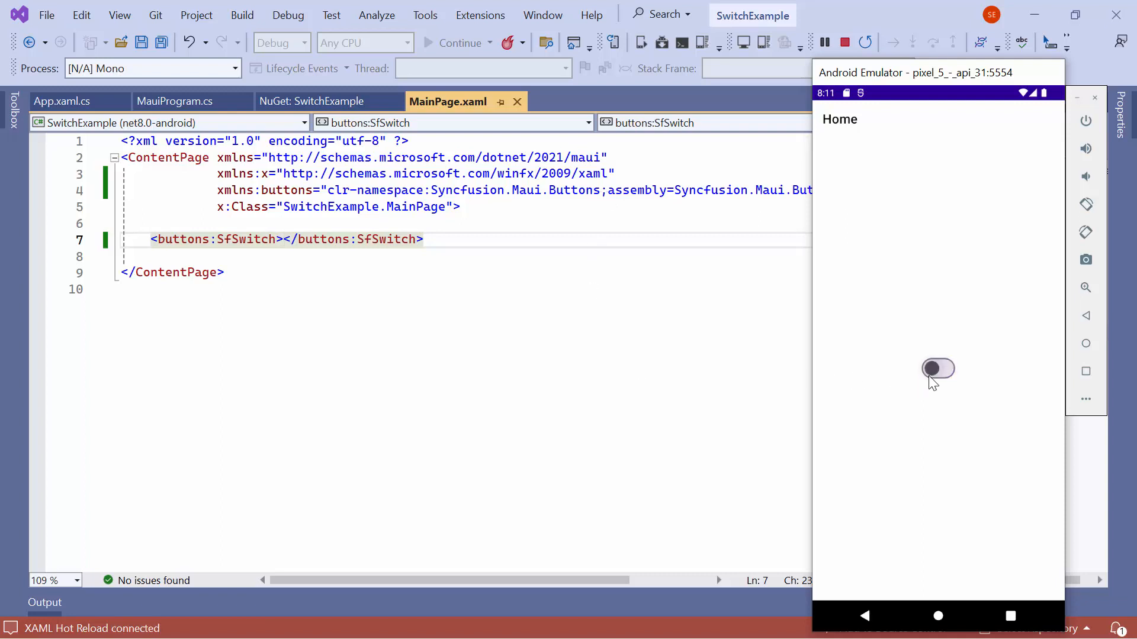
pyautogui.click(938, 369)
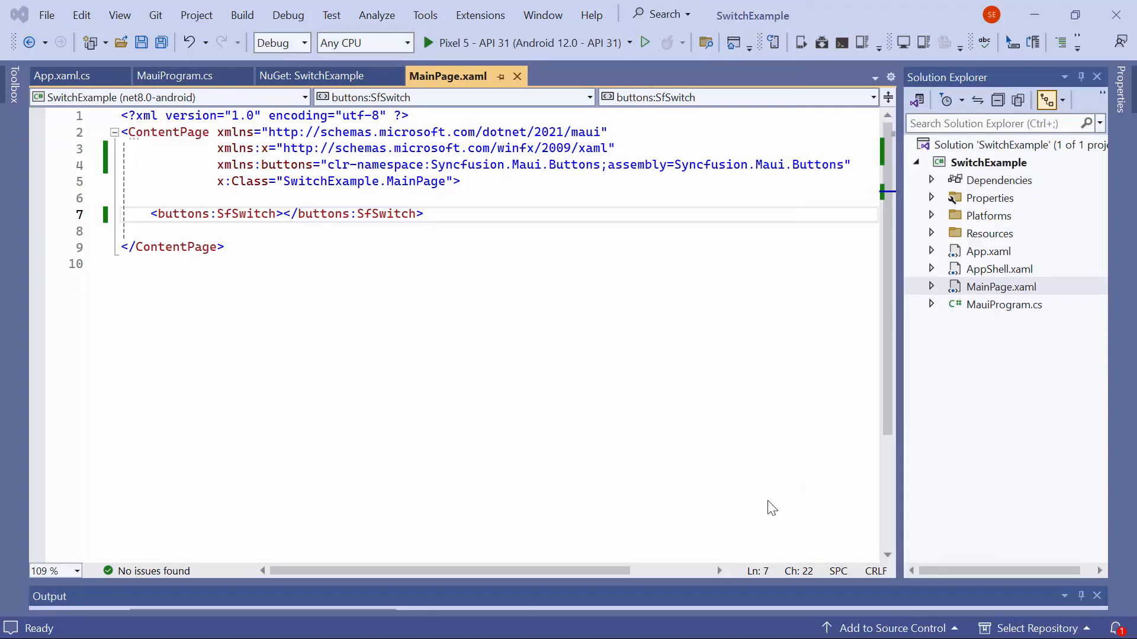
# - Give the SfSwitch IsOn="True" via IntelliSense, then remove the switch from the page
pyautogui.click(278, 214)
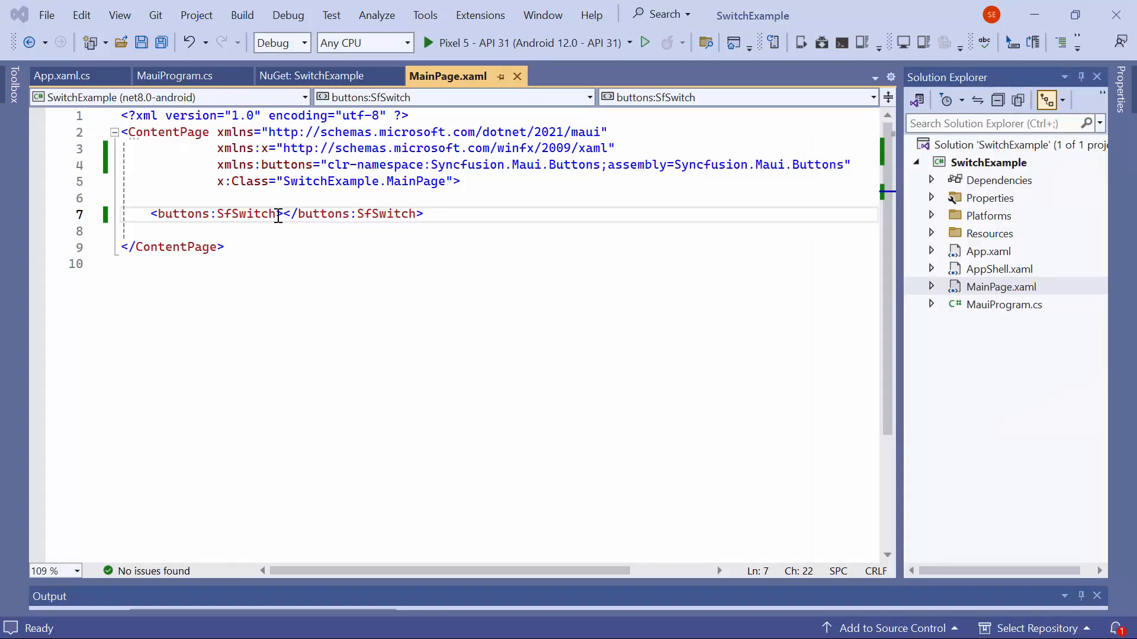
pyautogui.write('IsOn=""')
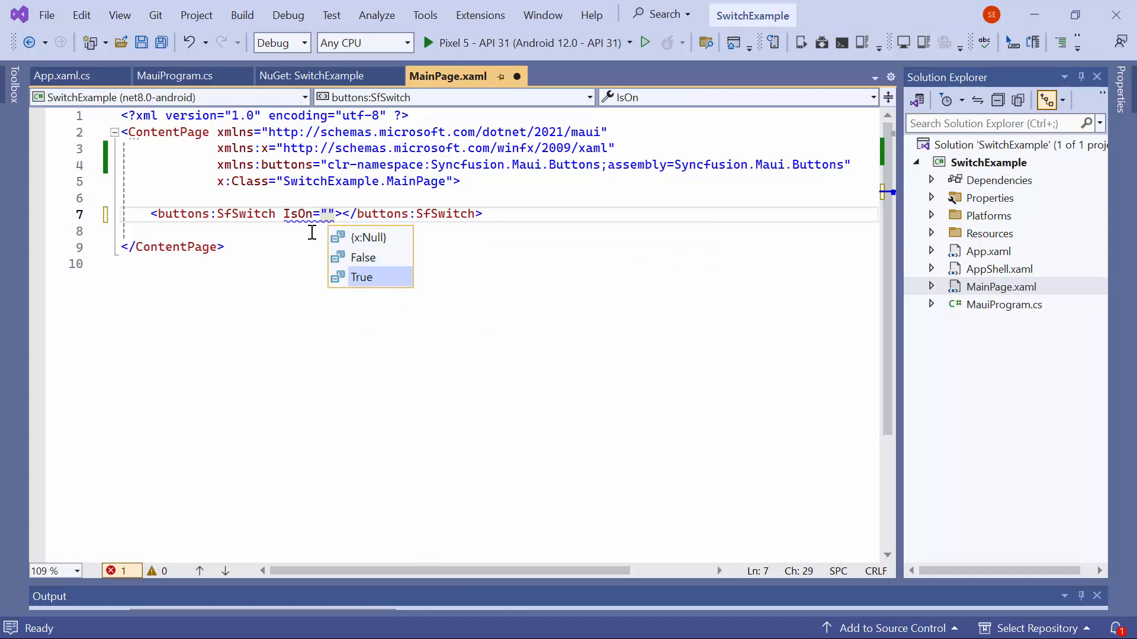
pyautogui.click(361, 277)
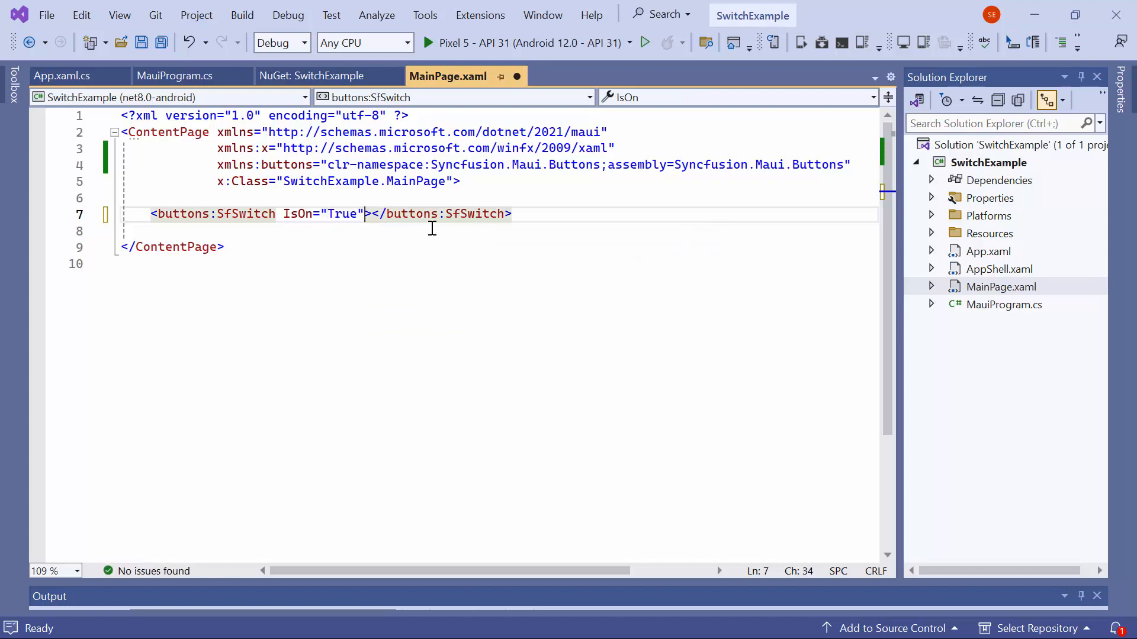
pyautogui.click(428, 42)
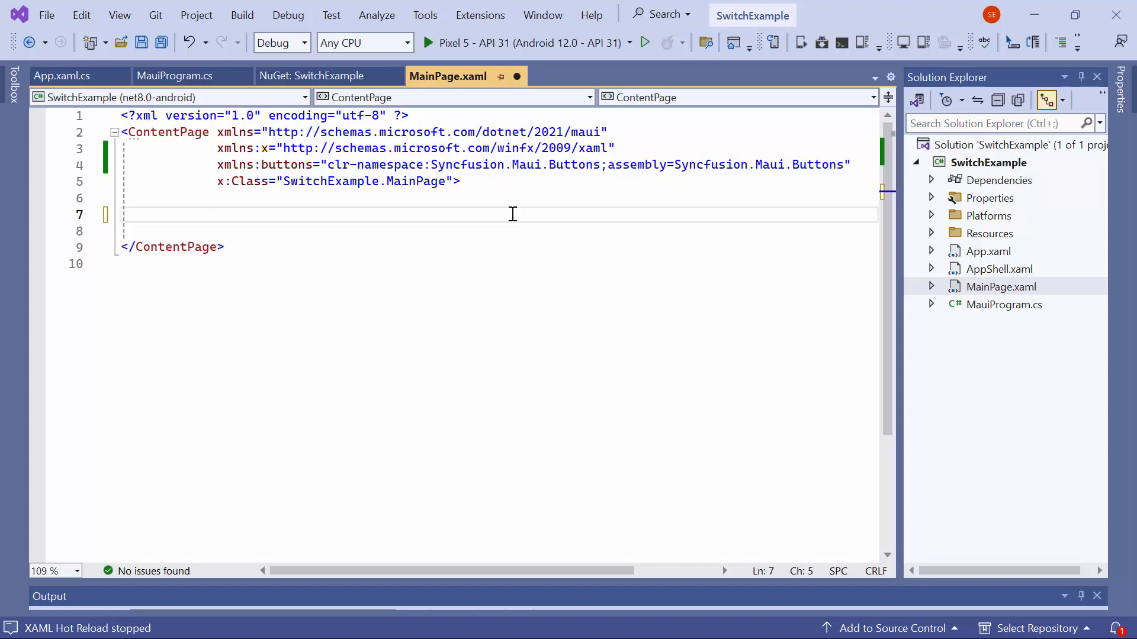
# - Add a 350×200 Frame holding a VerticalStackLayout with Padding="30,0,0,0"
pyautogui.write('<fr')
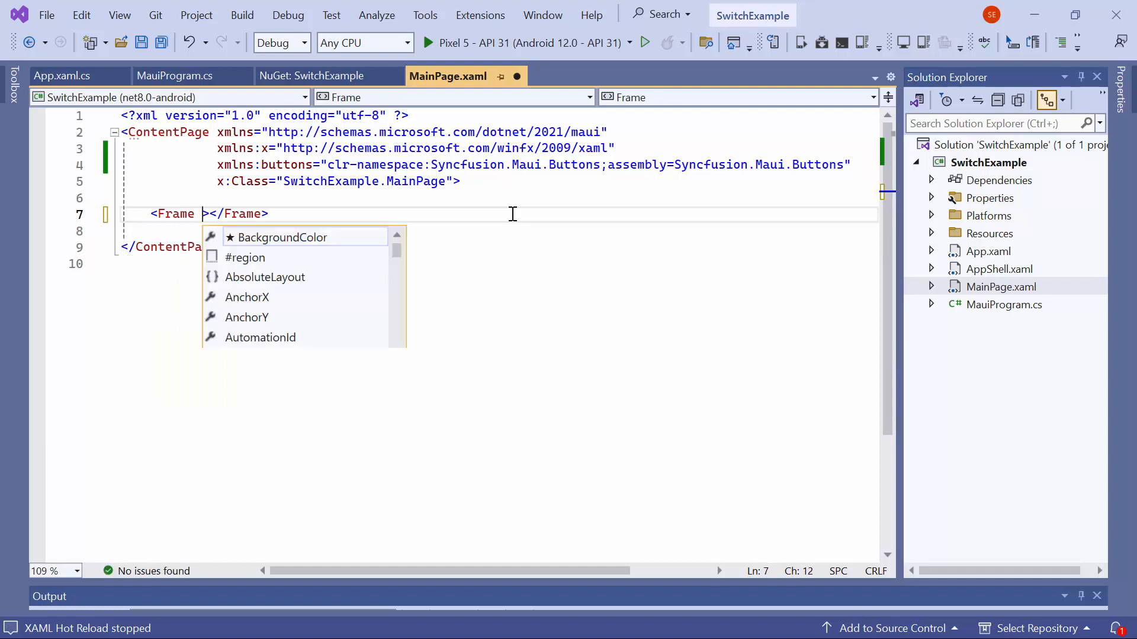
pyautogui.write('WidthRequest="350"')
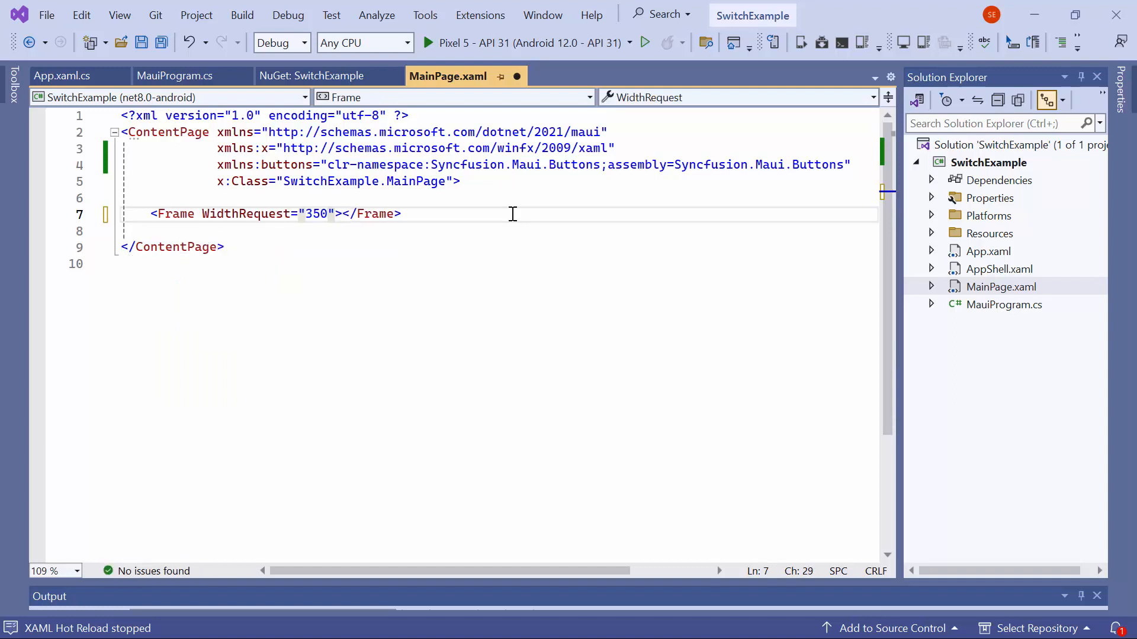
pyautogui.write('HeightRequest="200"')
pyautogui.write('<')
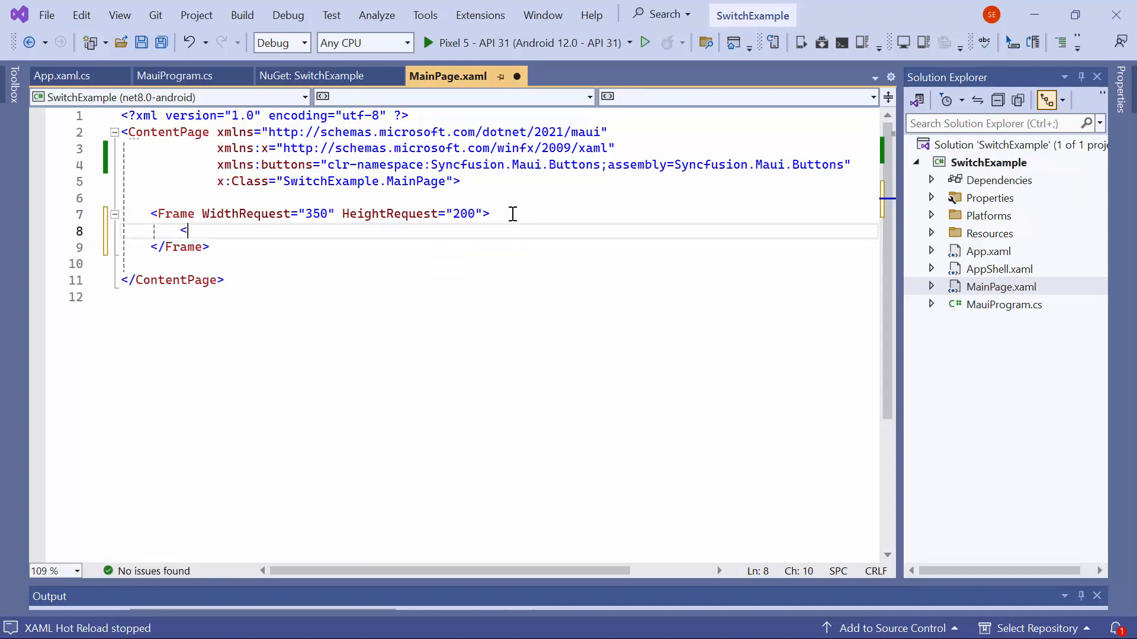
pyautogui.write('VerticalStackLayout></VerticalStackLayout>')
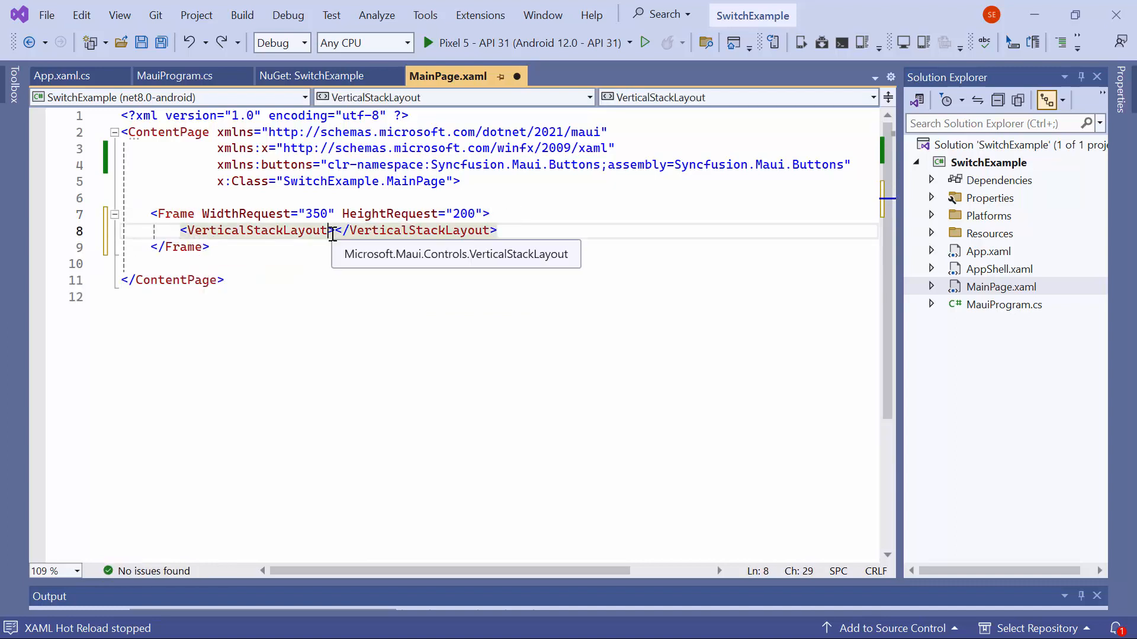
pyautogui.write('Padding="30,0,0,0"')
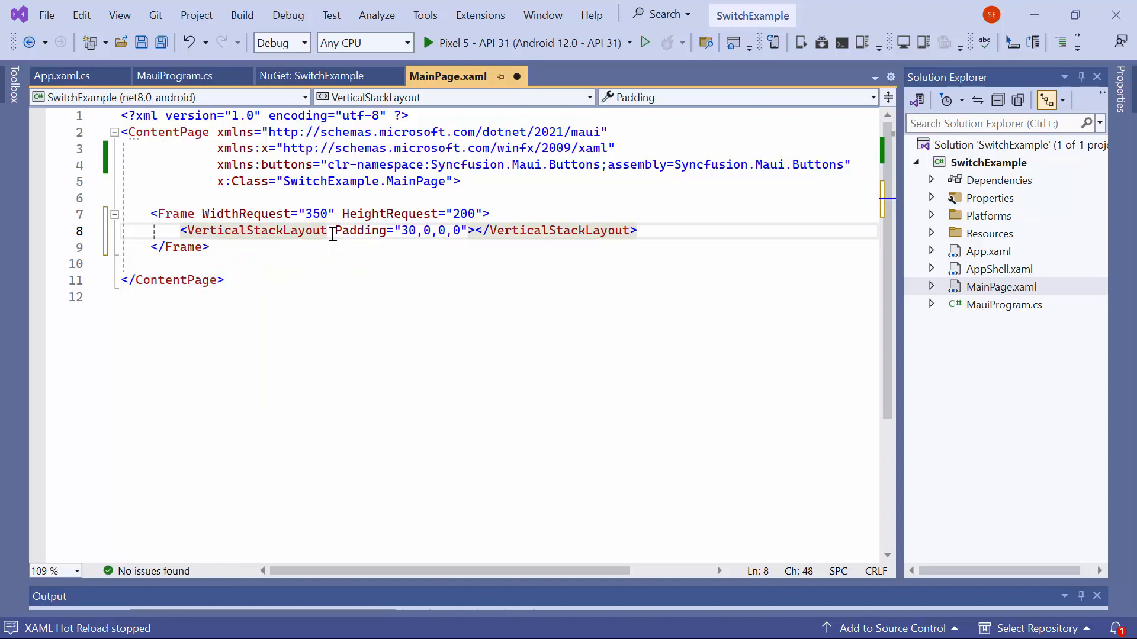
# - Build a Grid row with an 'All Apps' Label (FontSize 18) and an SfSwitch named allApps
pyautogui.write('<g')
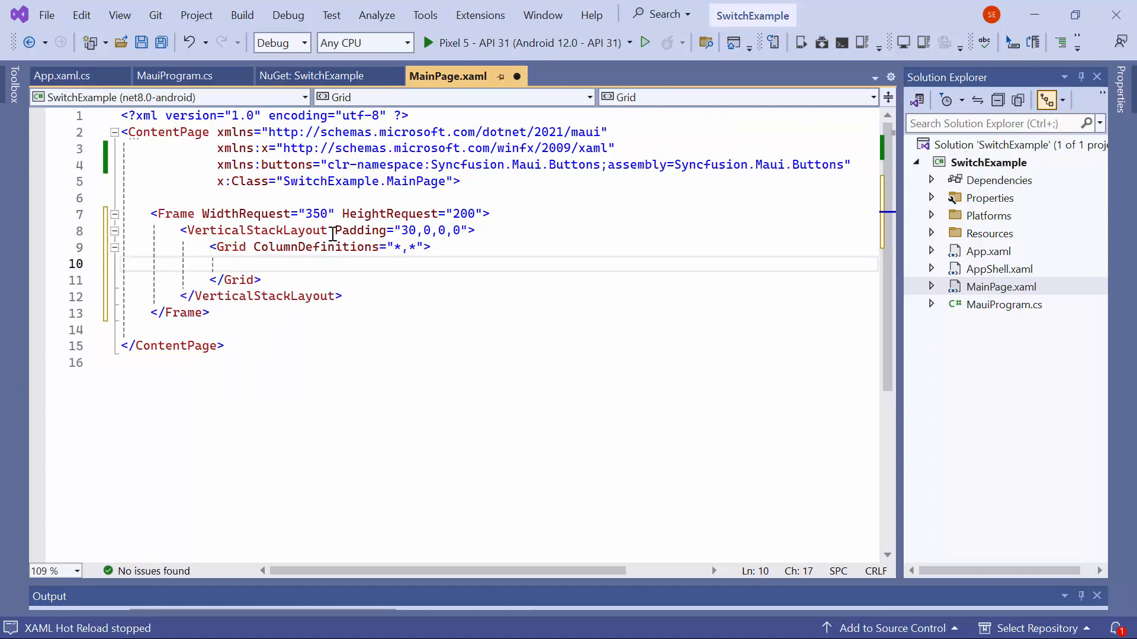
pyautogui.write('Label')
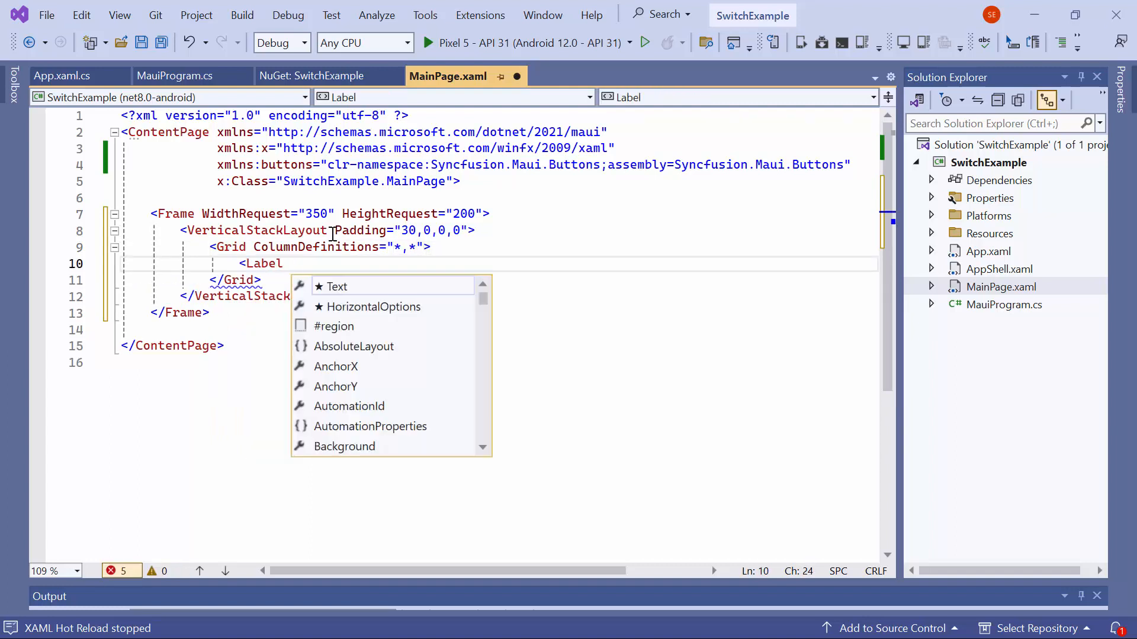
pyautogui.write('Text="All Apps" VerticalTextAlignment="Center"/>')
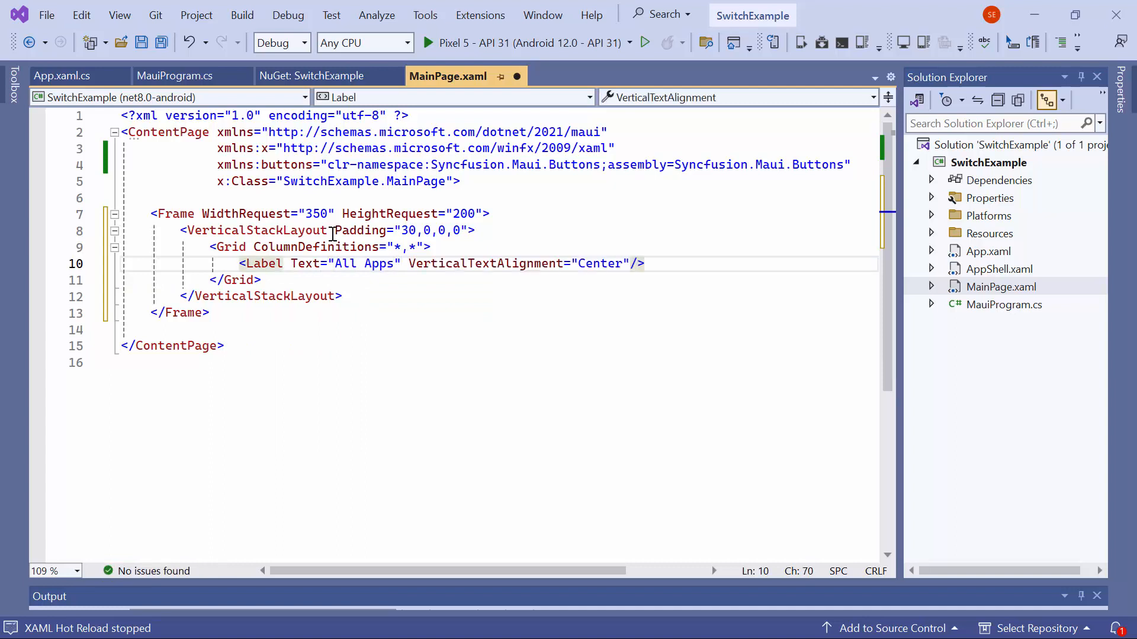
pyautogui.write('FontSize="18" FontAttributes="Bold')
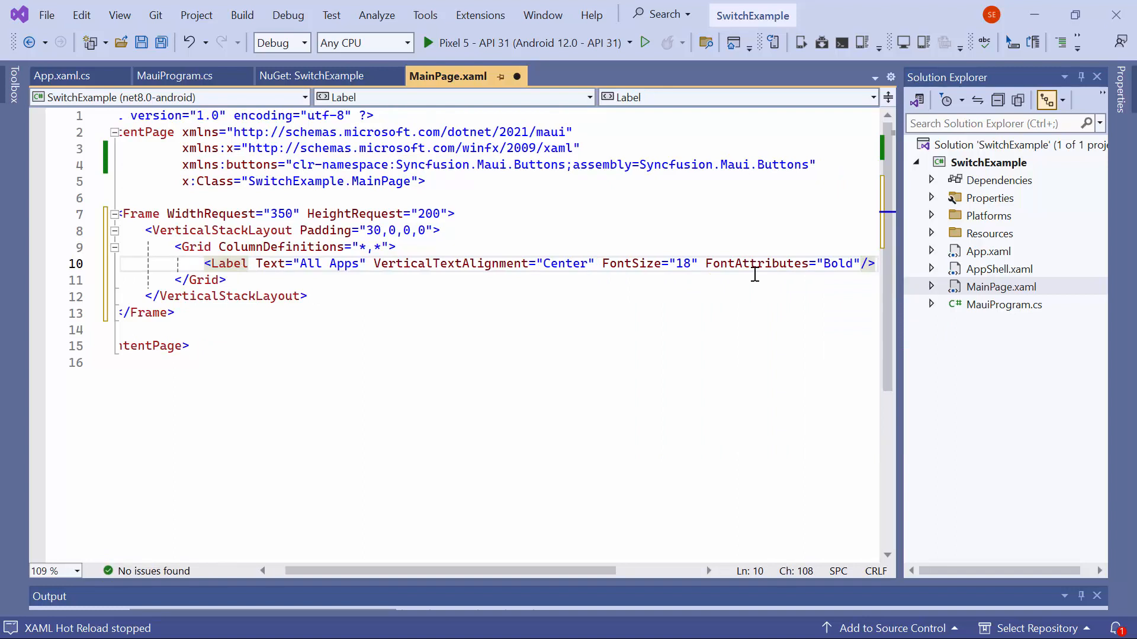
pyautogui.write('<s')
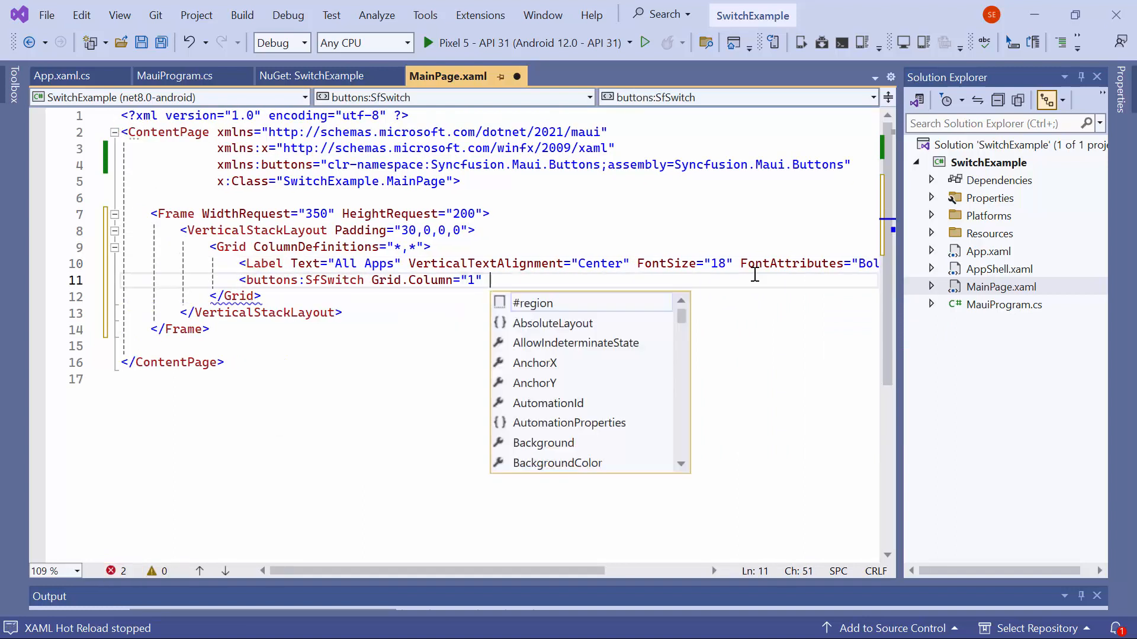
pyautogui.write('x:Name="all"')
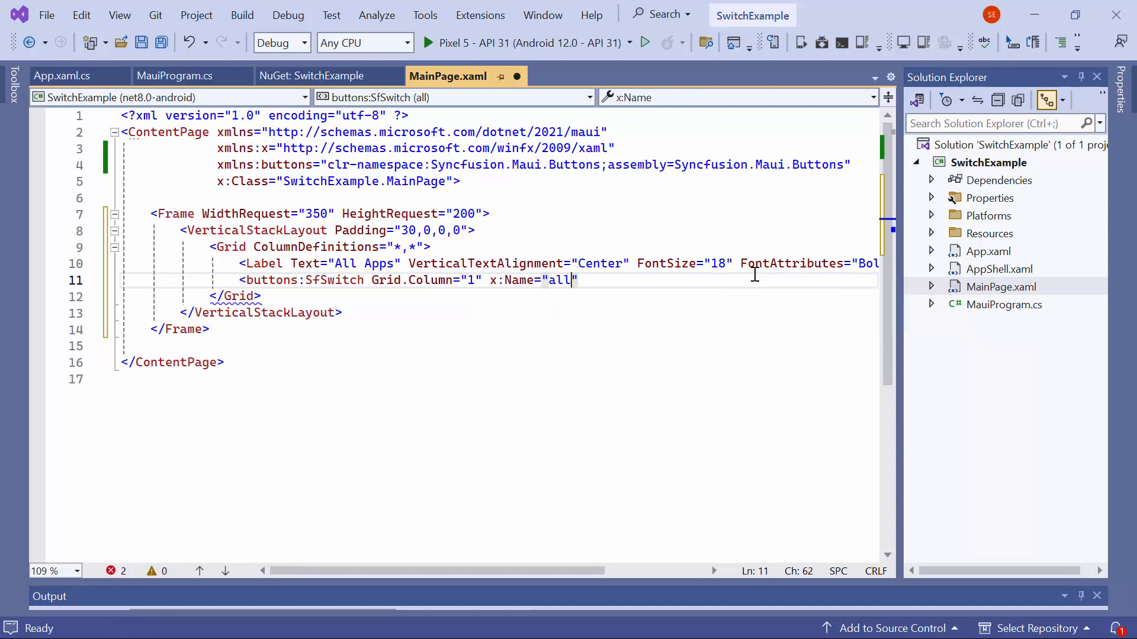
pyautogui.write('HorizontalOptions=""')
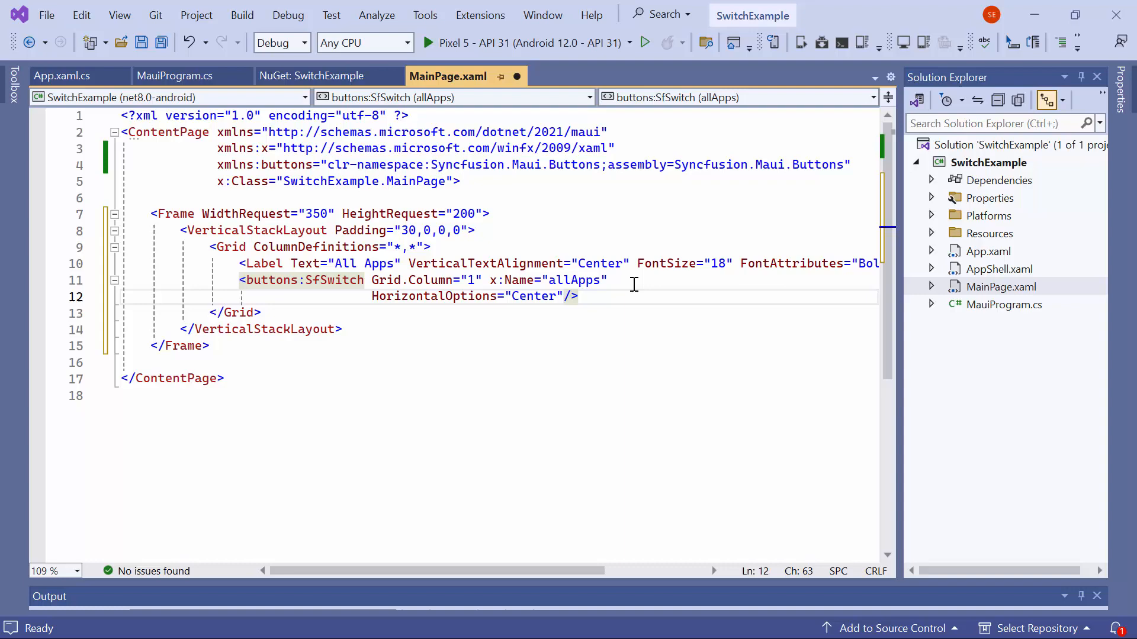
# - Copy the All Apps row three times for the Gmail, Twitter and Youtube switches
pyautogui.click(578, 296)
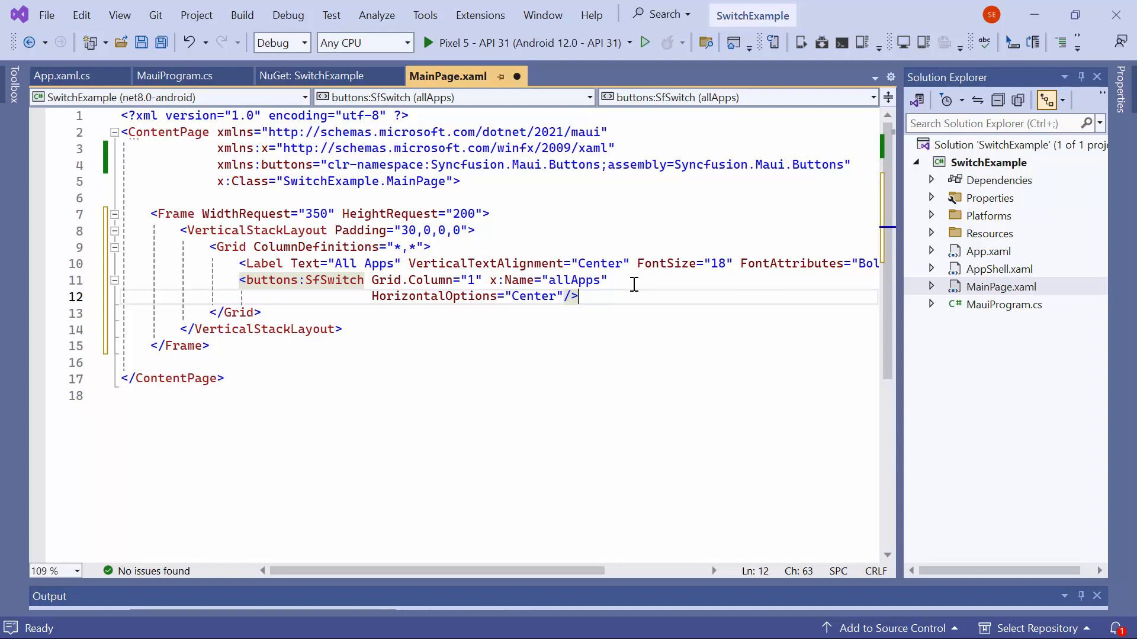
pyautogui.click(235, 312)
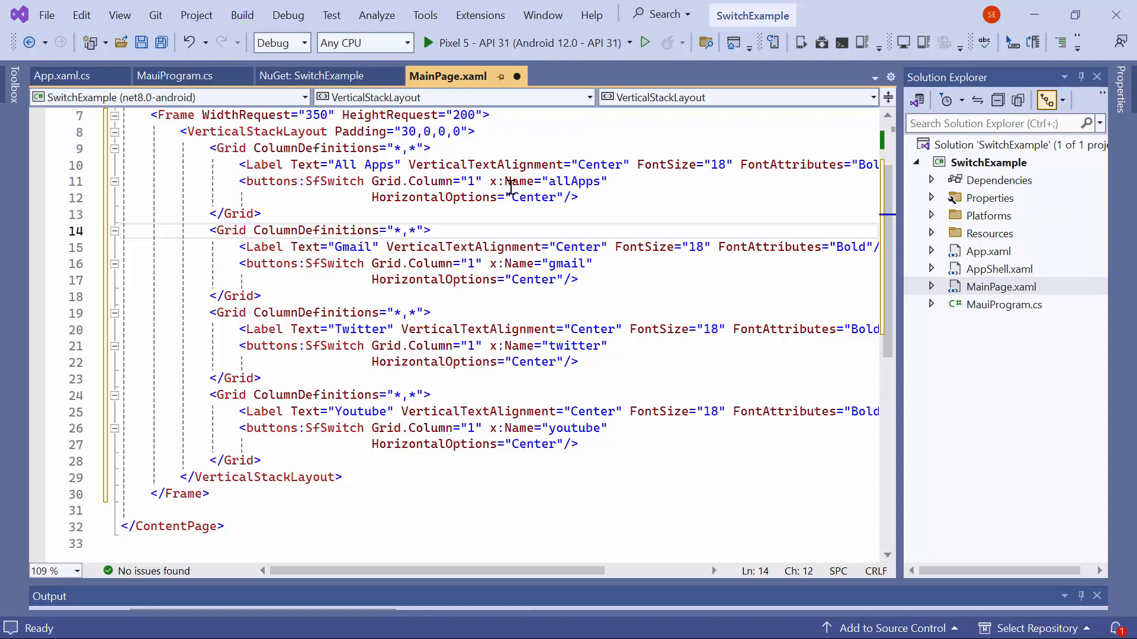
# - Assign StateChanged="allApps_StateChanged" to allApps and child_StateChanged to the other three, stubbing handlers in code-behind
pyautogui.click(577, 279)
pyautogui.write(' StateChanged="')
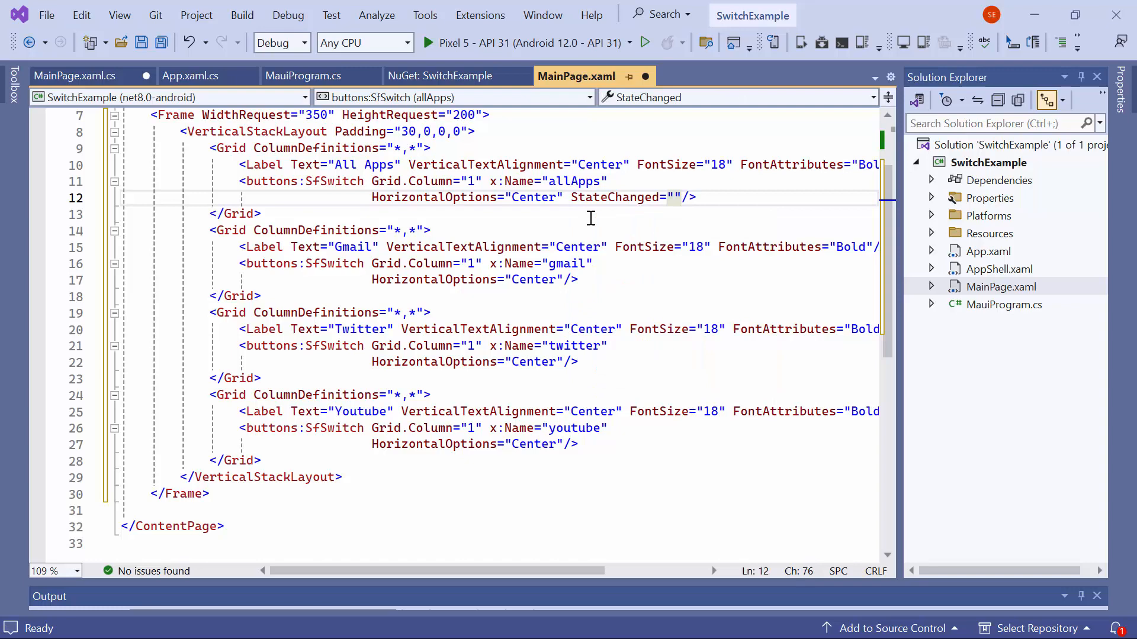
pyautogui.write('allApps_StateChanged')
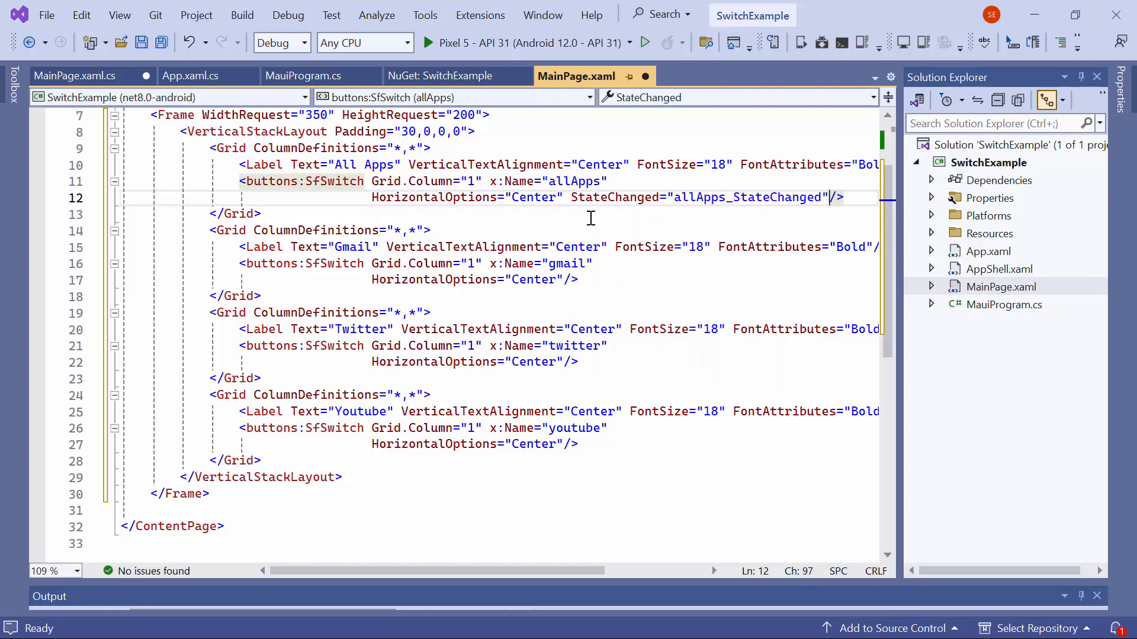
pyautogui.click(568, 280)
pyautogui.write(' StateChanged="')
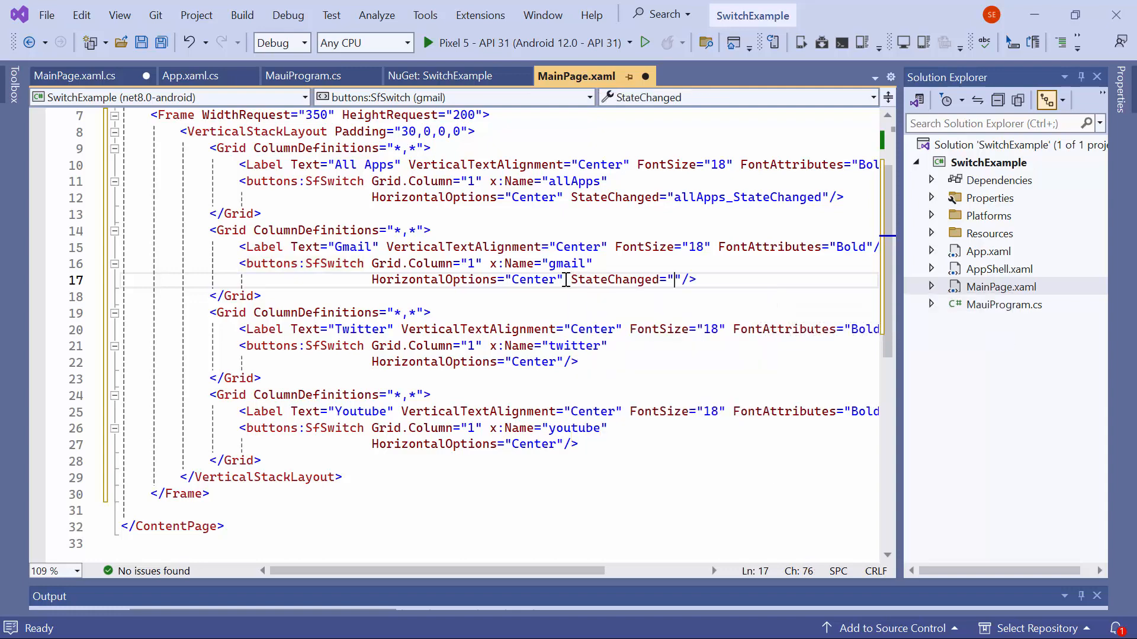
pyautogui.write('child_StateChanged')
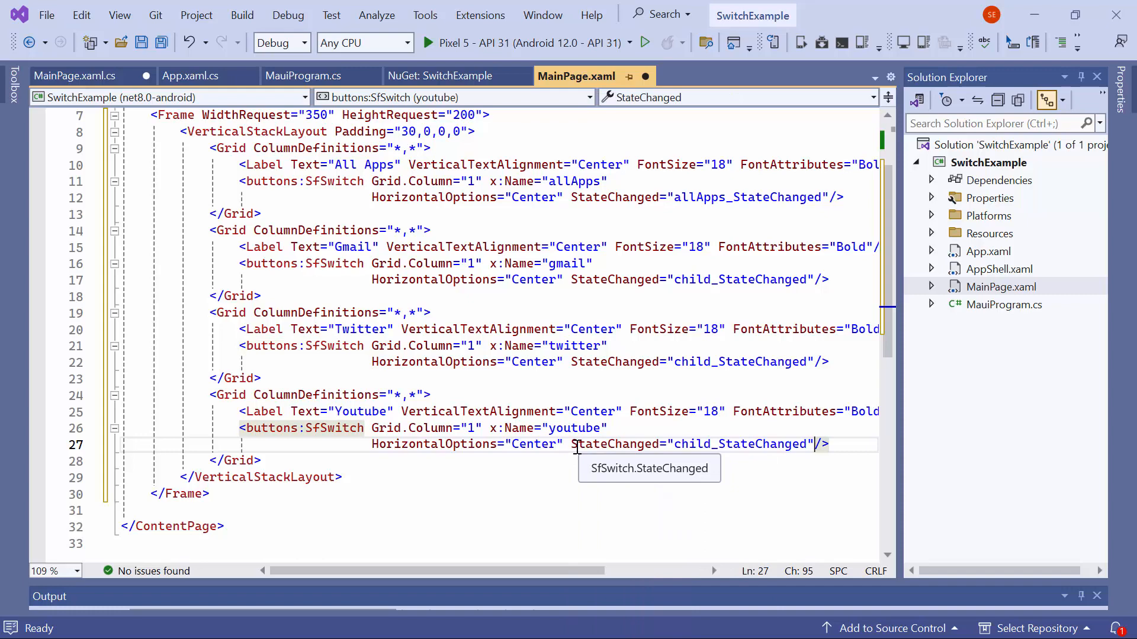
pyautogui.moveTo(618, 353)
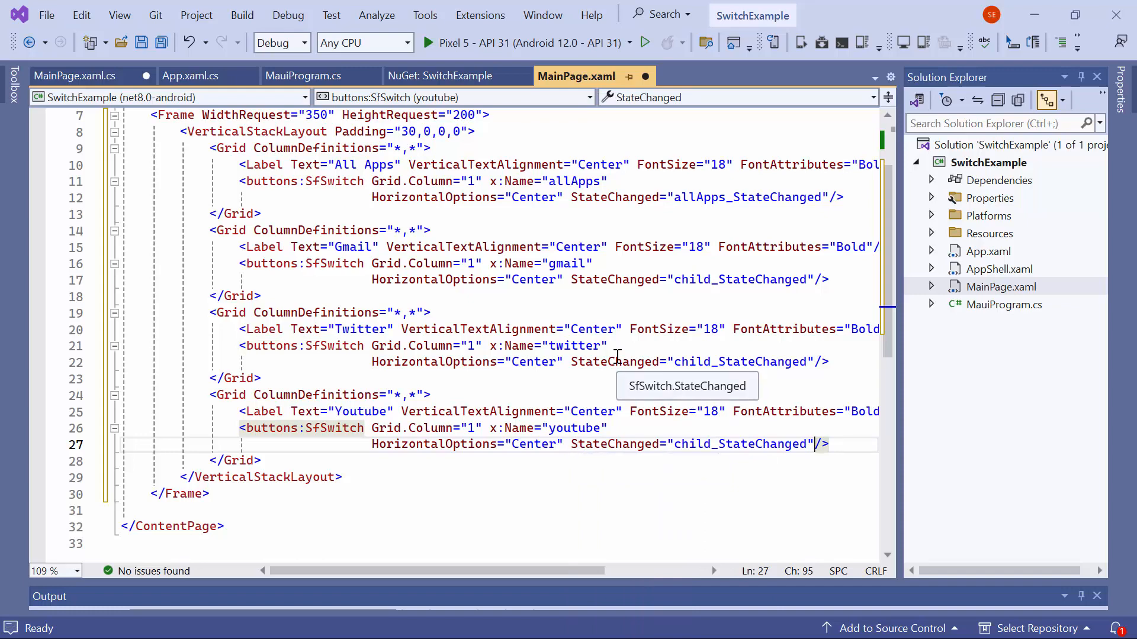
pyautogui.click(75, 76)
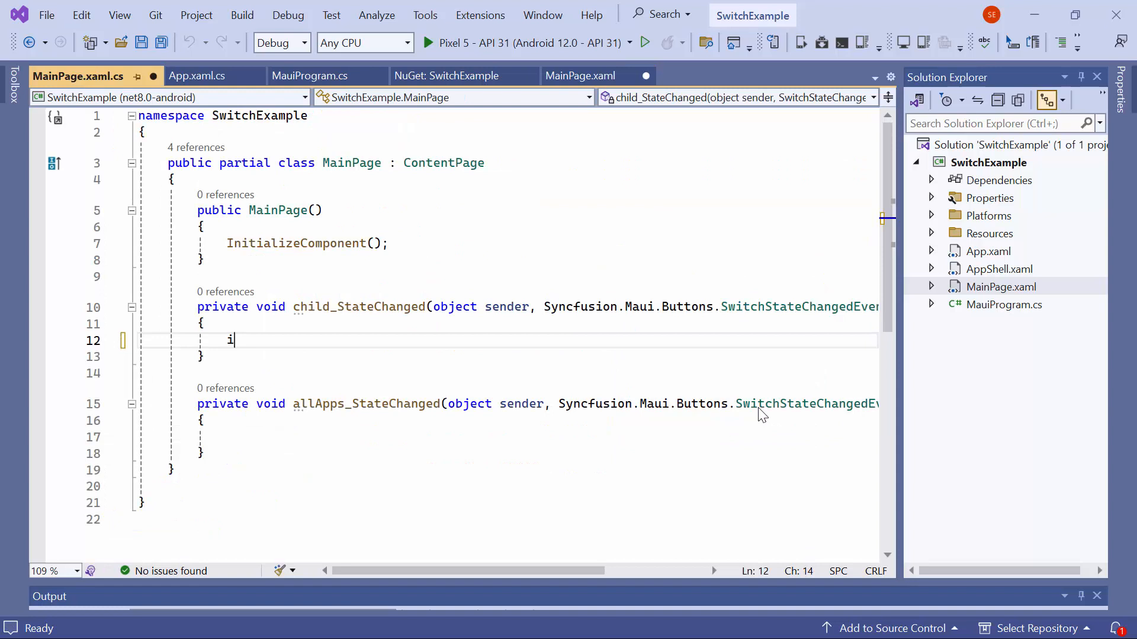
# - Set allApps.IsOn true when gmail, twitter and youtube are all on
pyautogui.write('if(gmail.IsOn.Value && twitter.IsOn.Value && youtube.IsOn.Value)')
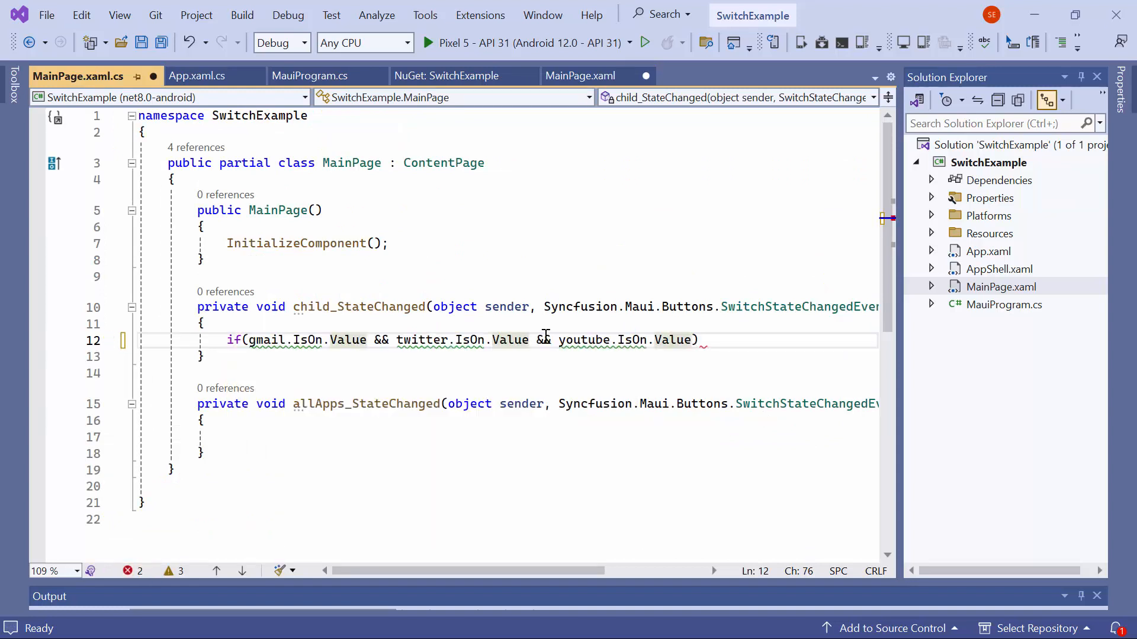
pyautogui.write('{ }')
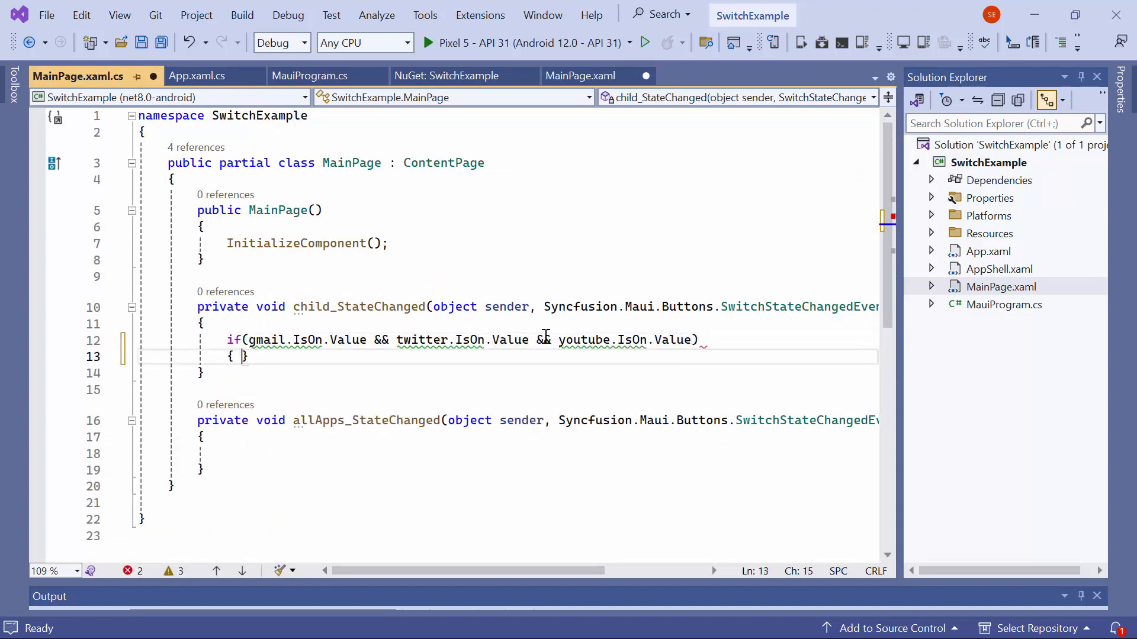
pyautogui.write('allApps.IsOn.Value = true;')
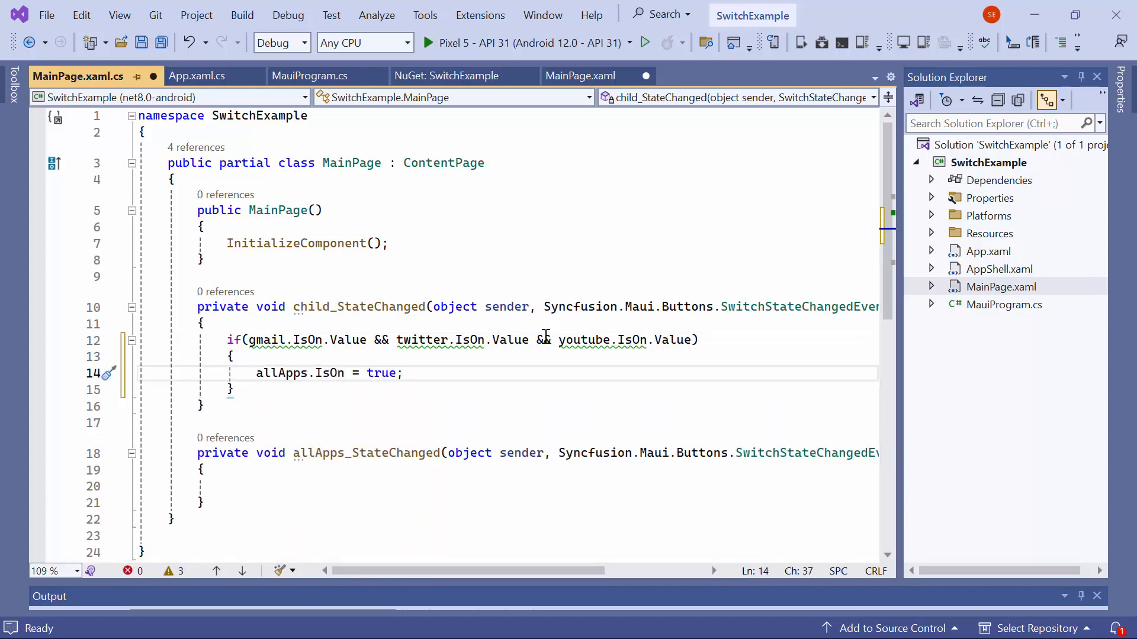
# - Set allApps.IsOn false when all three are off, otherwise enable indeterminate state with IsOn null
pyautogui.write('else if(gmail.IsOn.Value && !twitter.IsOn.Value && !youtube.IsOn.Value')
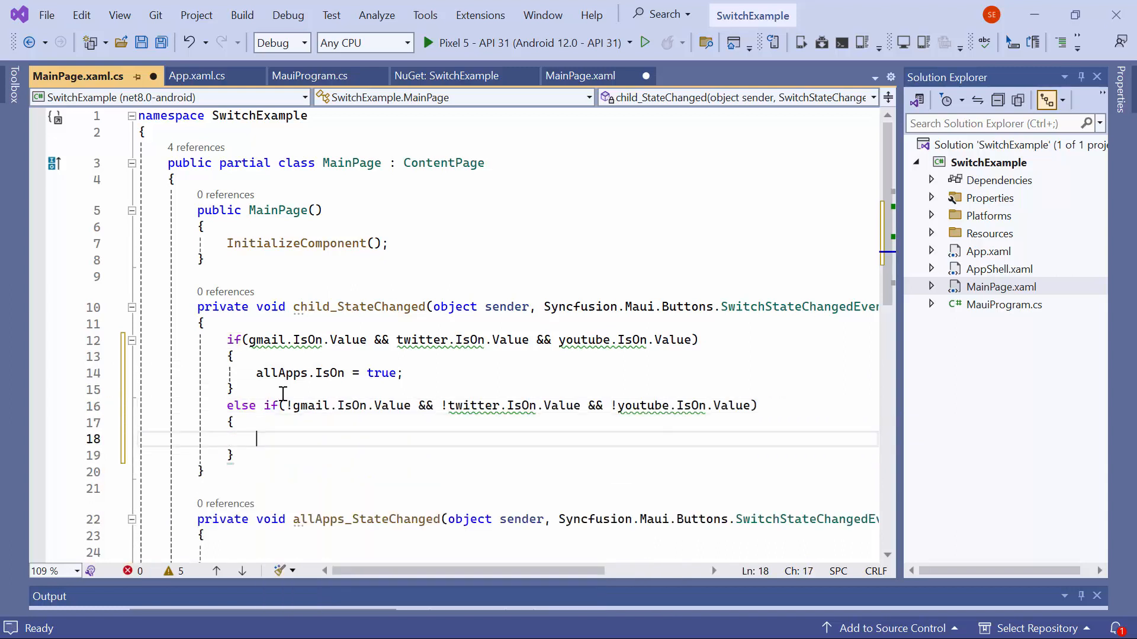
pyautogui.write('allApps.IsOn = false;')
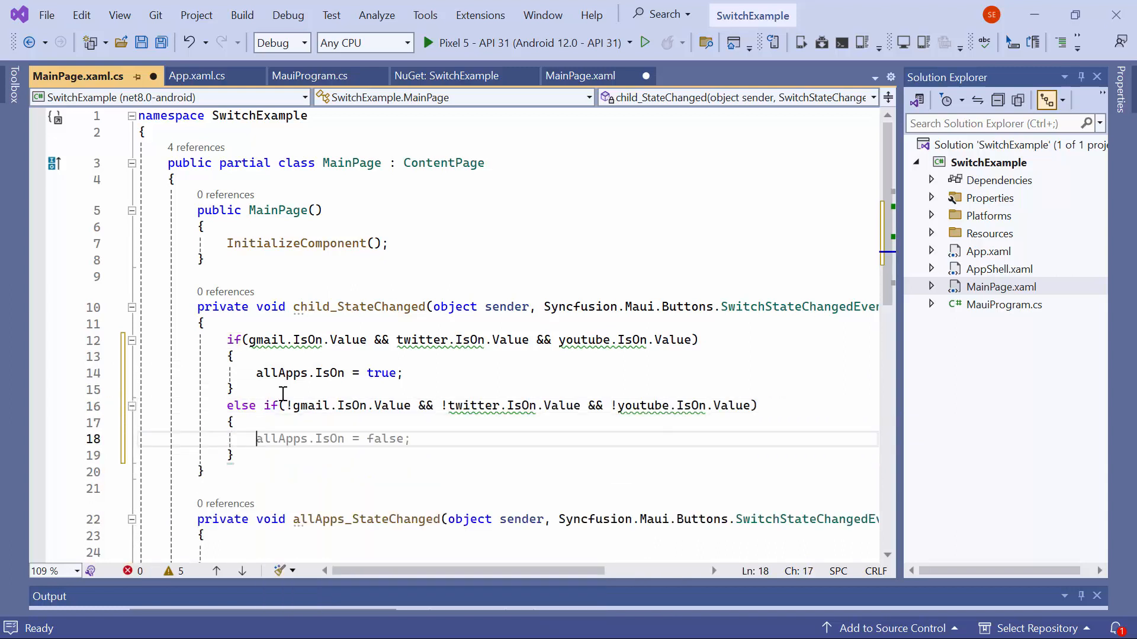
pyautogui.press('enter')
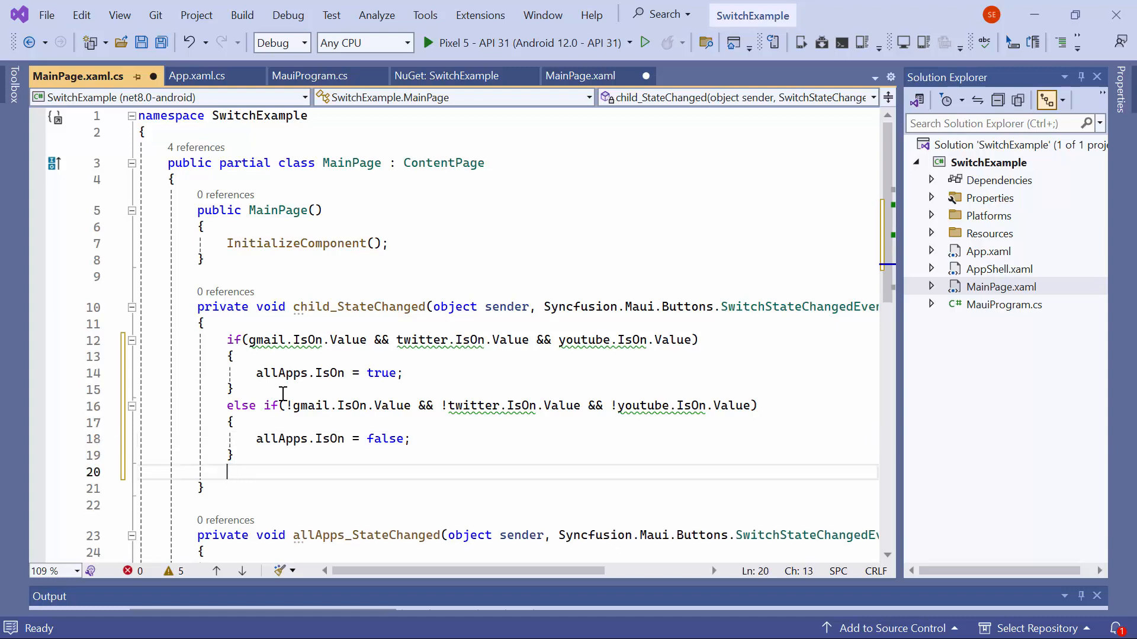
pyautogui.write('else')
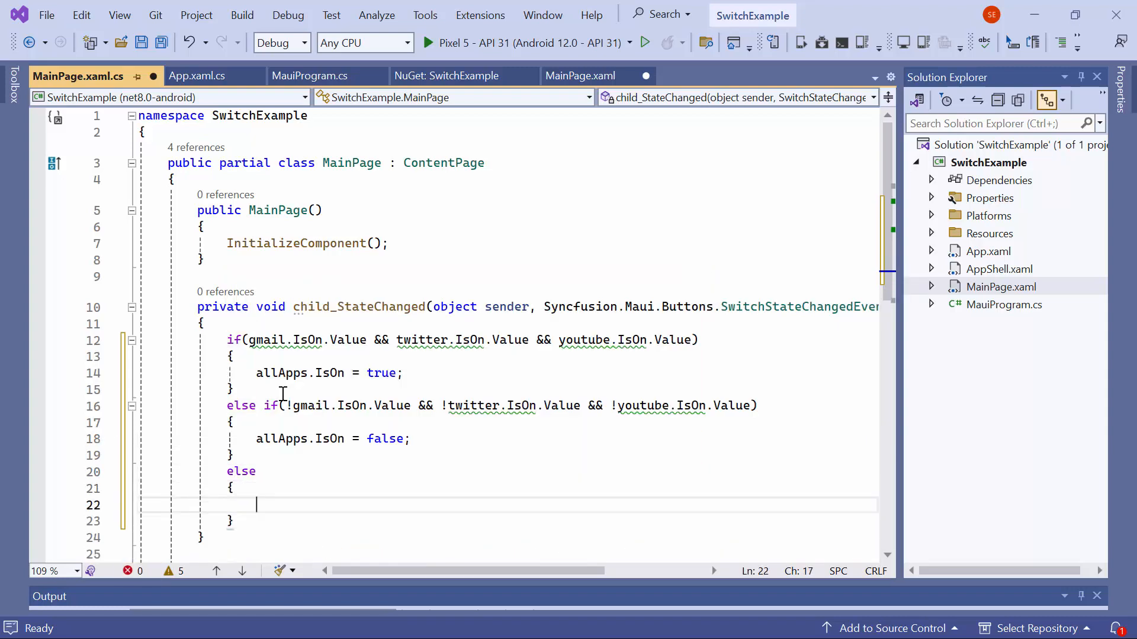
pyautogui.write('allApps.AllowIndeterminateState = false;')
pyautogui.write('allApps.IsOn = null;')
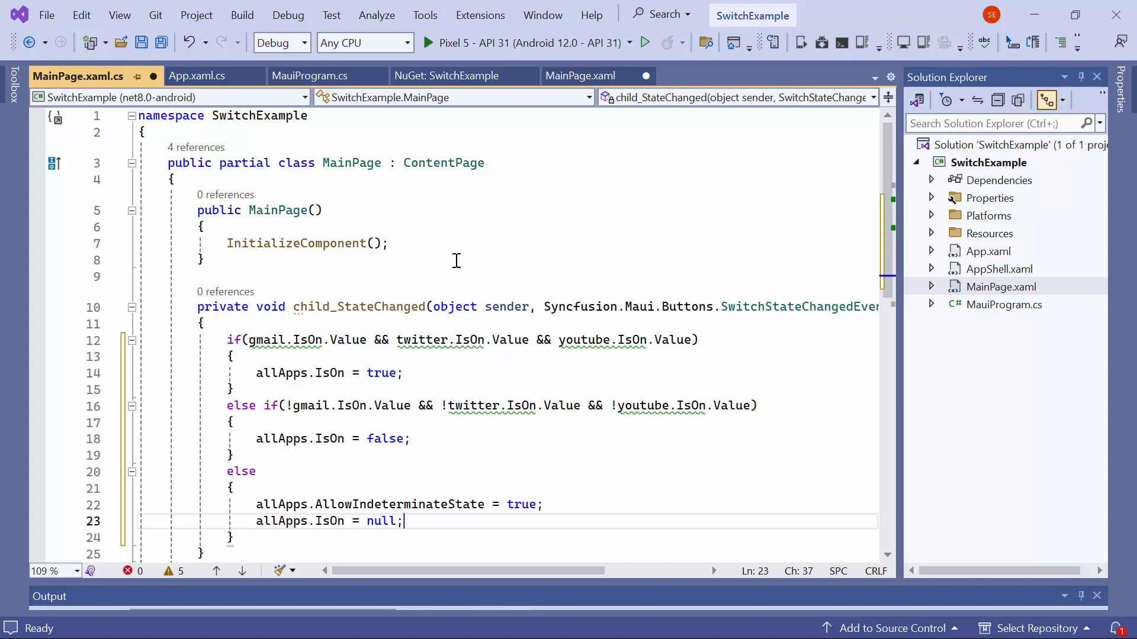
pyautogui.scroll(-3)
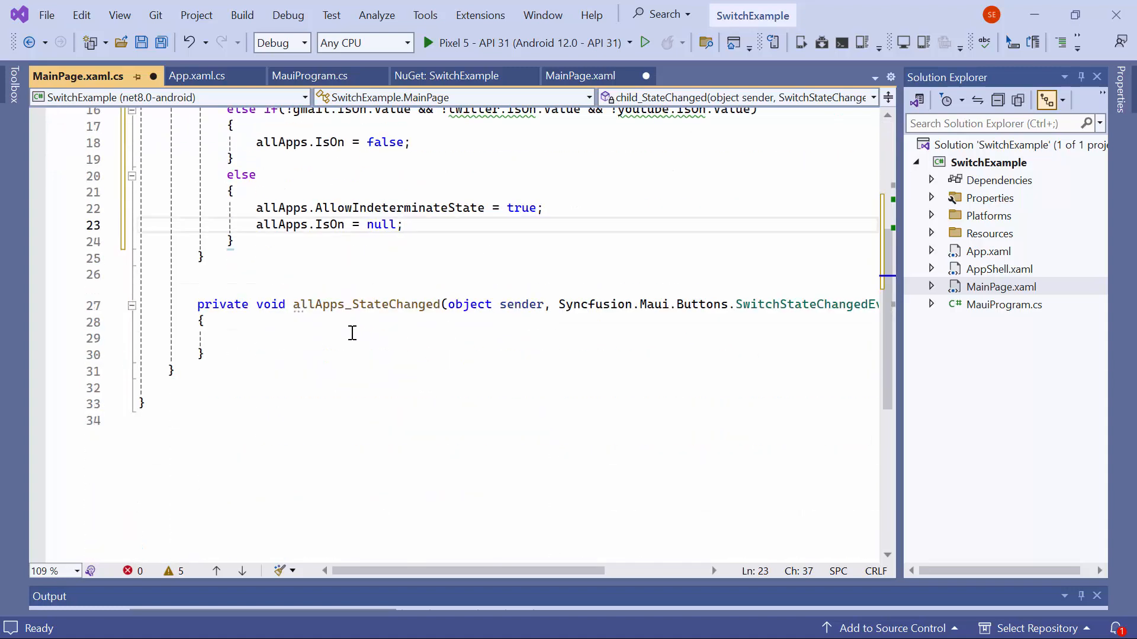
# - In allApps_StateChanged turn off AllowIndeterminateState on a definite value and assign e.NewValue to gmail, twitter, youtube IsOn, then launch on the emulator
pyautogui.write('i')
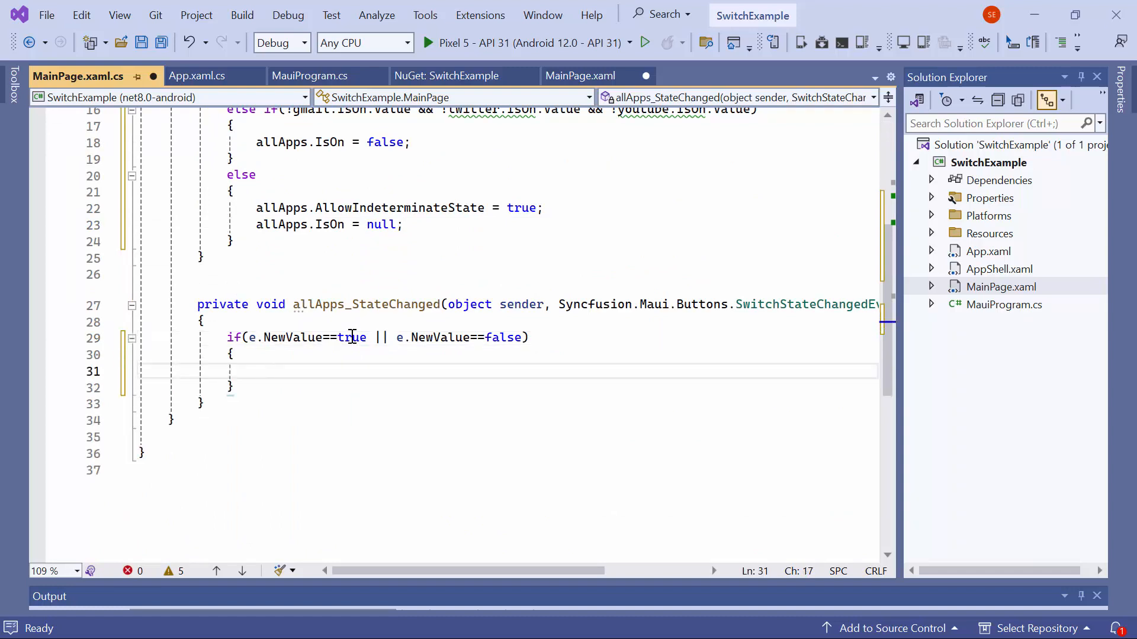
pyautogui.write('allApps = null;')
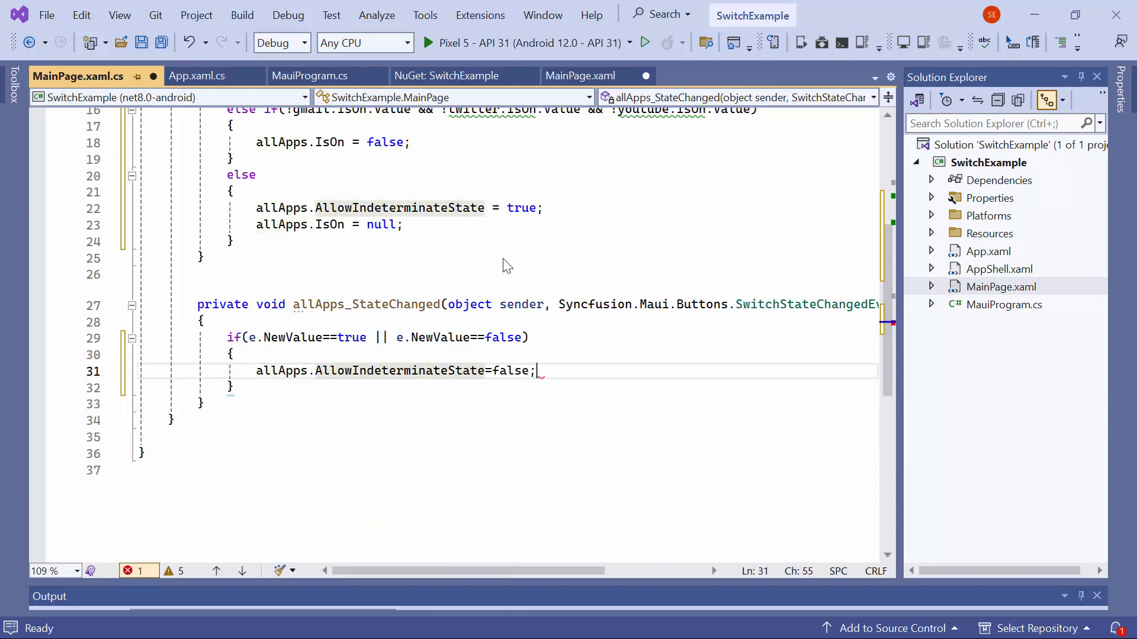
pyautogui.write('if(e.n')
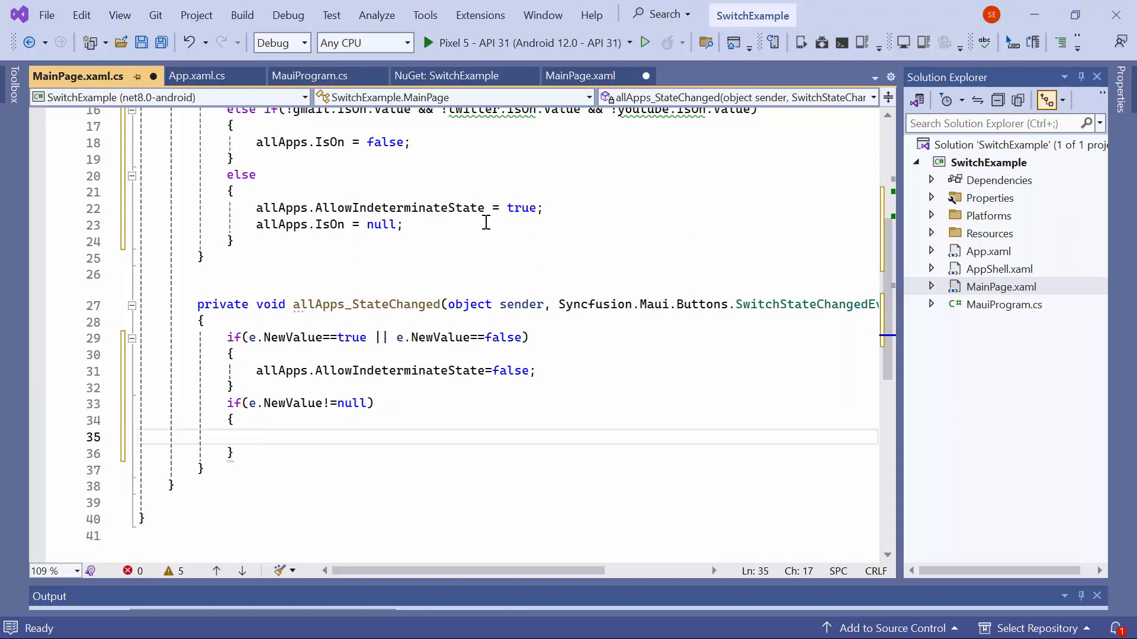
pyautogui.write('gma')
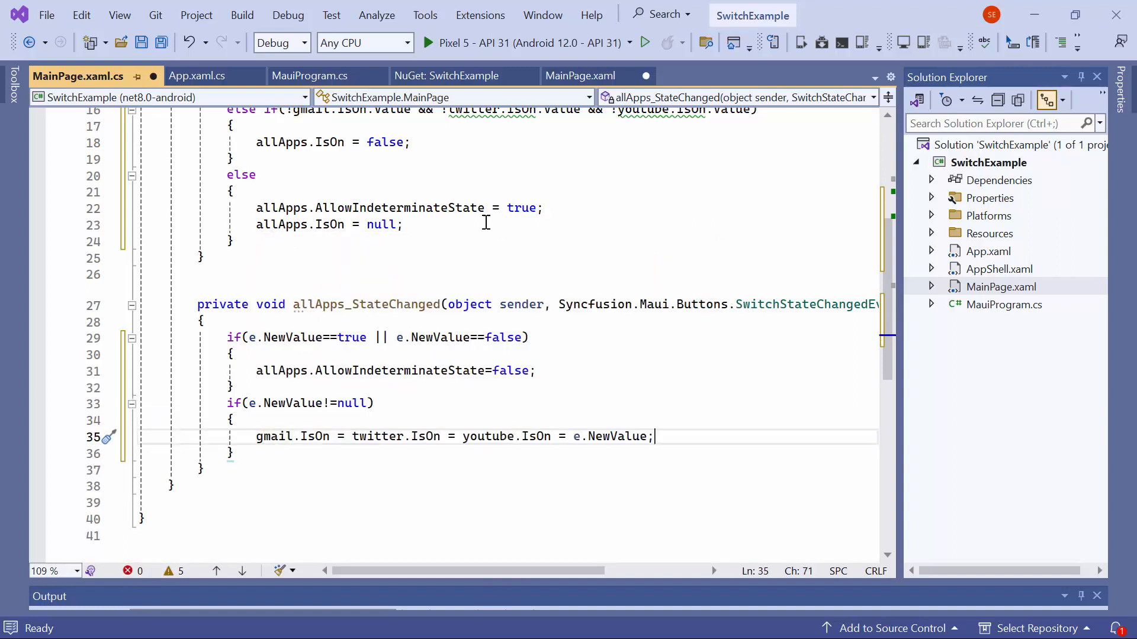
pyautogui.click(428, 43)
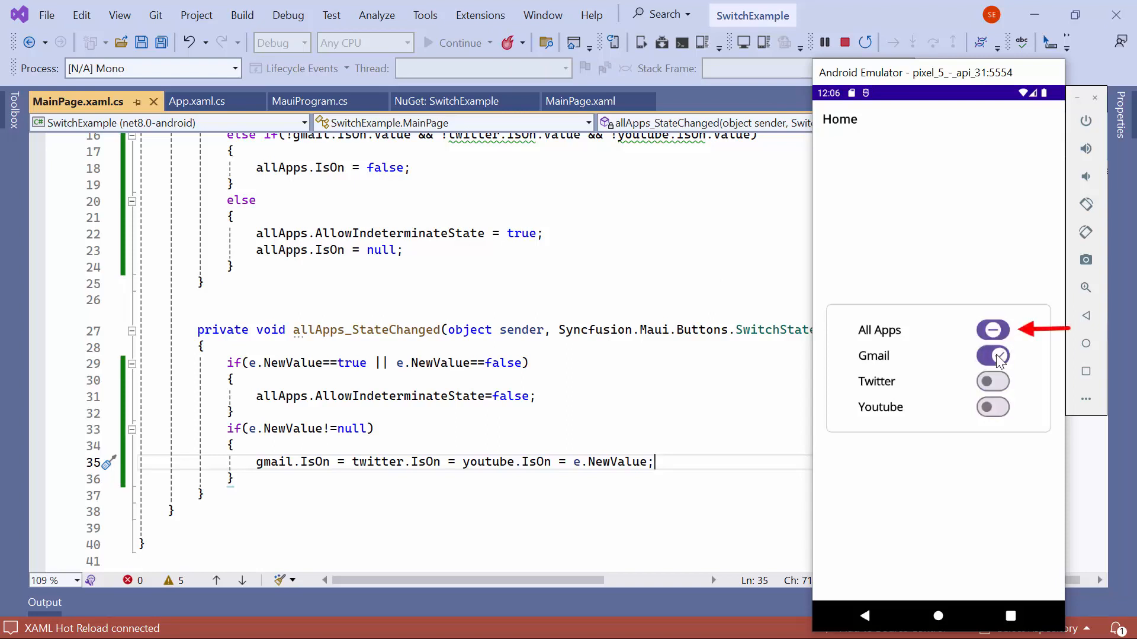
# - Toggle the Gmail switch in the emulator to see All Apps become indeterminate
pyautogui.click(992, 355)
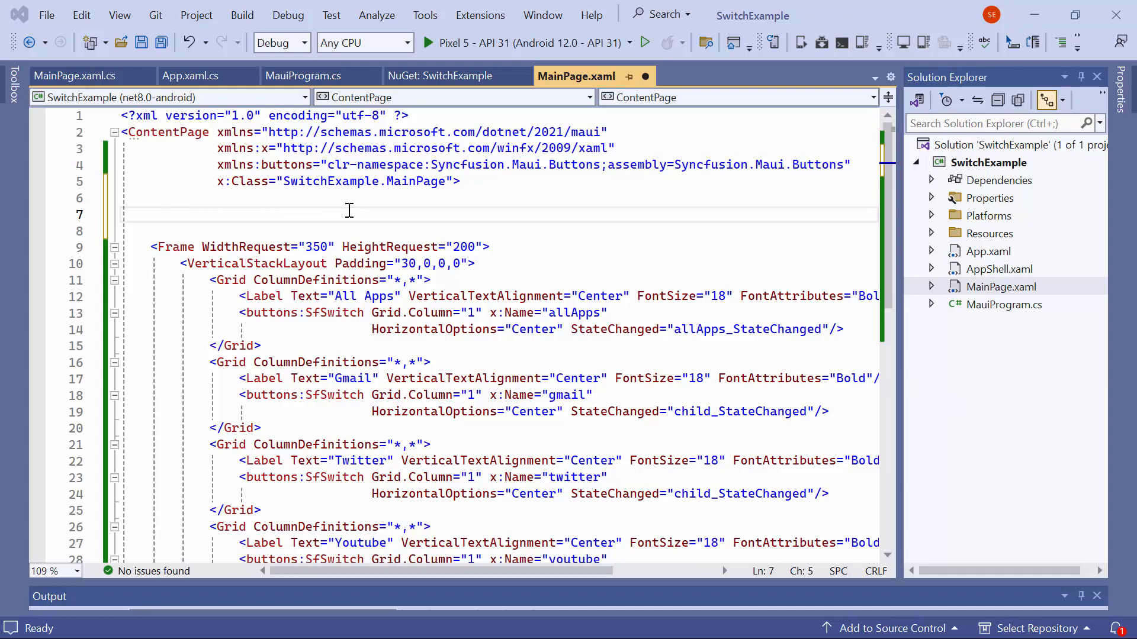
# - Add a ContentPage.Resources Style targeting SfSwitch with a WidthRequest 120 Setter
pyautogui.write('<con')
pyautogui.write('<Style/>')
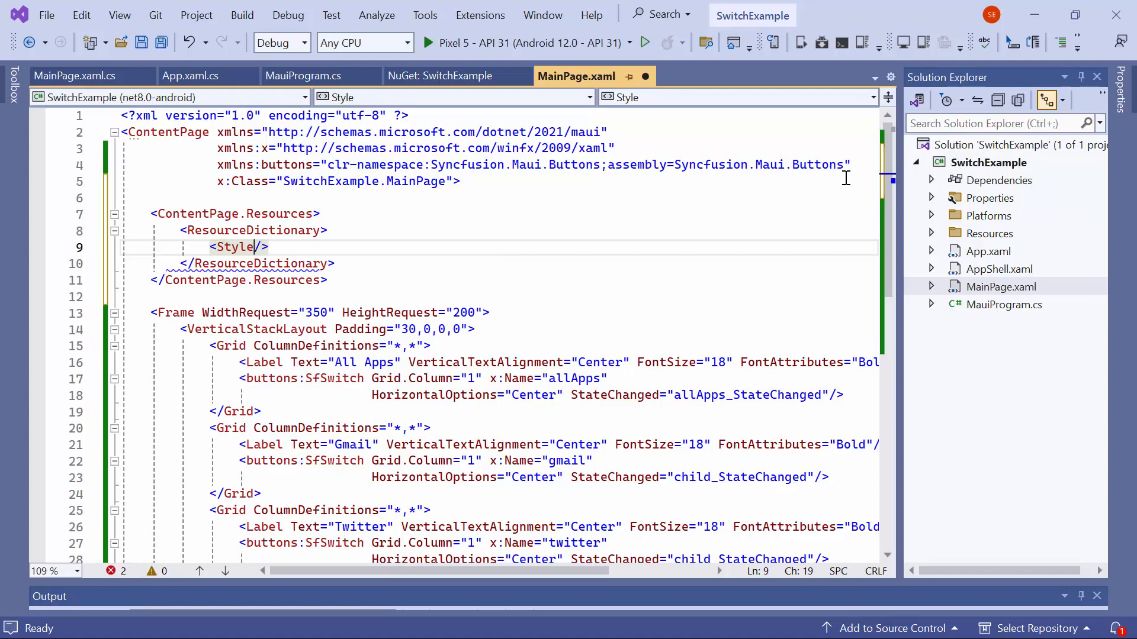
pyautogui.write('TargetType="Sfs')
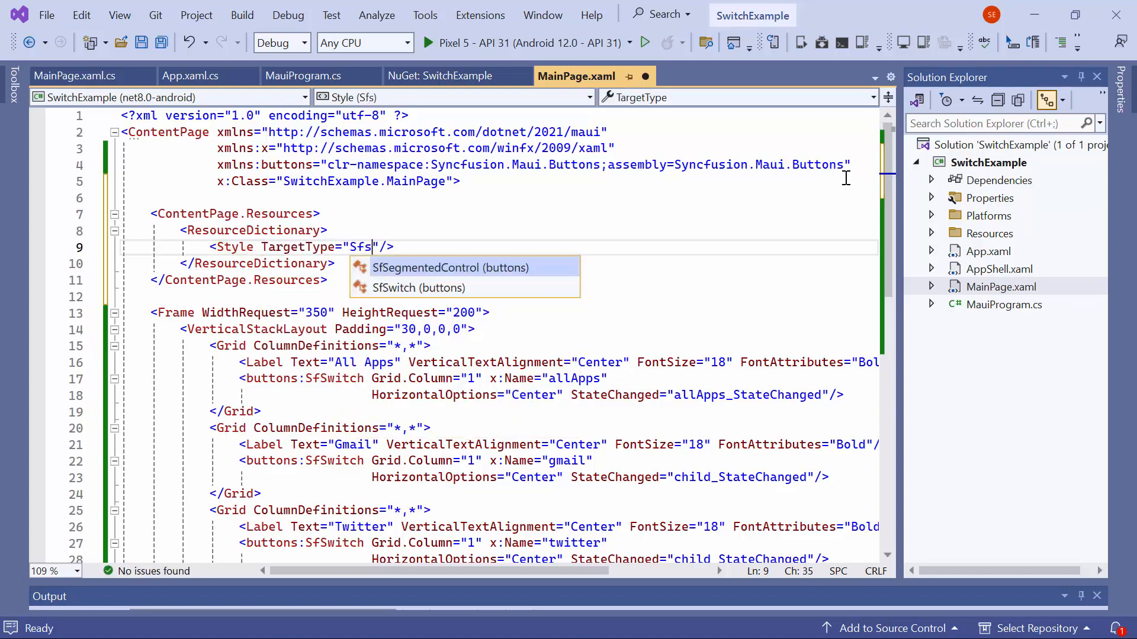
pyautogui.click(418, 288)
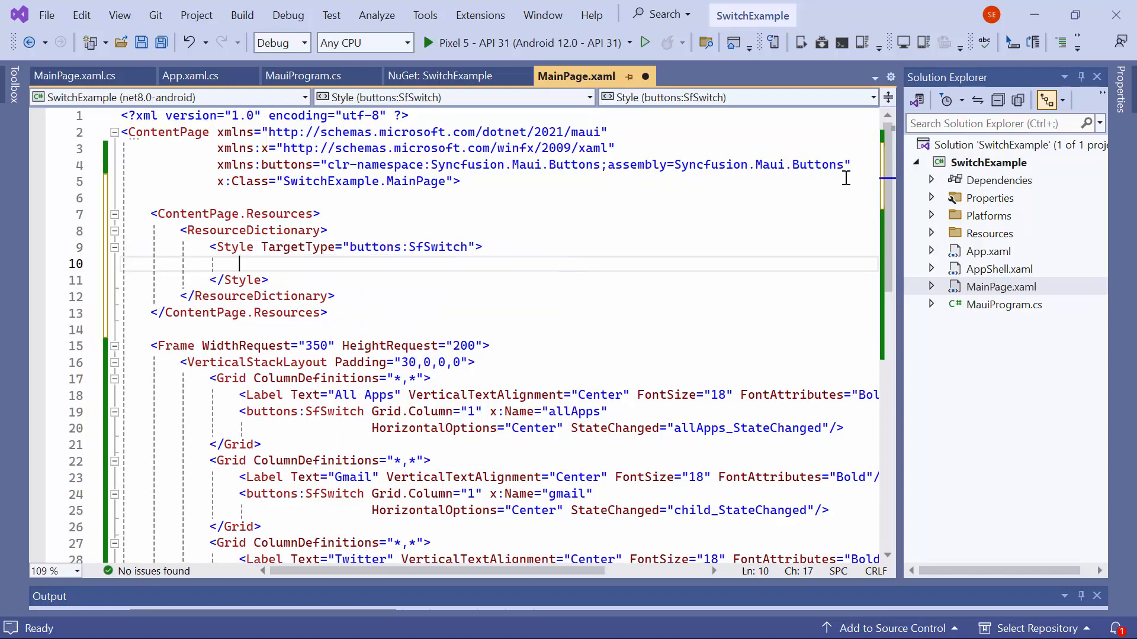
pyautogui.write('<Setter Property="WidthRequest" Value="120"/>')
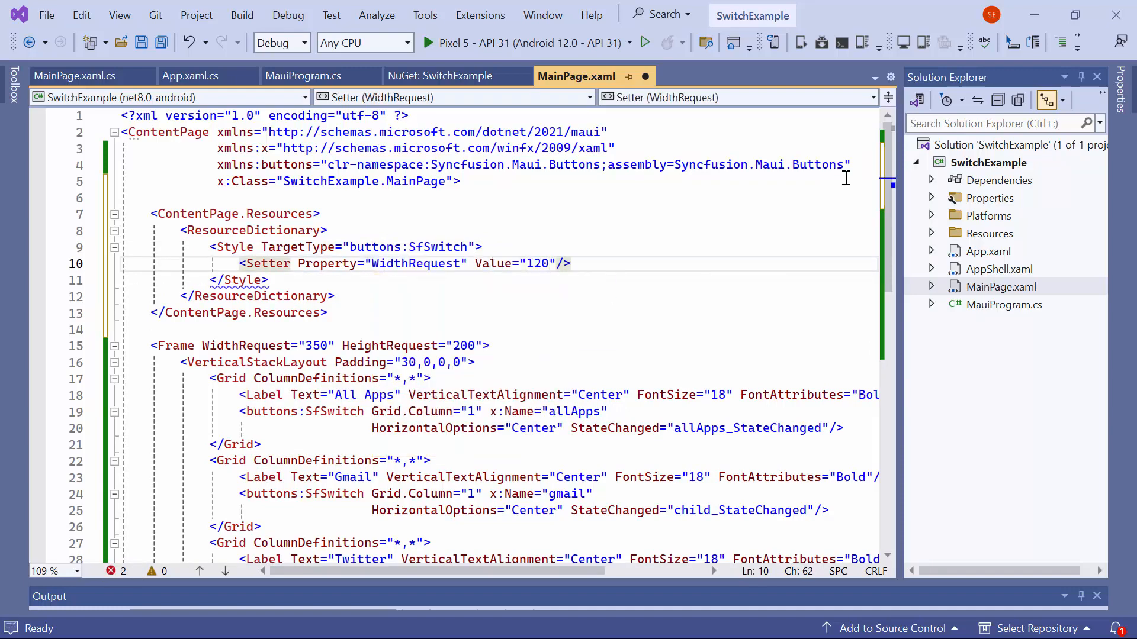
# - Add a VisualStateManager.VisualStateGroups Setter with a VisualStateGroupList and a CommonStates VisualStateGroup
pyautogui.write('<setter Property="VisualStateManager.VisualStateGroups"></Setter>')
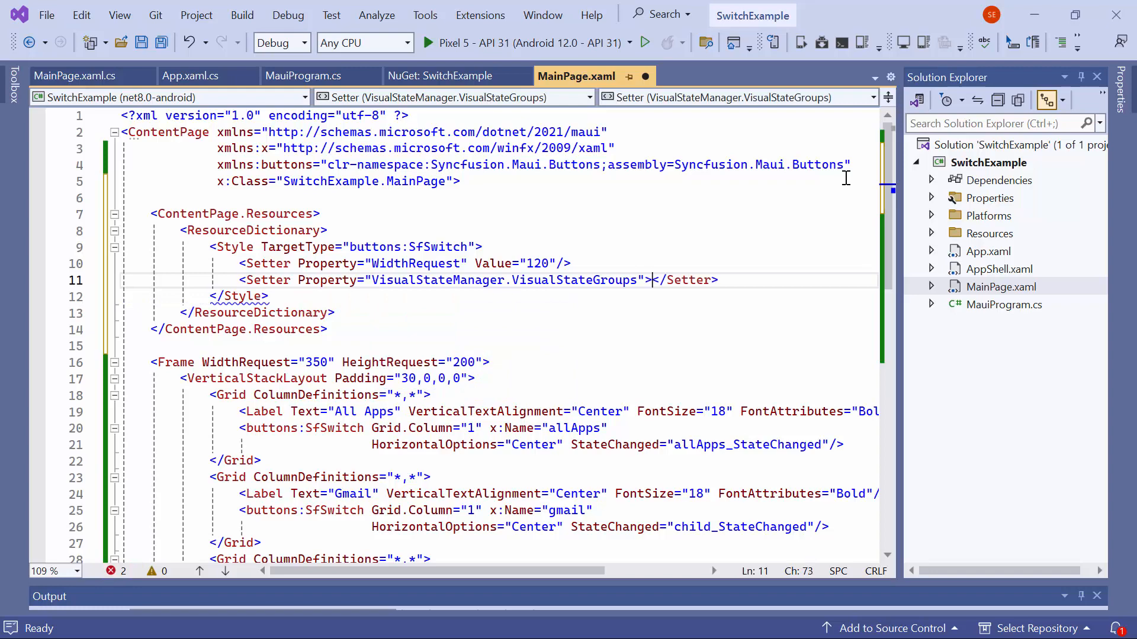
pyautogui.write('<VisualStateGroupList>')
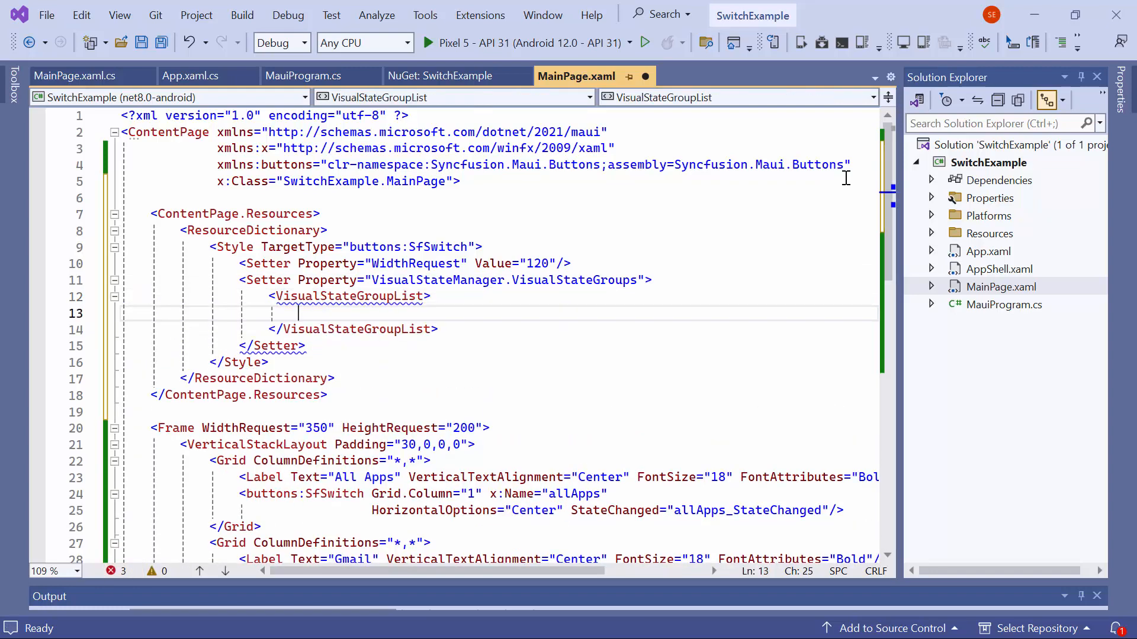
pyautogui.write('<VisualStateGroup x:Name="CommonStates')
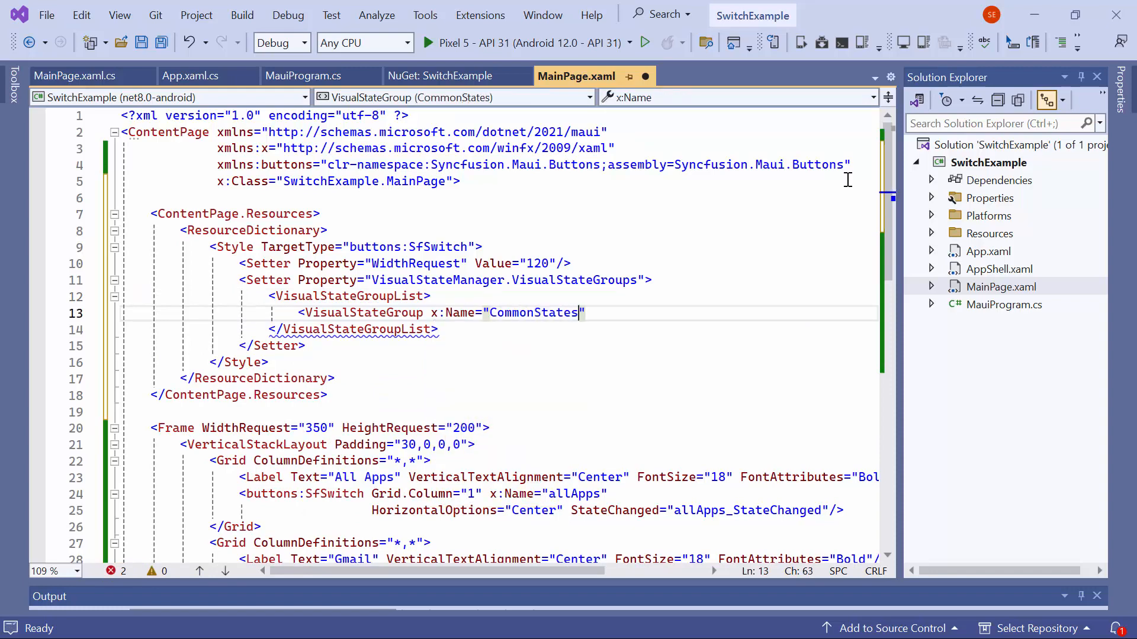
pyautogui.press('Enter')
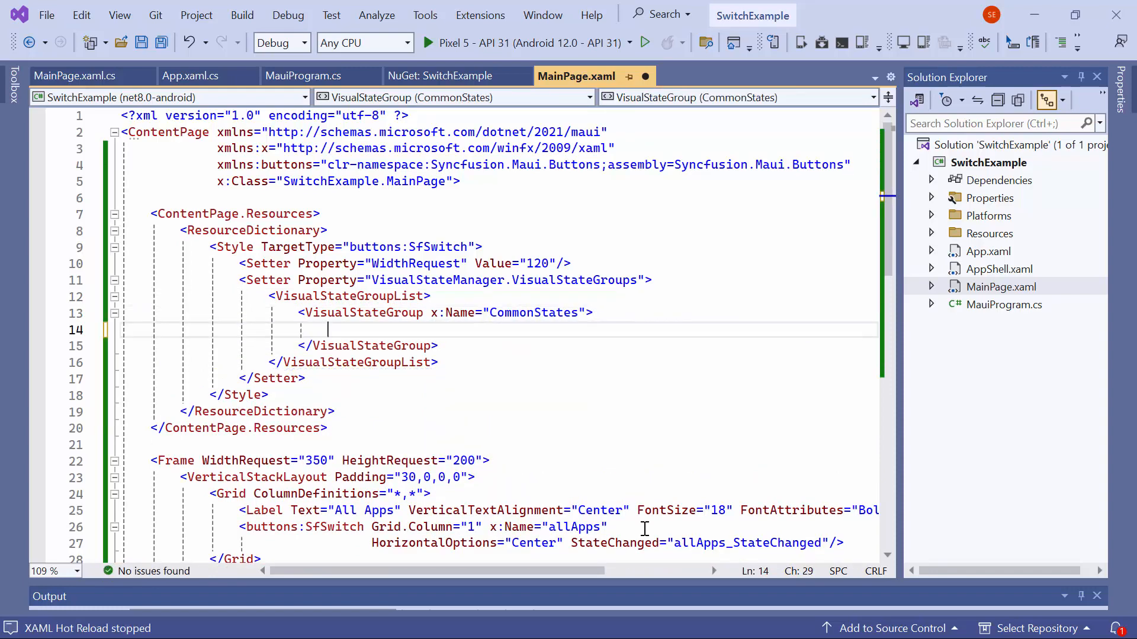
# - Add a VisualState On whose Setter targets SwitchSettings with a buttons:SwitchSettings value
pyautogui.write('<VisualState x:Name="On">')
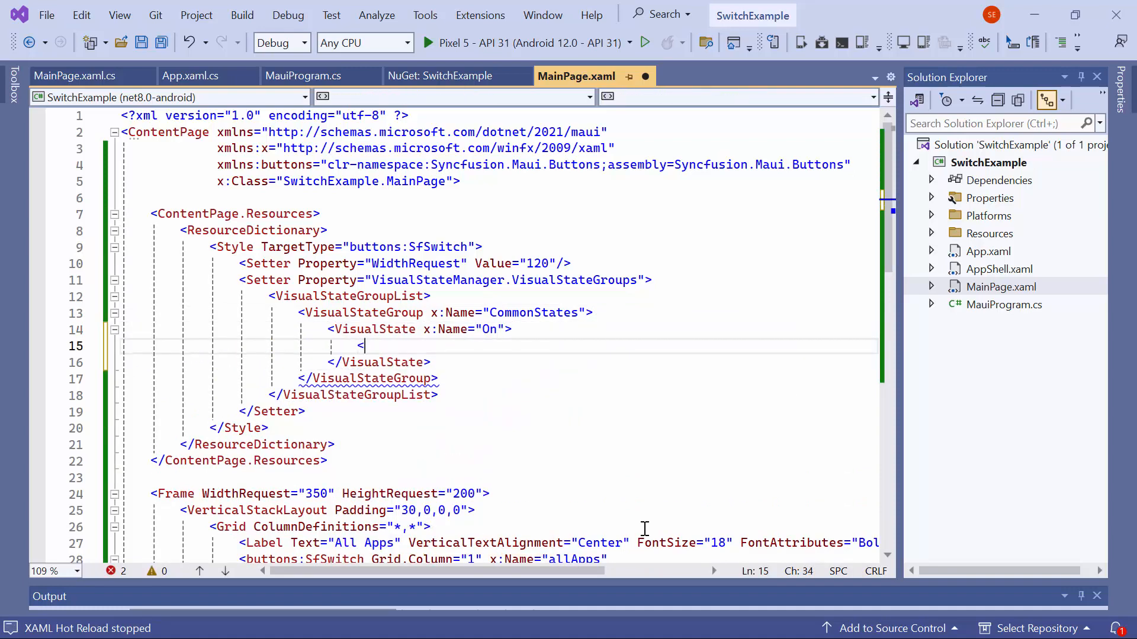
pyautogui.write('VisualState.Setters>')
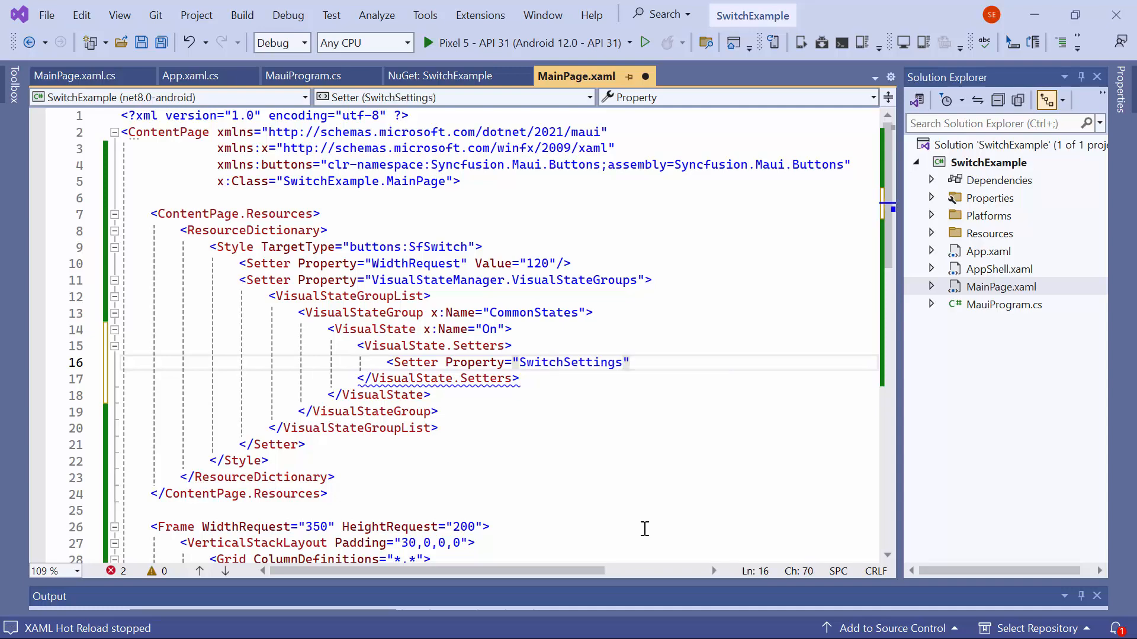
pyautogui.write('<Setter.Value')
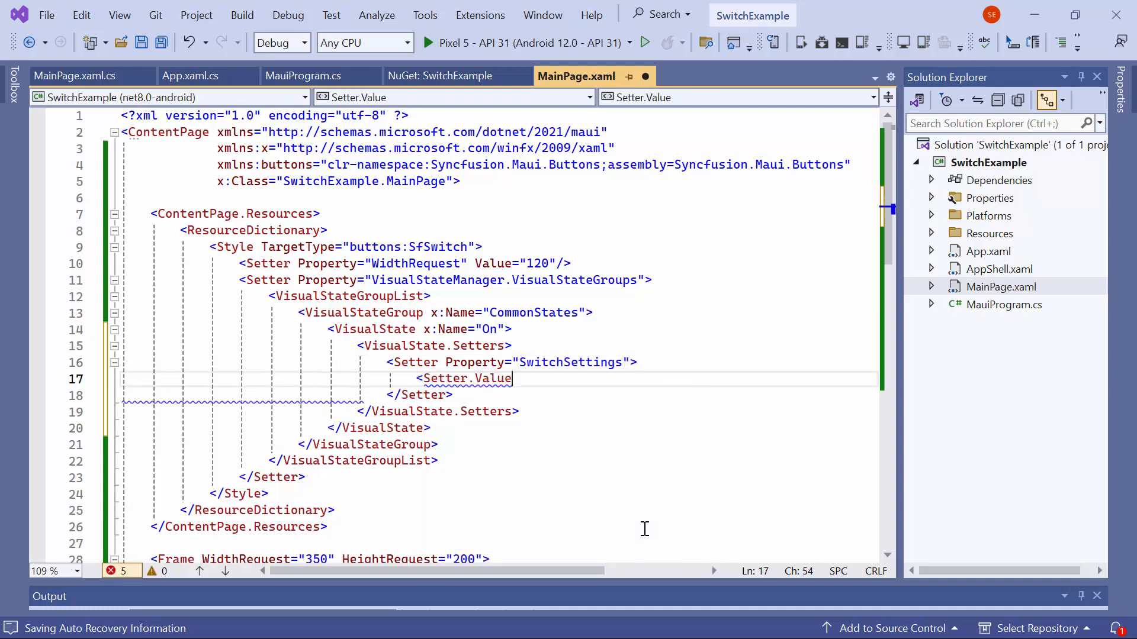
pyautogui.write('<buttons:SwitchSettings')
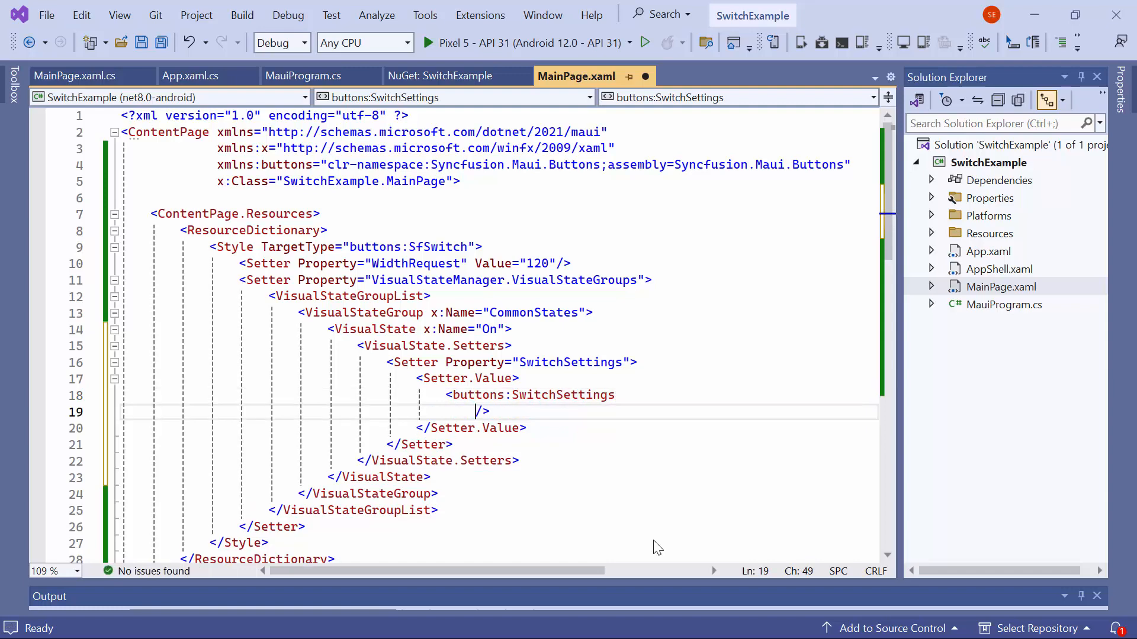
# - Set the On state's track to 80 by 40 with #22029BFF background and #FF029BFF stroke
pyautogui.write('TrackWidthRequest="80')
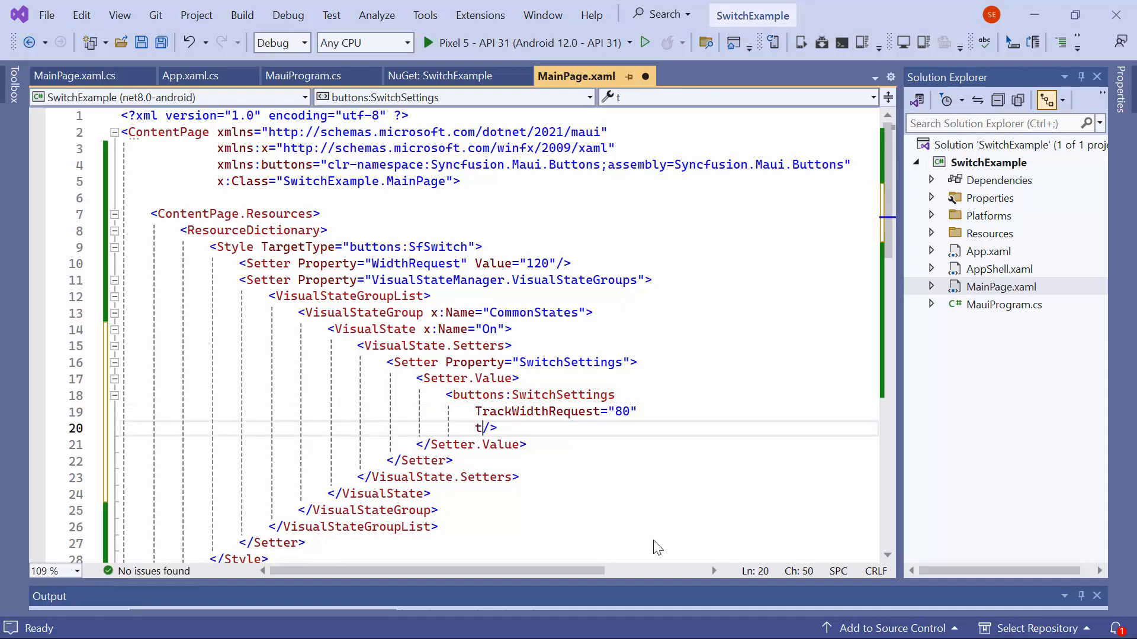
pyautogui.write('TrackHeightRequest="40"')
pyautogui.write('TrackStroke="#FF029BFF"/>')
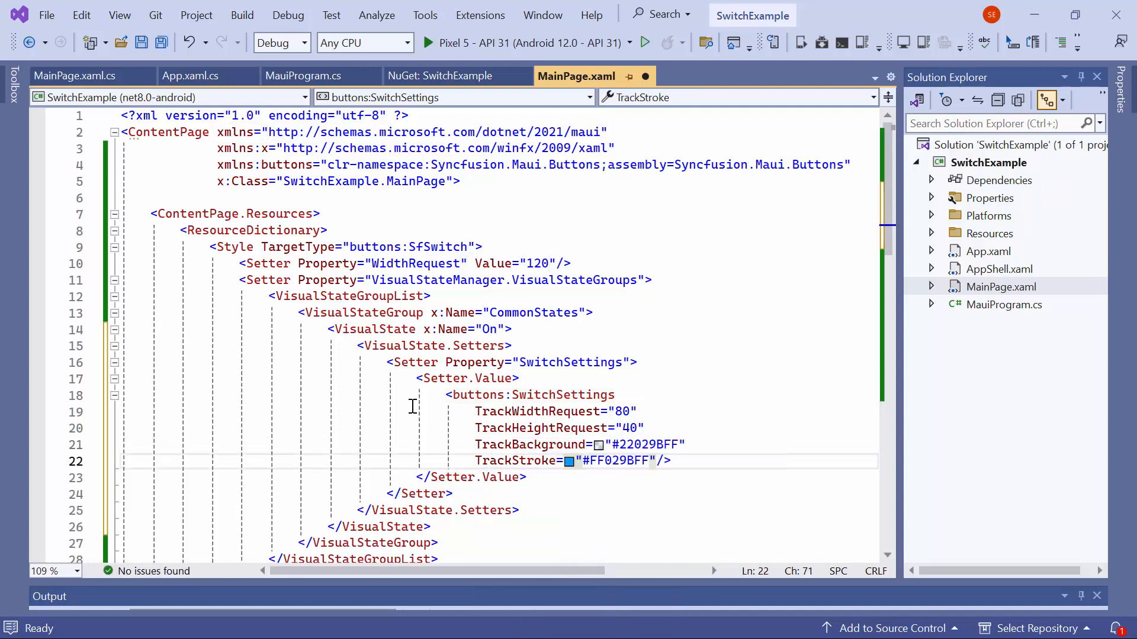
pyautogui.scroll(-3)
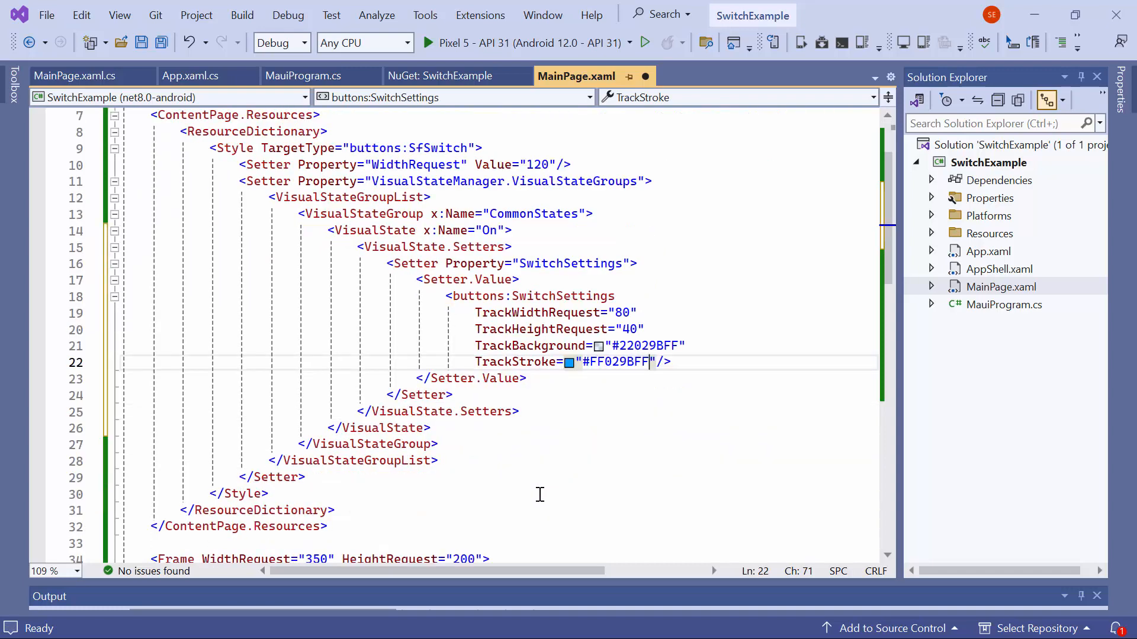
pyautogui.scroll(-3)
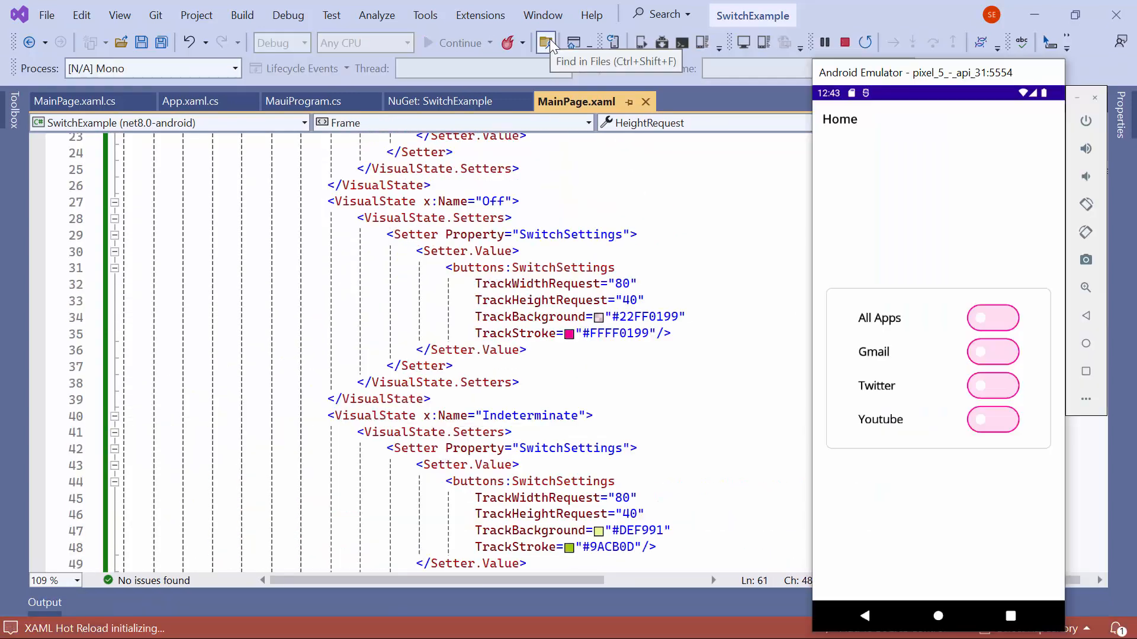
pyautogui.moveTo(573, 43)
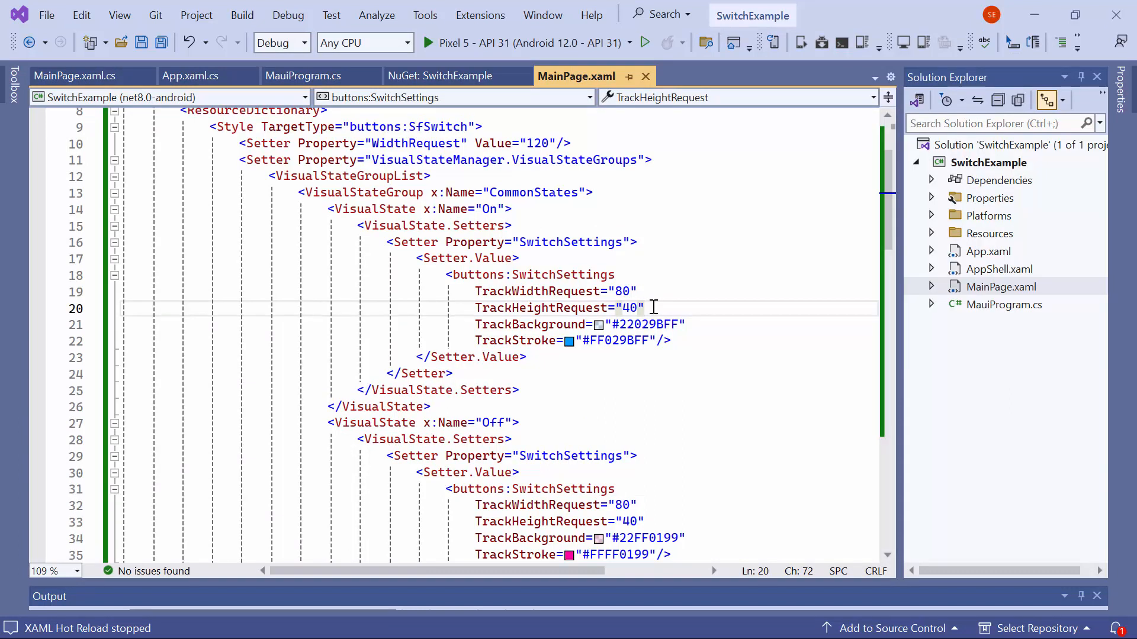
# - Give the On state a 24 by 24 thumb with ThumbBackground #FF029BFF and ThumbStroke Blue
pyautogui.press('Return')
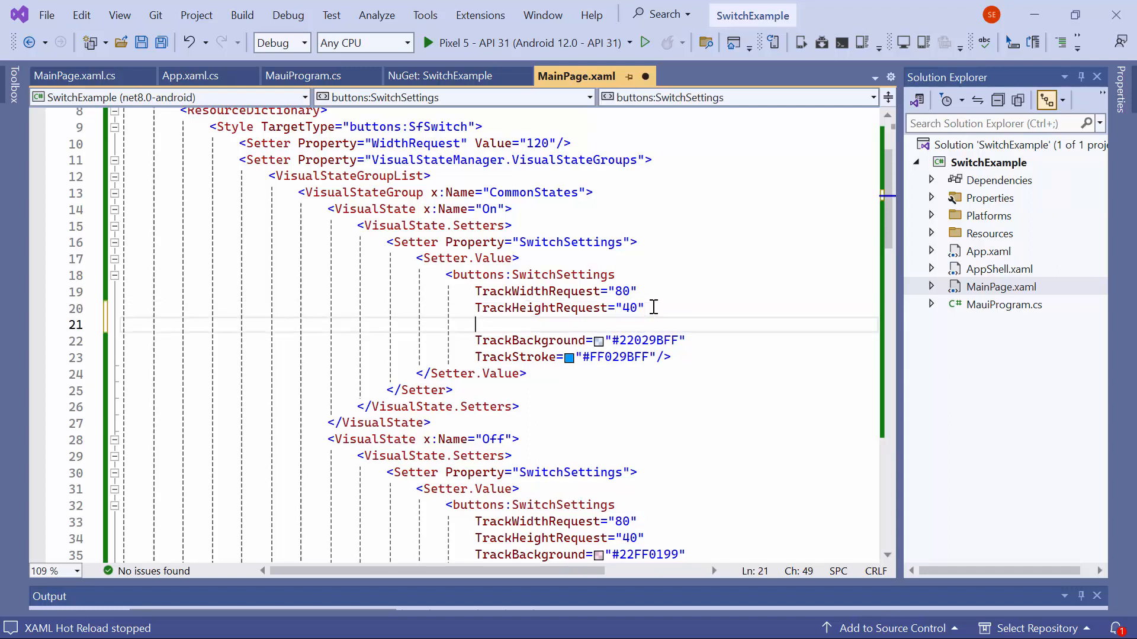
pyautogui.write('ThumbWidthRequest="24"')
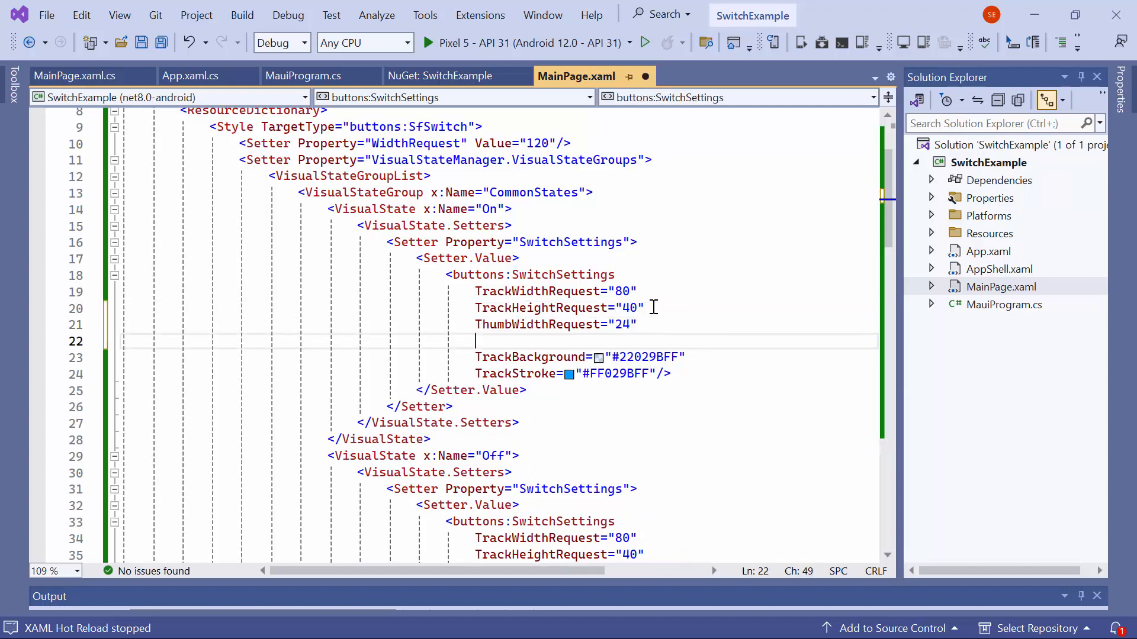
pyautogui.write('ThumbHeightRequest="24"')
pyautogui.write('ThumbStroke="Blue"')
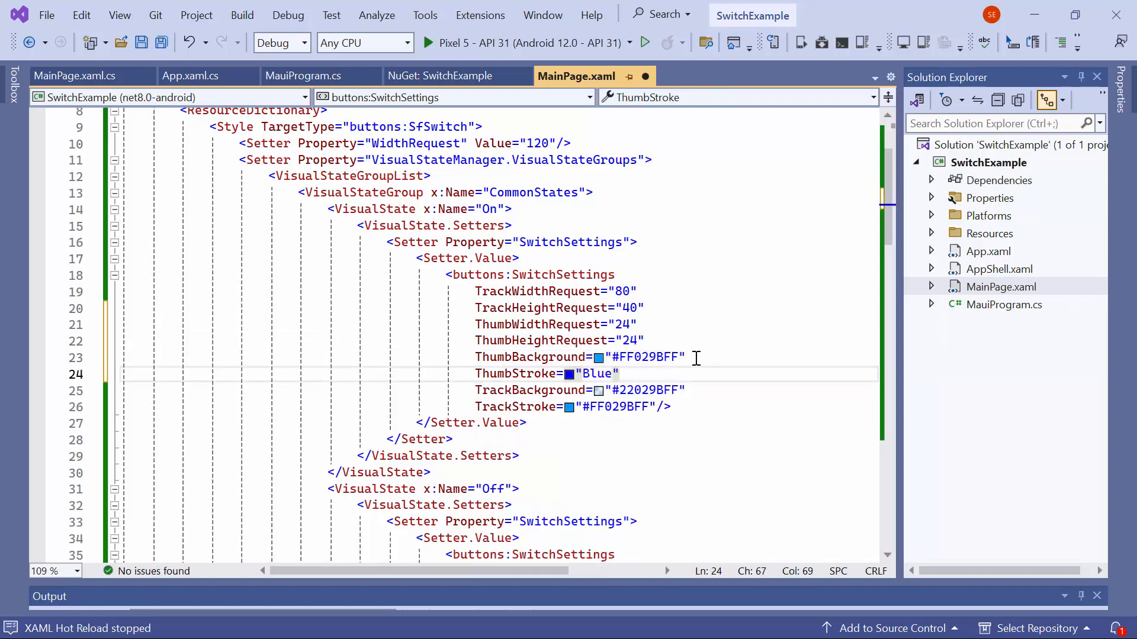
pyautogui.scroll(-3)
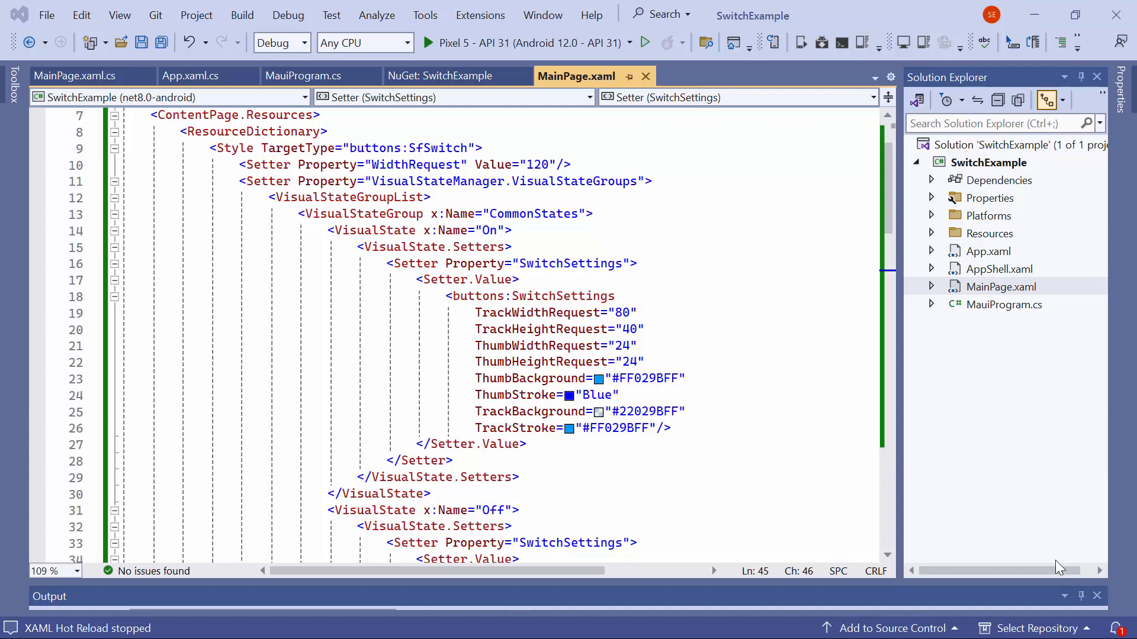
pyautogui.moveTo(763, 493)
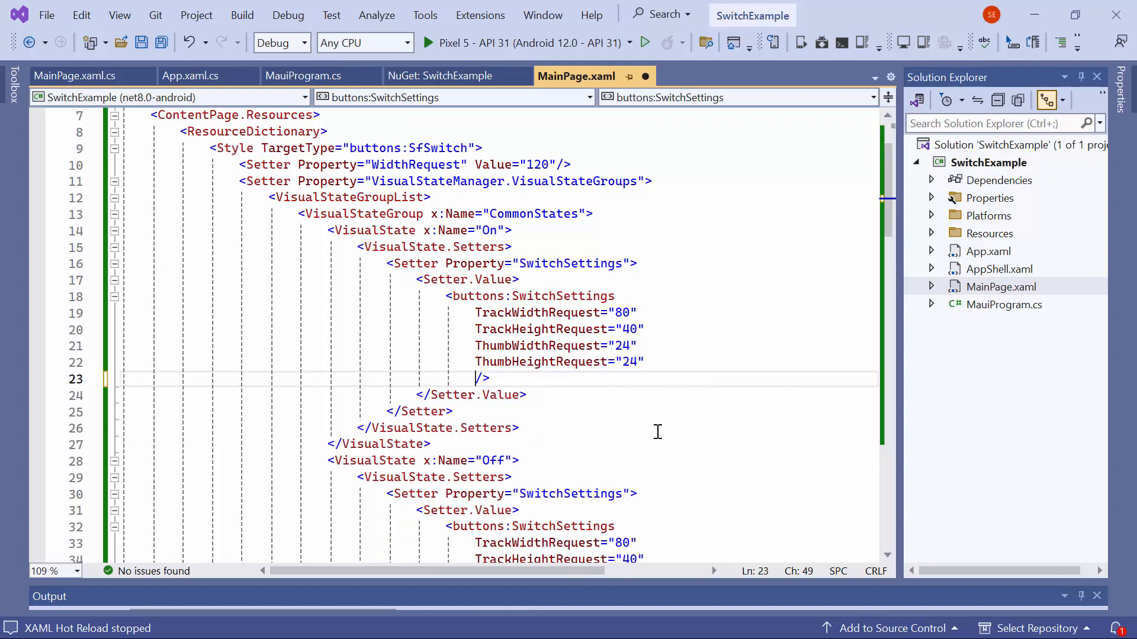
# - Replace the On state's colour attributes with IconColor Green and a pasted CustomPath bell geometry
pyautogui.click(511, 394)
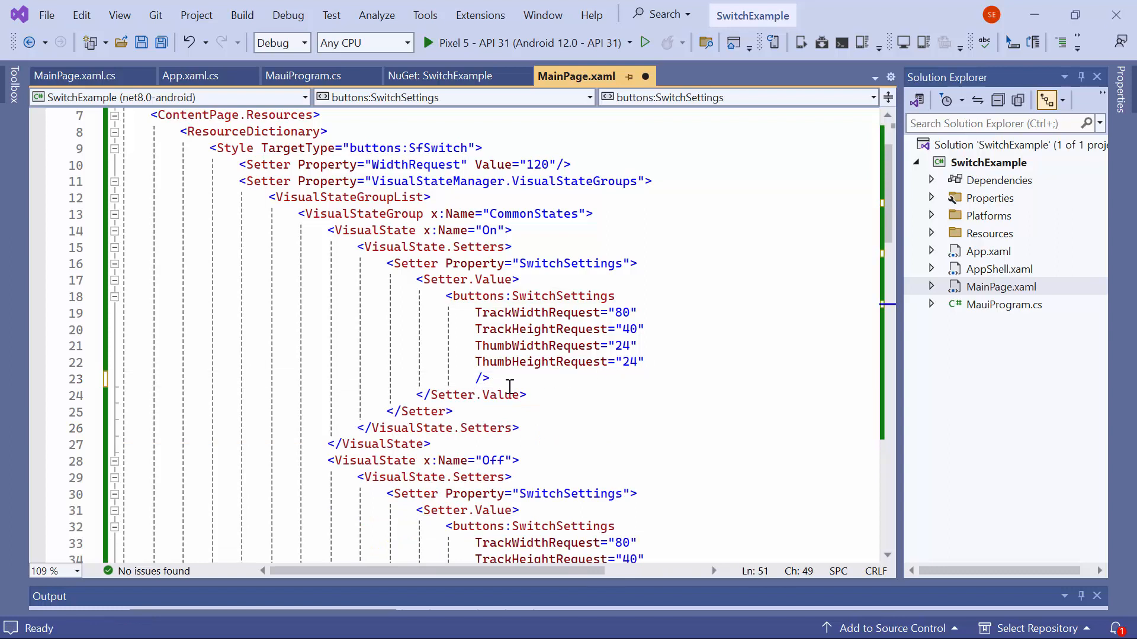
pyautogui.click(479, 377)
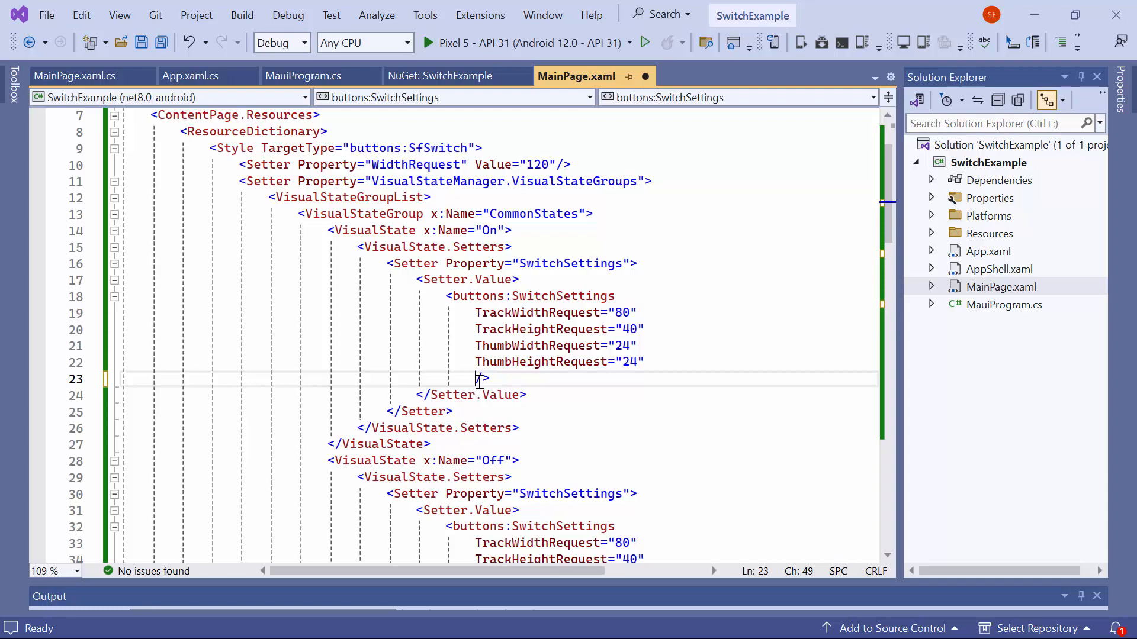
pyautogui.write('IconColor="')
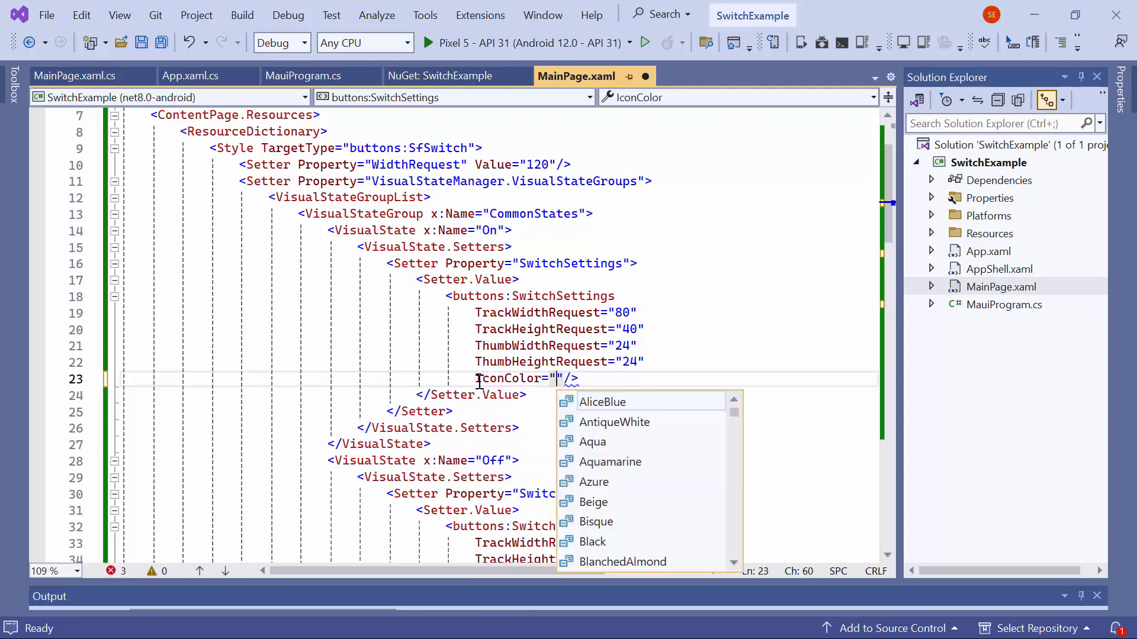
pyautogui.write('Green')
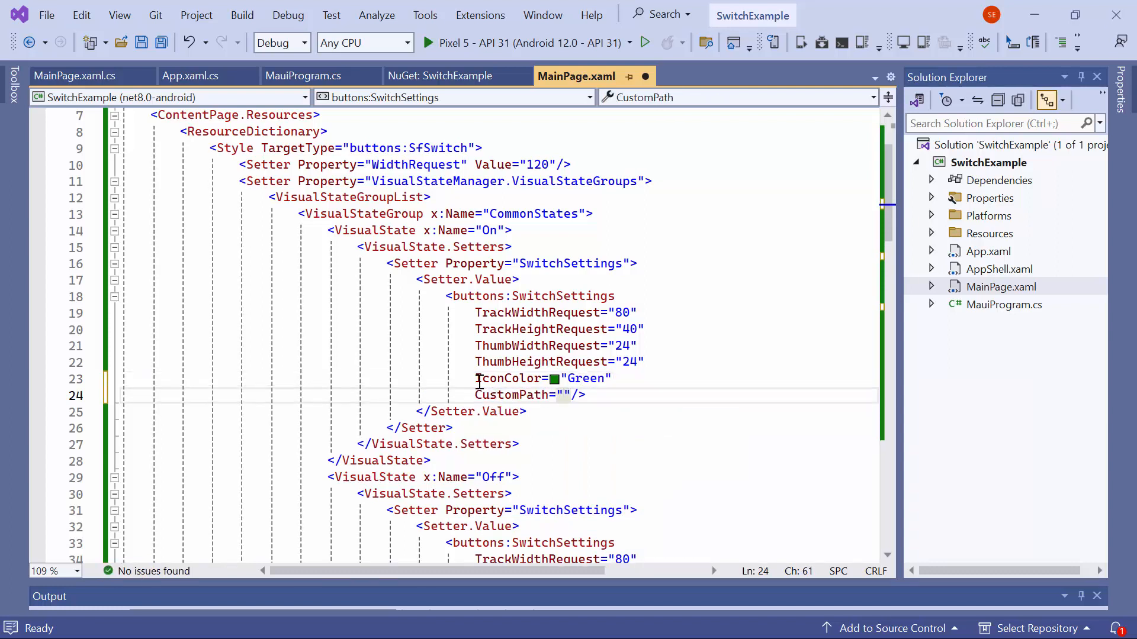
pyautogui.write('M17.2558 12.7442L15.8333 11.3217V8.33341C15')
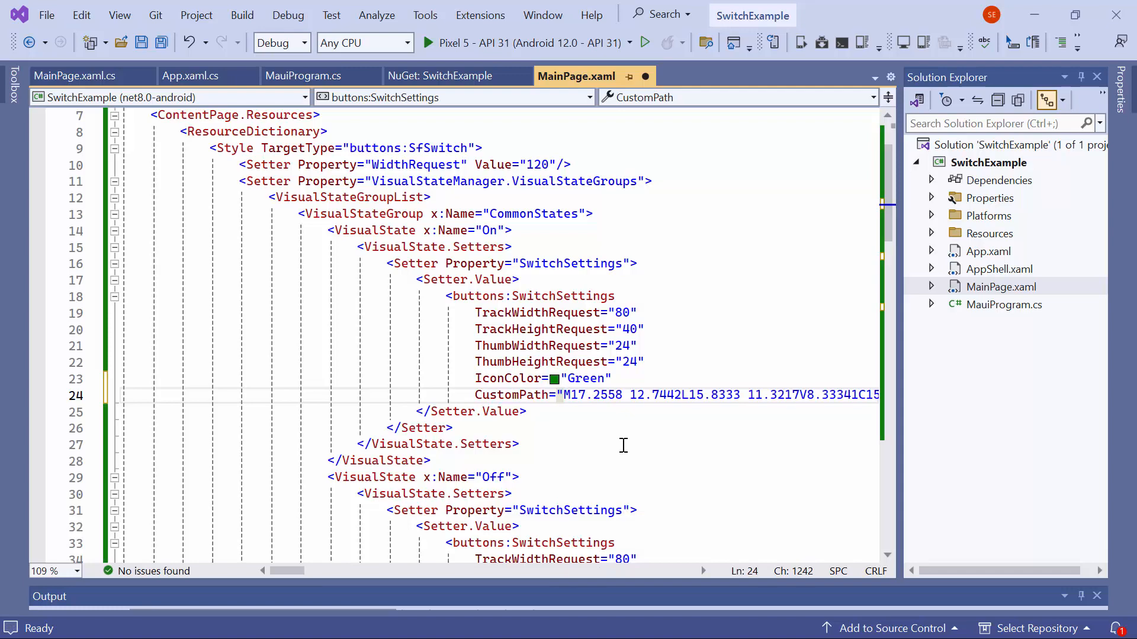
pyautogui.scroll(-3)
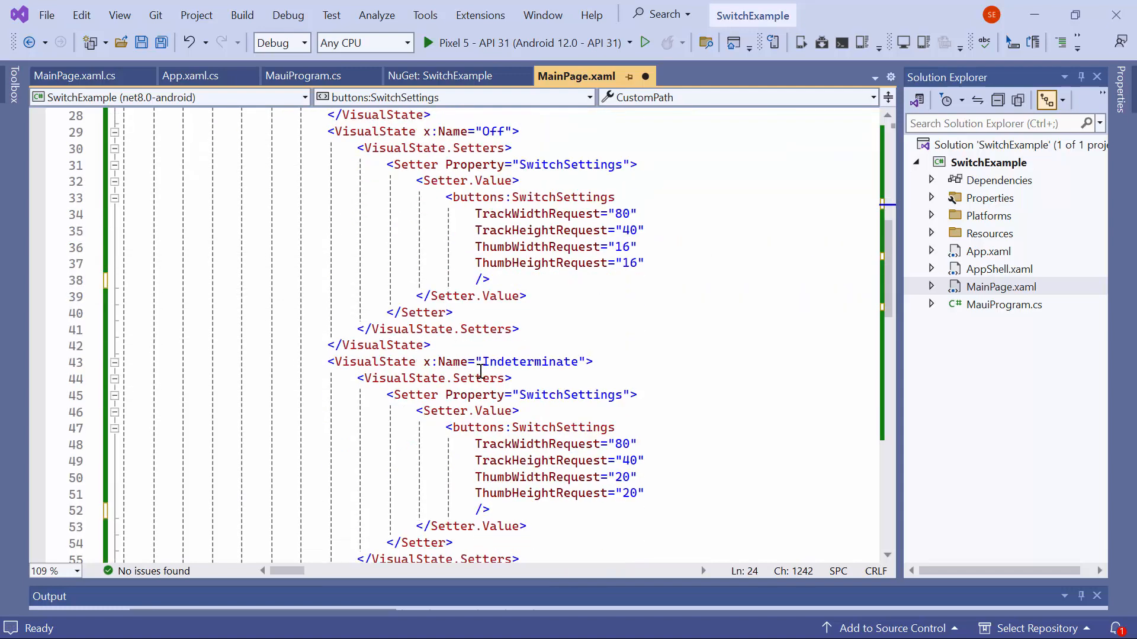
pyautogui.click(487, 280)
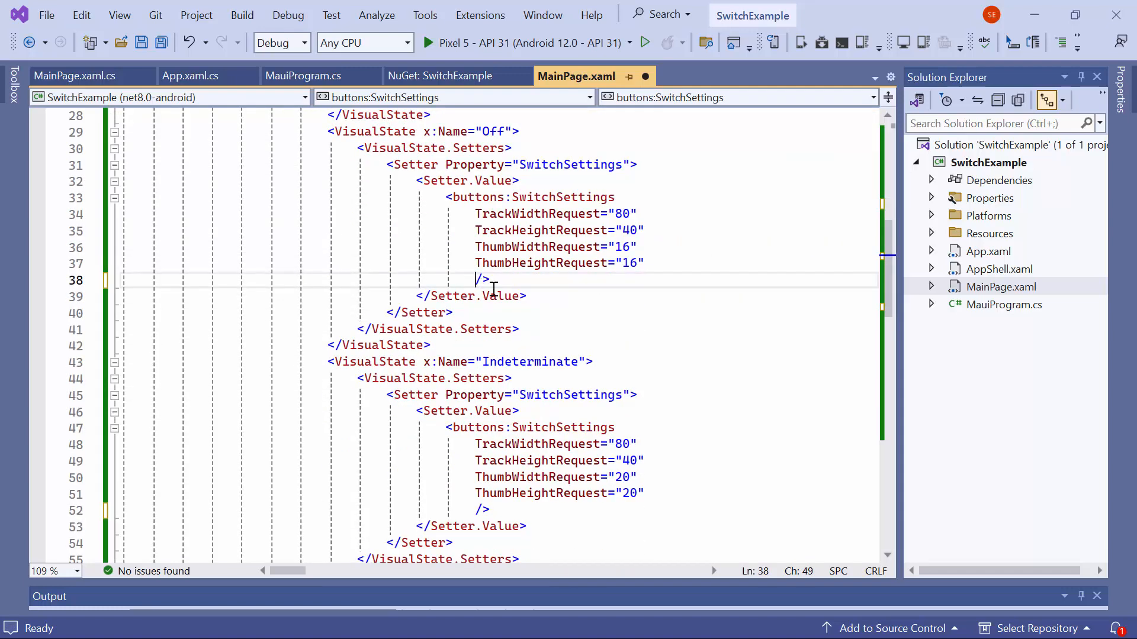